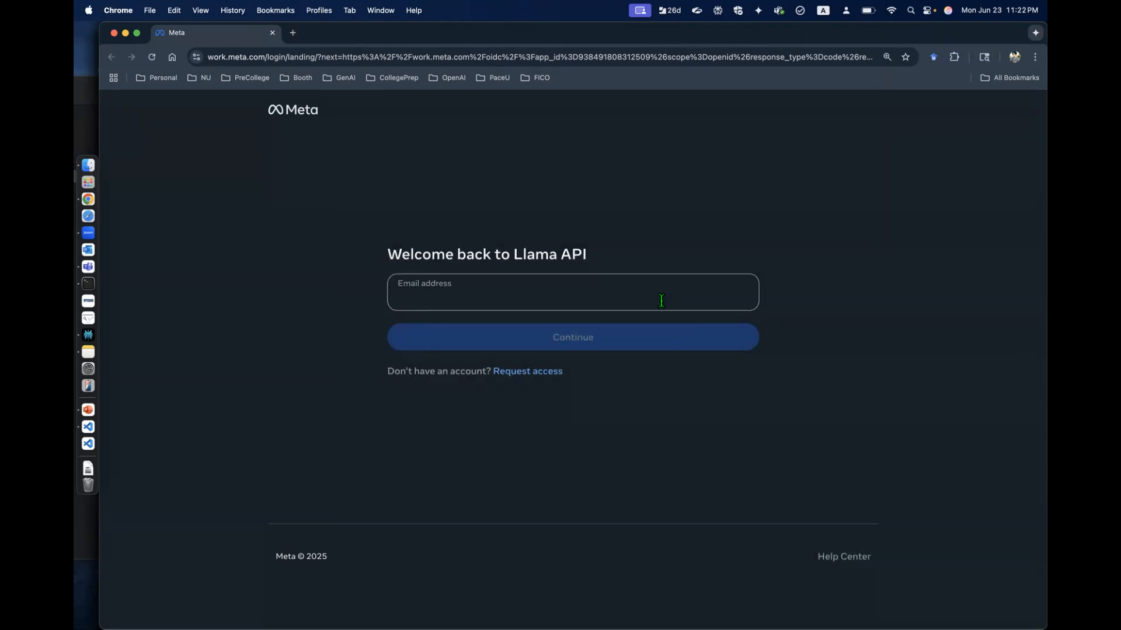
mouse_move(653, 301)
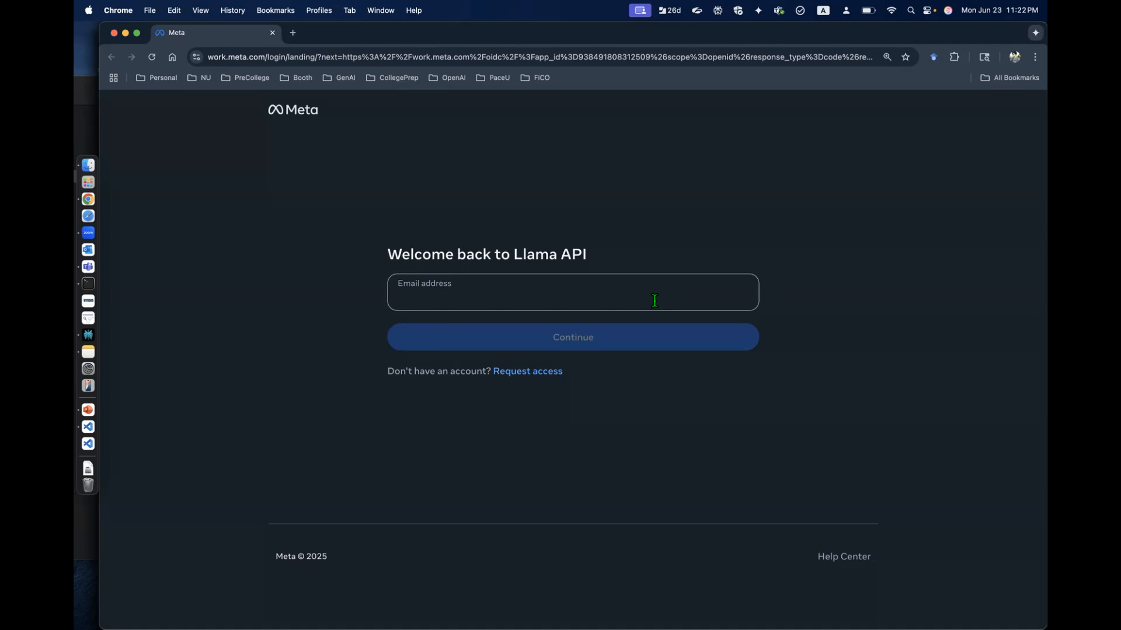
Step: Enter the account email 'yiqiao.yin' on the Llama API sign-in page
text(yiqiao.yin)
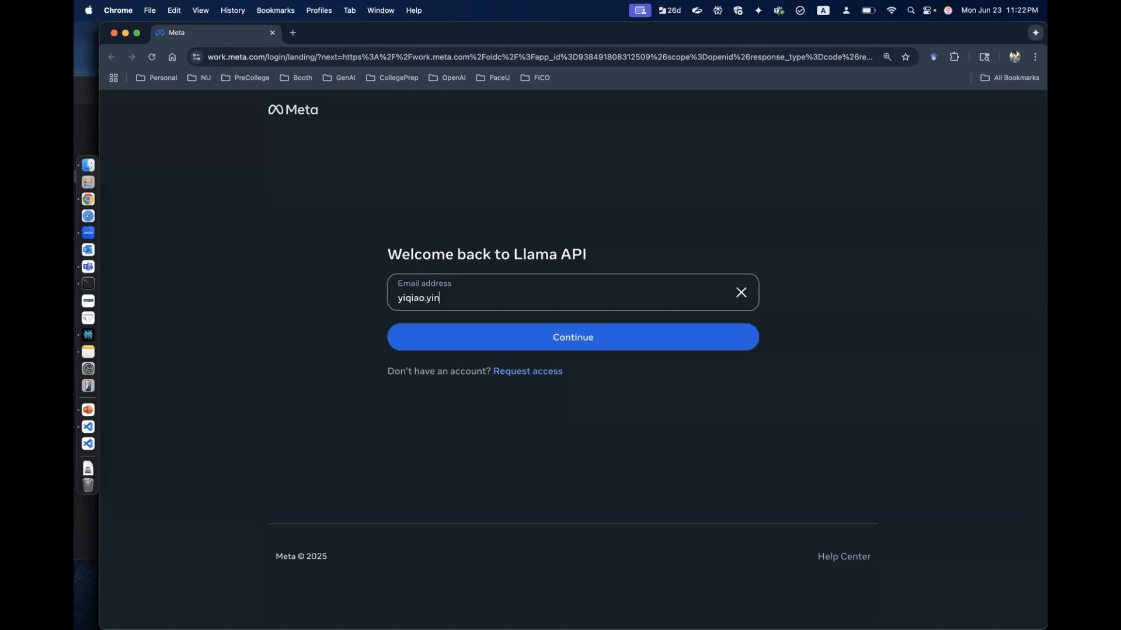
Step: Finish signing in, then switch the quickstart sample to Python (Llama API), then Python (OpenAI)
click(572, 336)
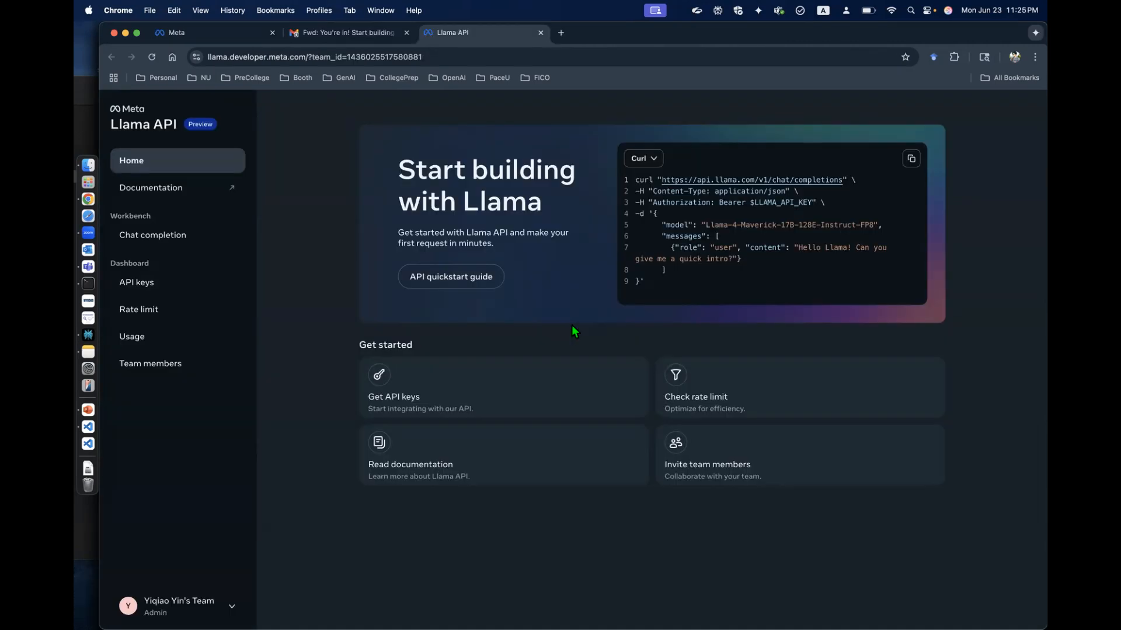
mouse_move(464, 323)
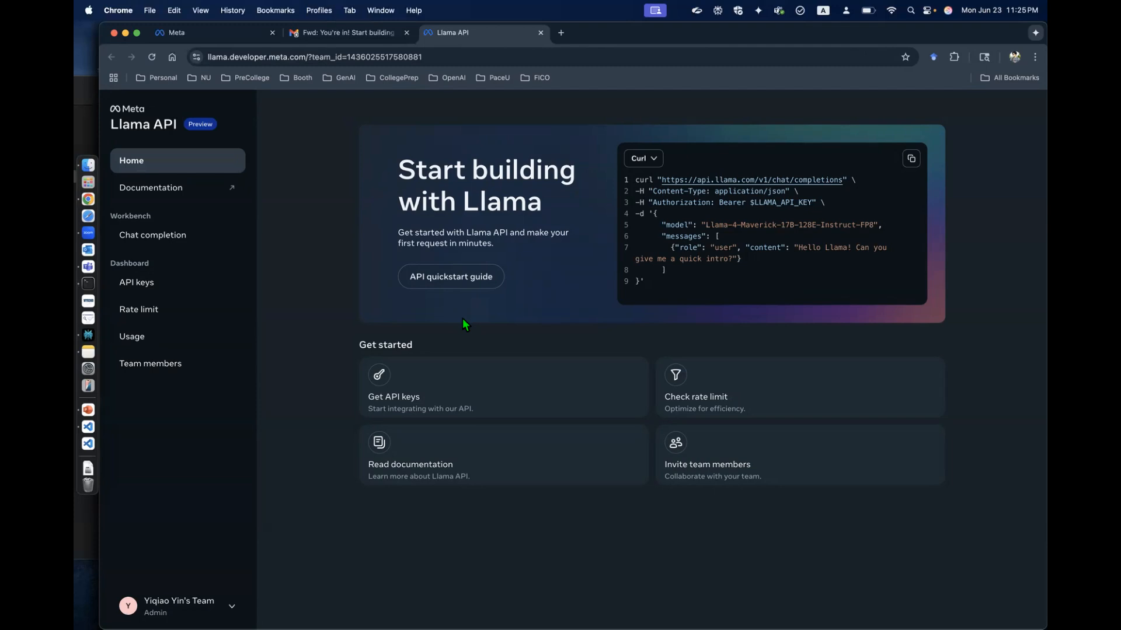
mouse_move(355, 325)
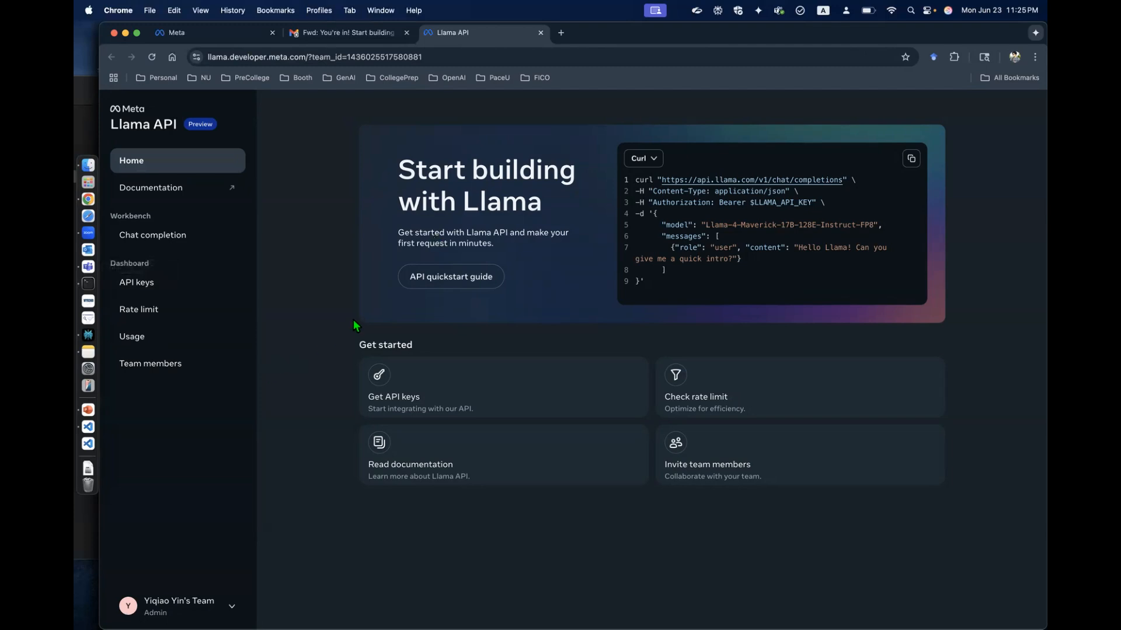
mouse_move(210, 268)
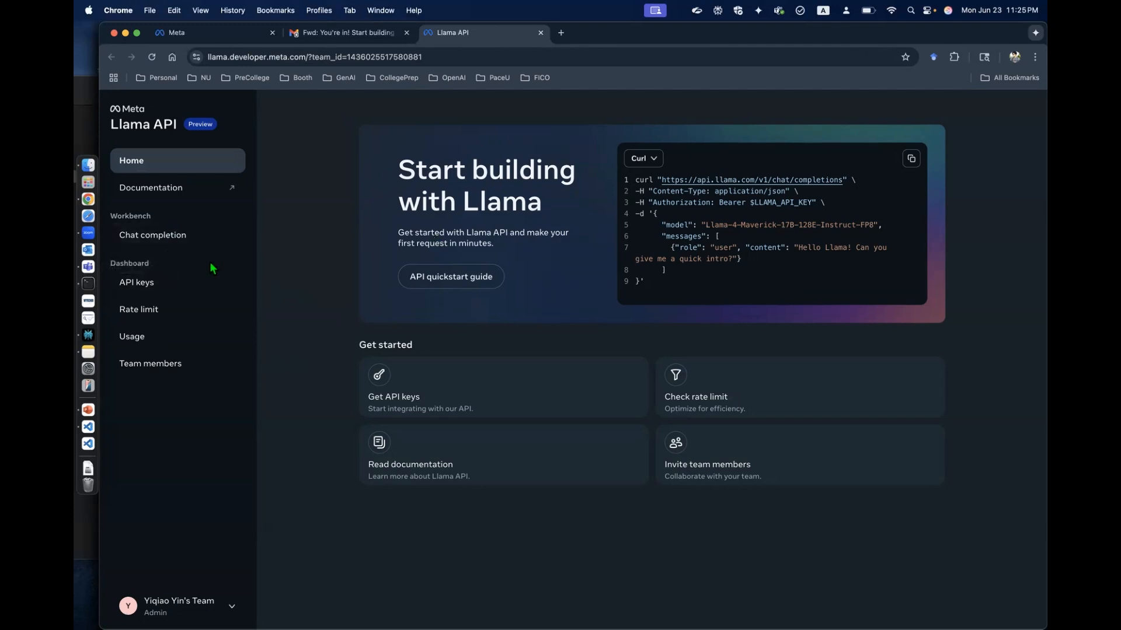
mouse_move(607, 312)
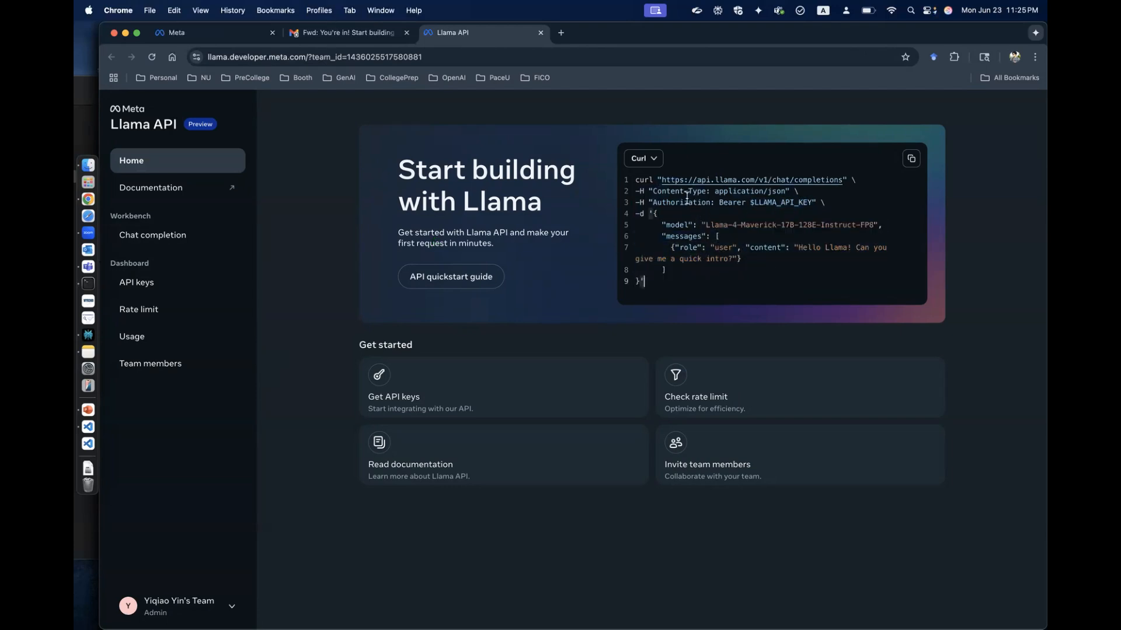
click(642, 158)
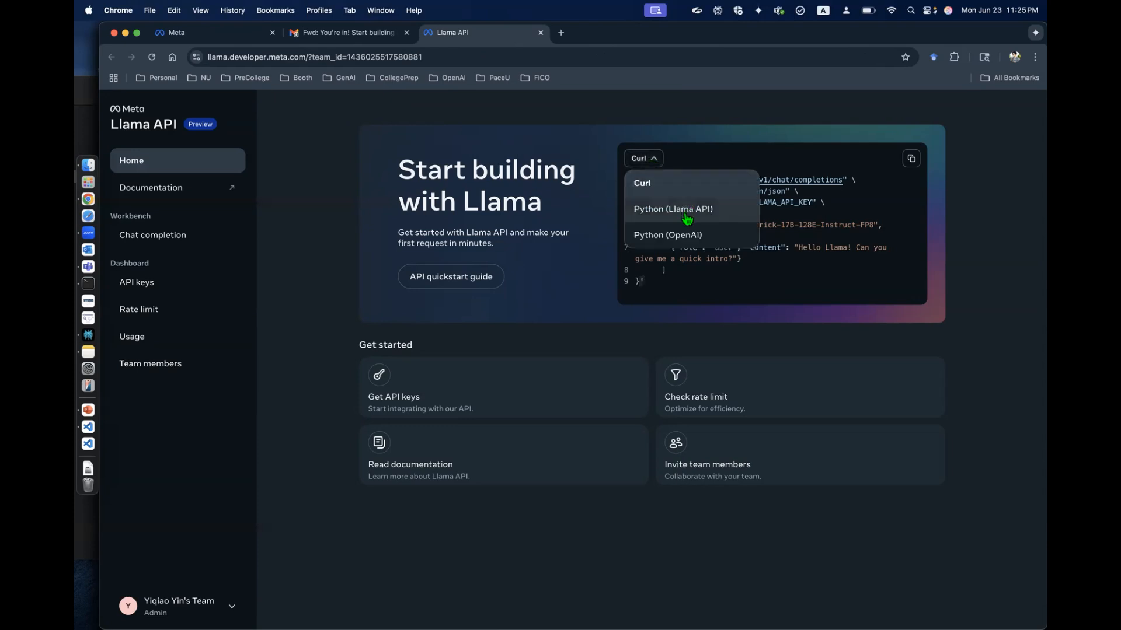
click(672, 209)
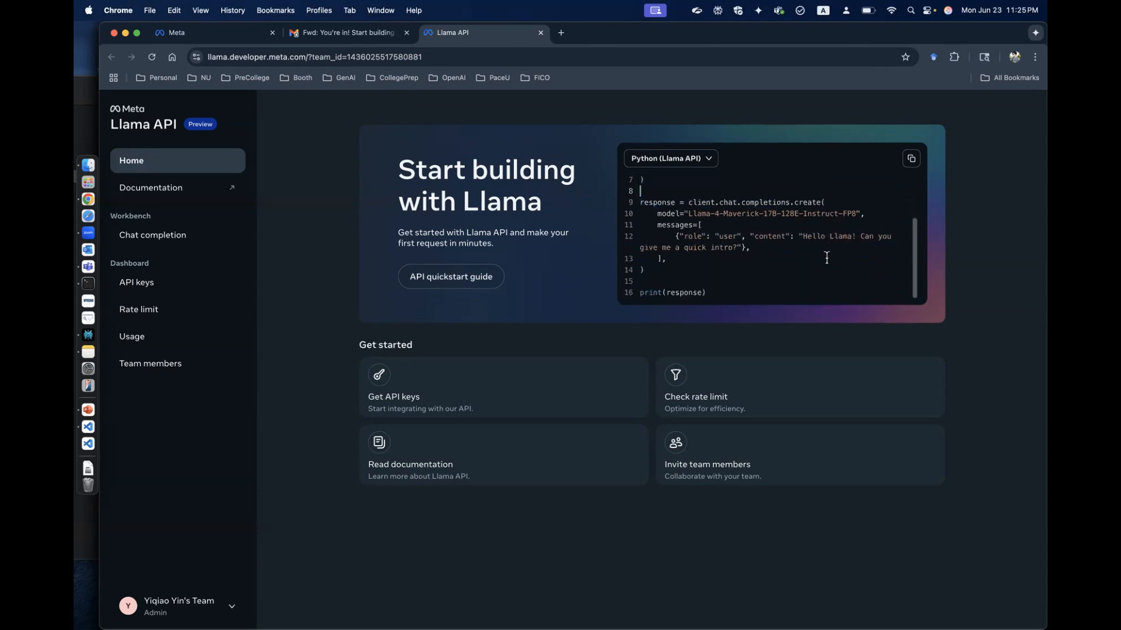
click(669, 158)
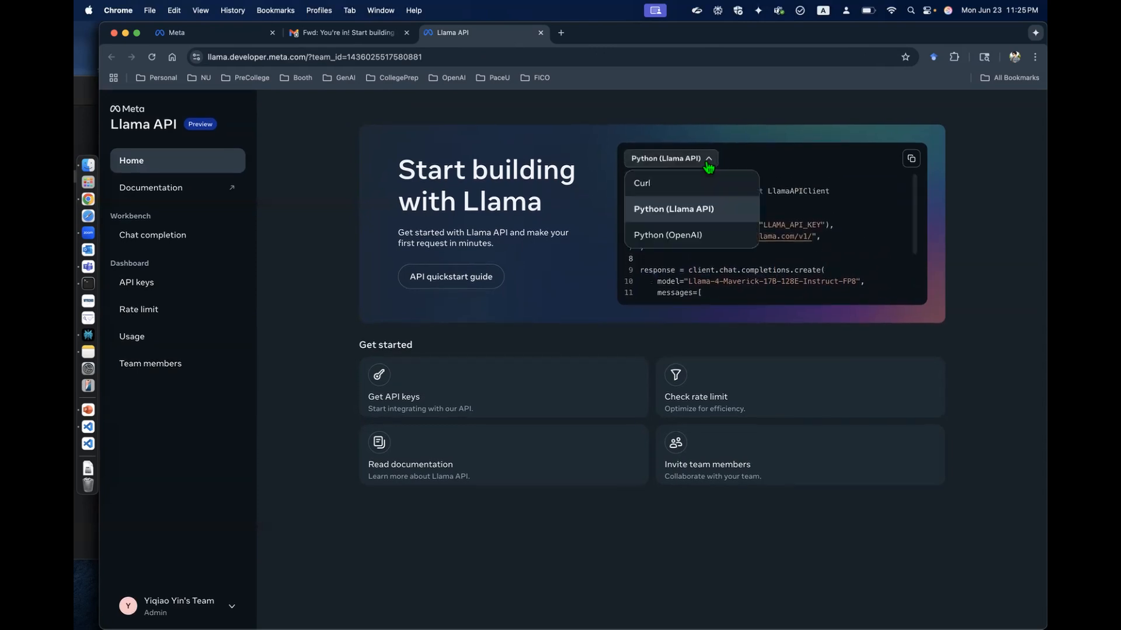
click(666, 234)
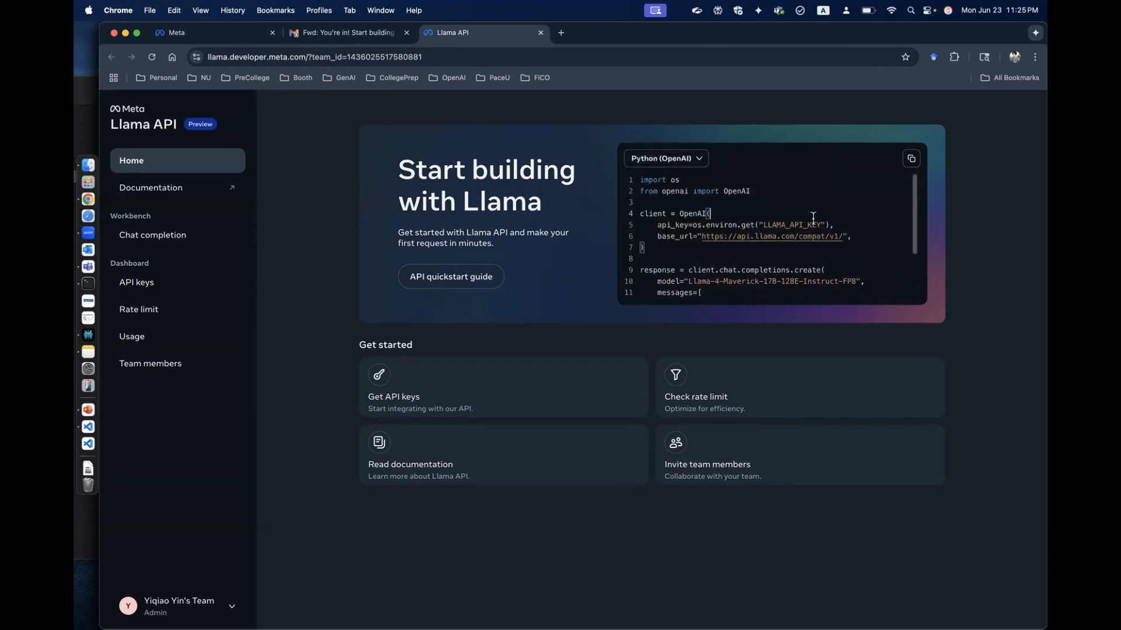
mouse_move(772, 220)
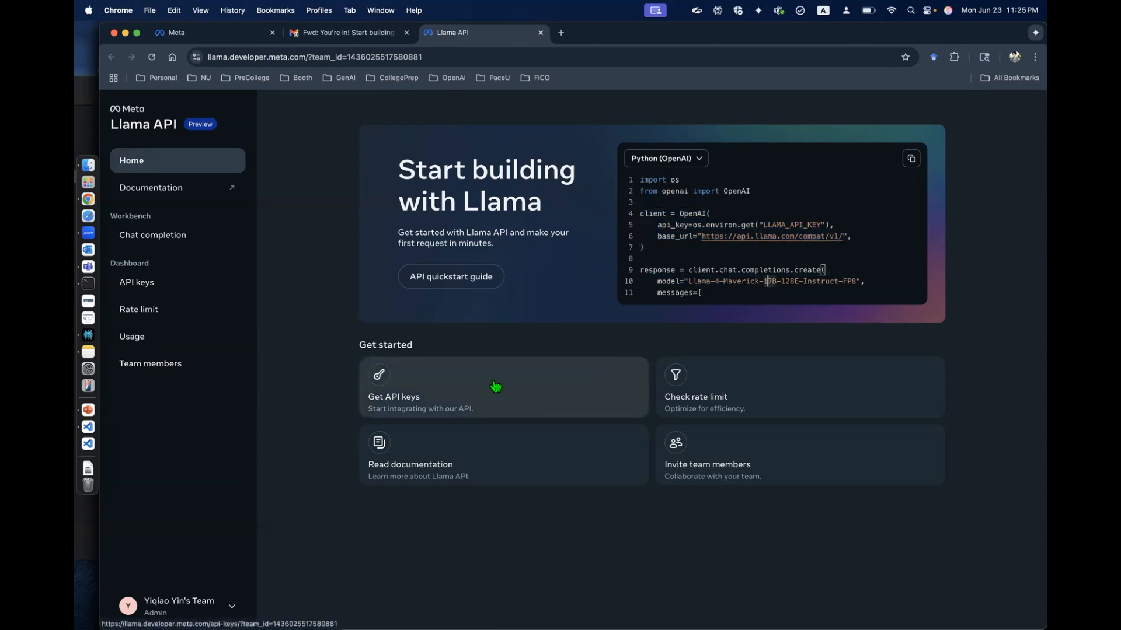
Step: View the API keys page with the Default key, then start a new Colab notebook
click(496, 387)
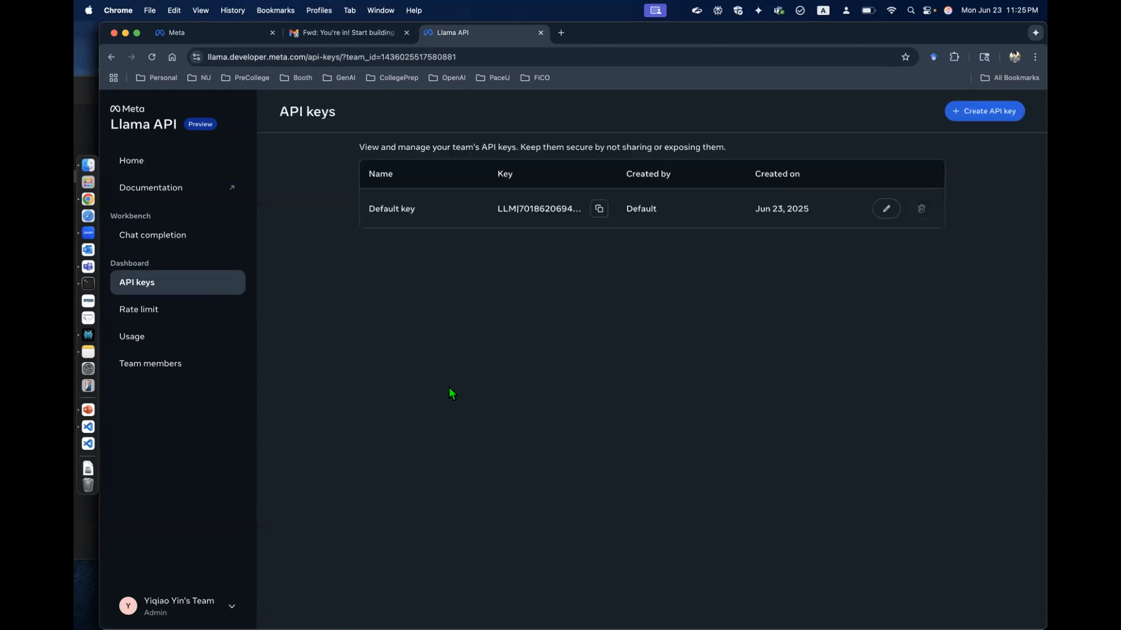
click(598, 209)
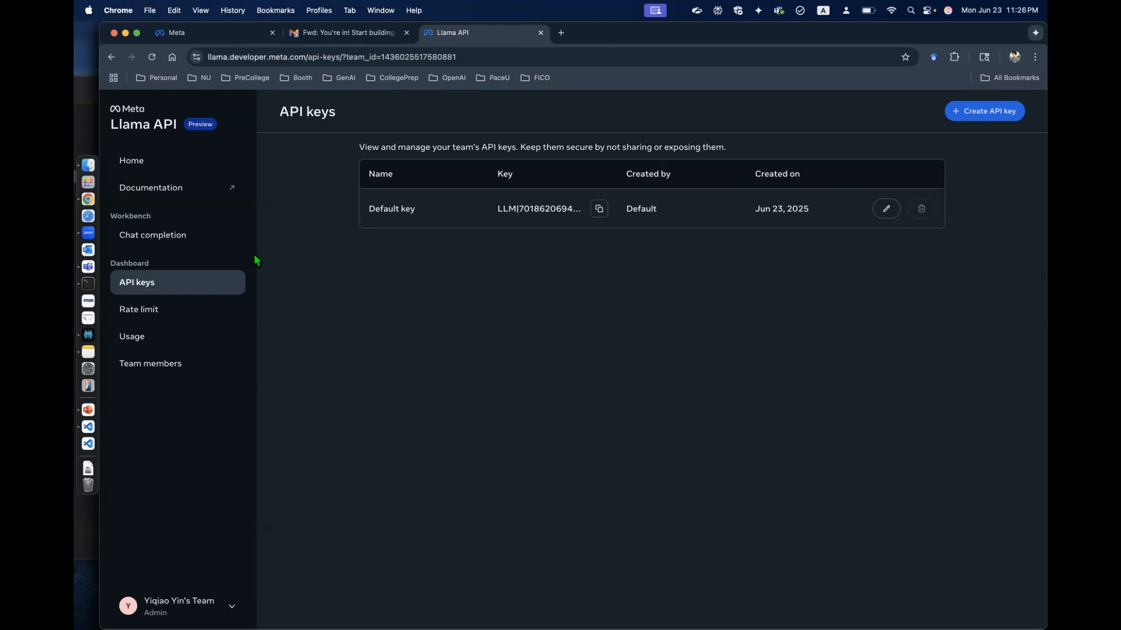
click(694, 32)
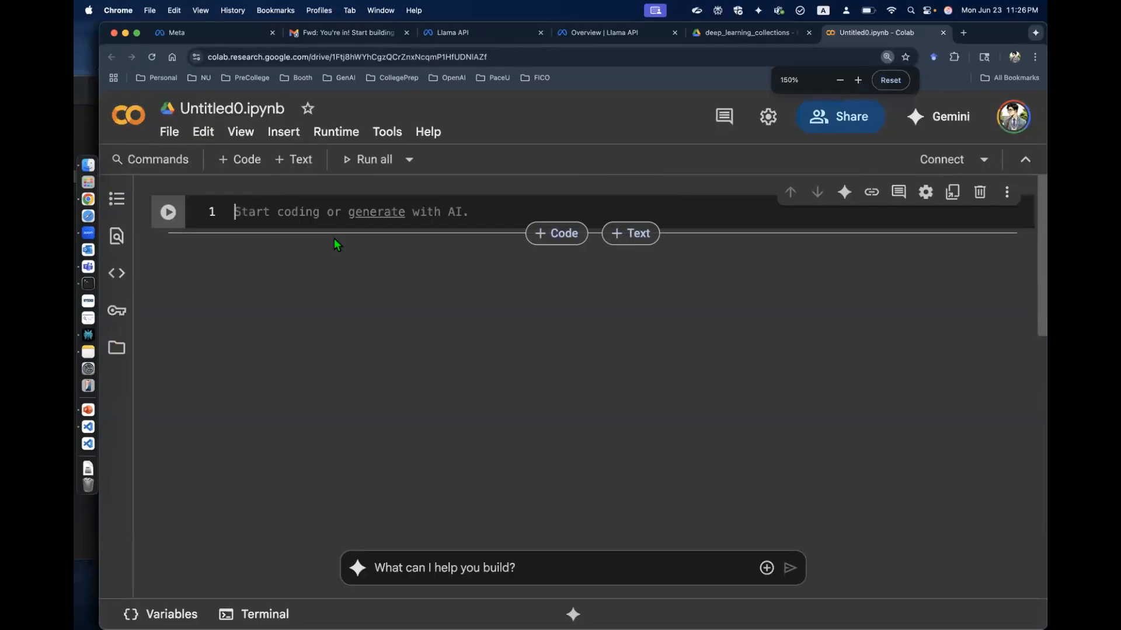
Step: Add a cell installing the package with 'pip install openai'
text(pip)
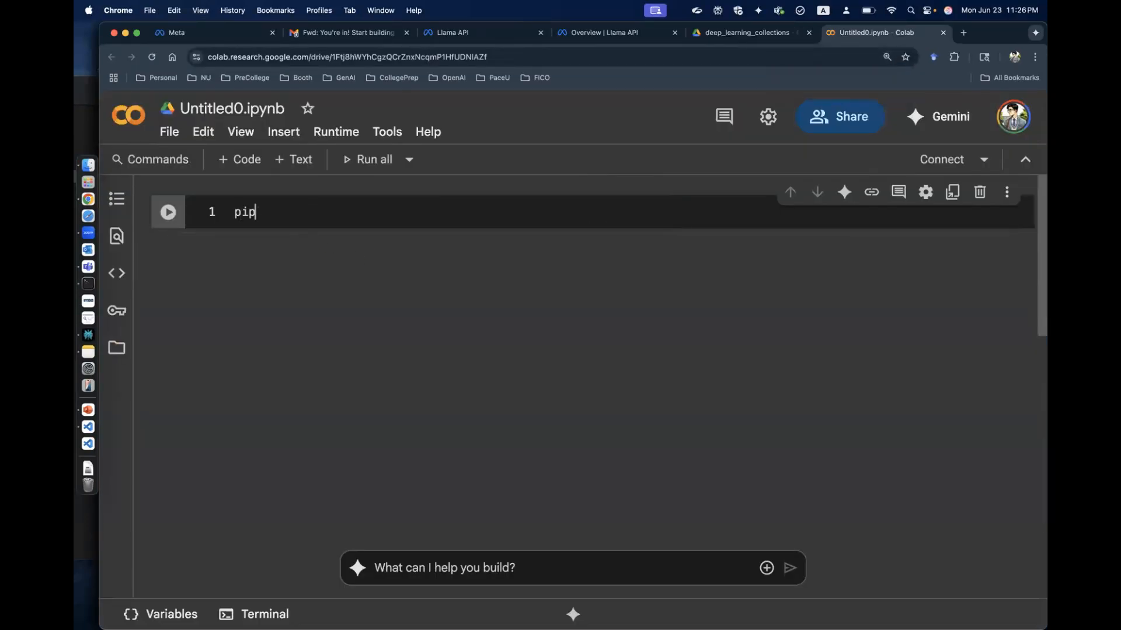
text(install)
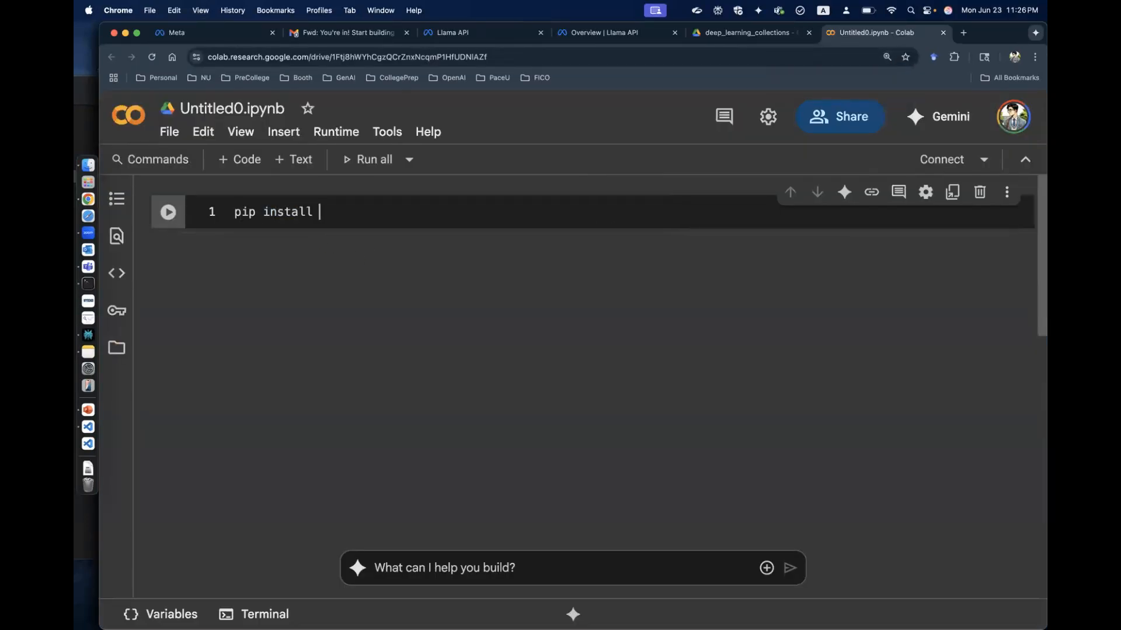
text(openai)
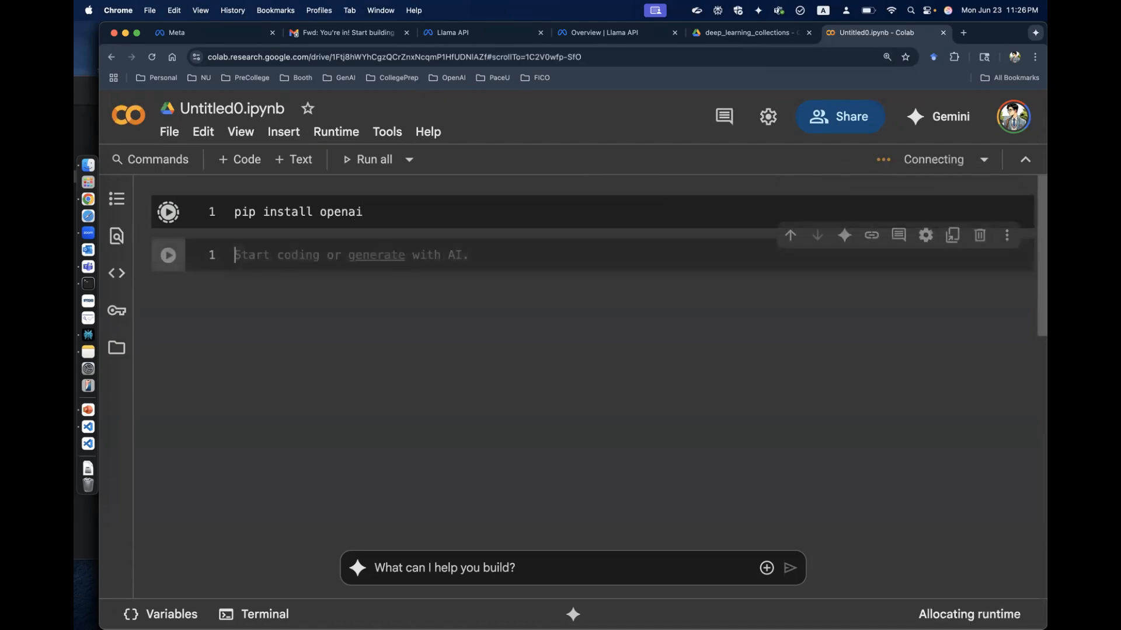
Step: Load the LLAMA_API_KEY secret via userdata and grant the notebook access
click(116, 310)
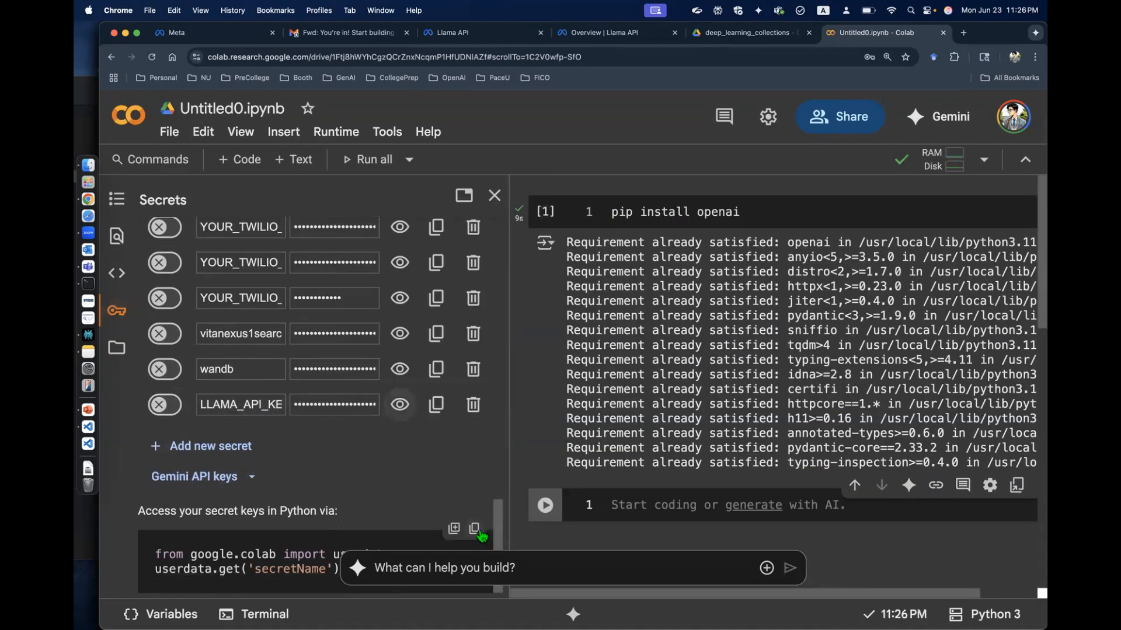
scroll(down, 3)
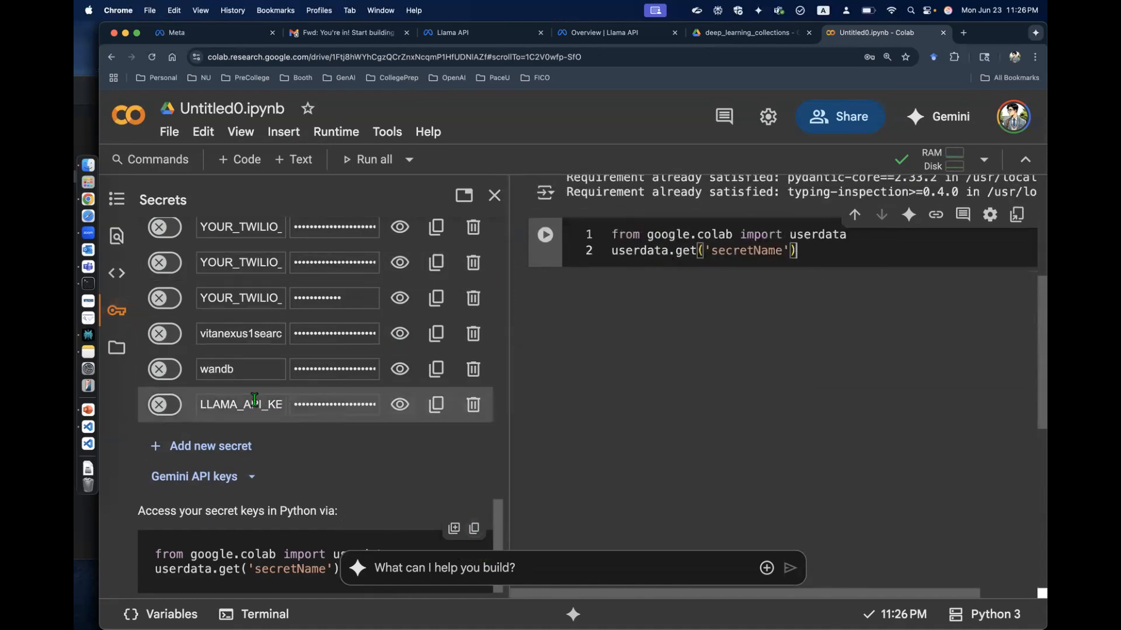
text(LLAMA_API_KEY =)
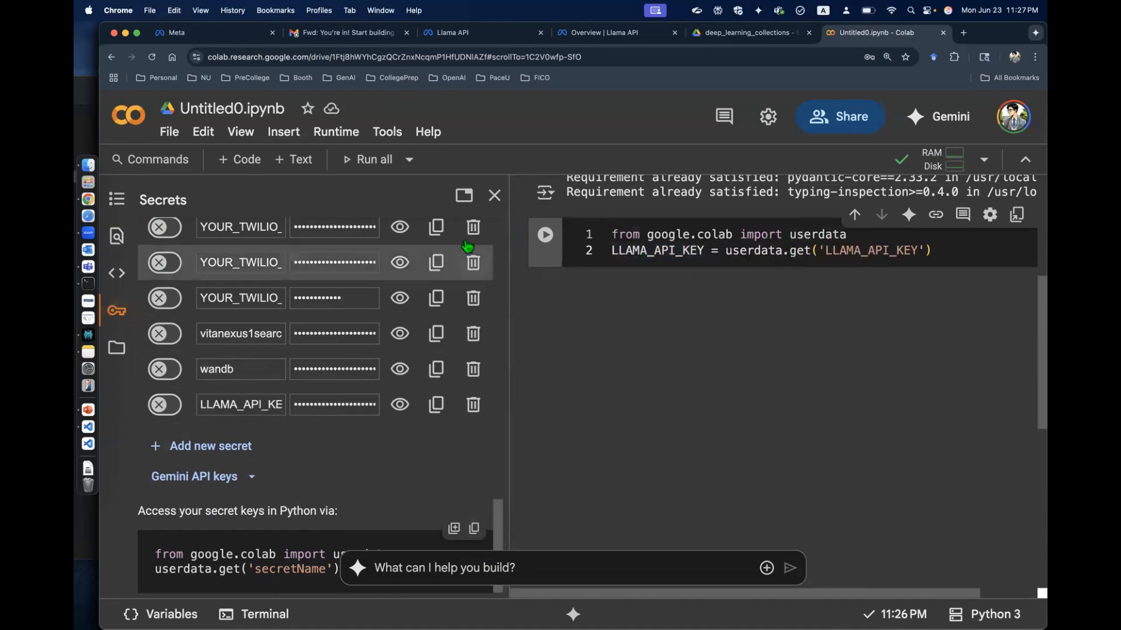
click(494, 195)
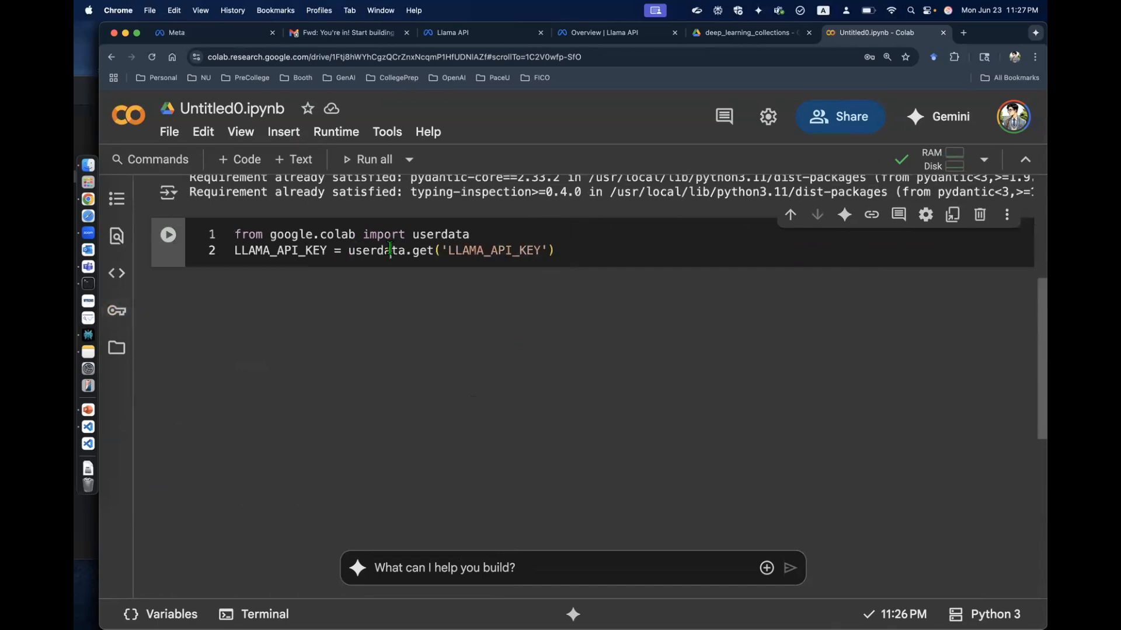
click(168, 235)
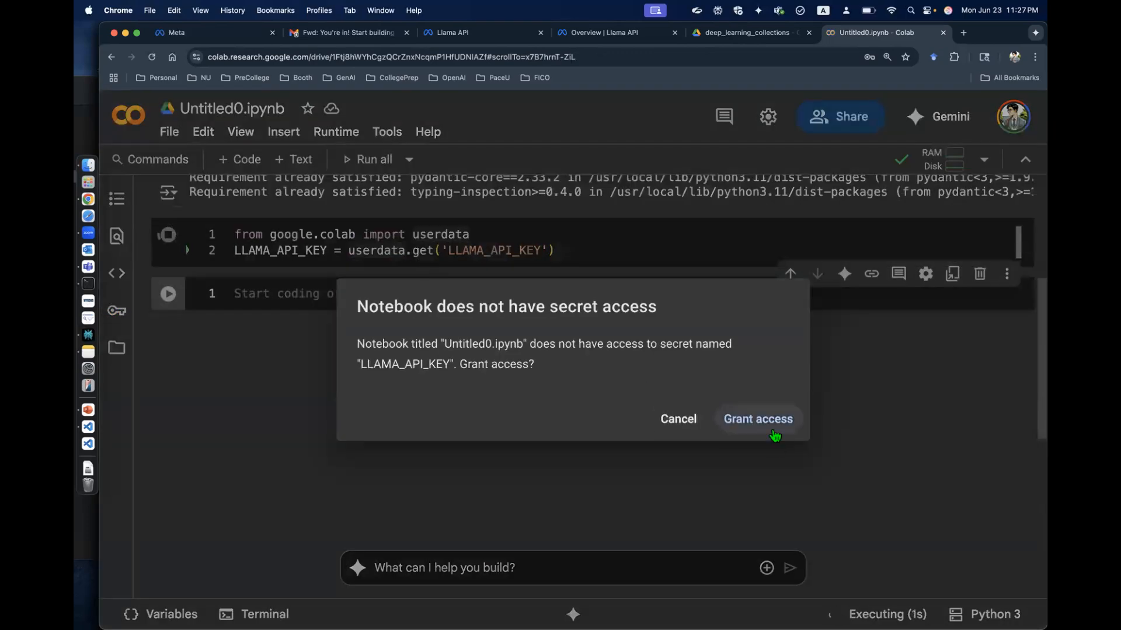
click(757, 419)
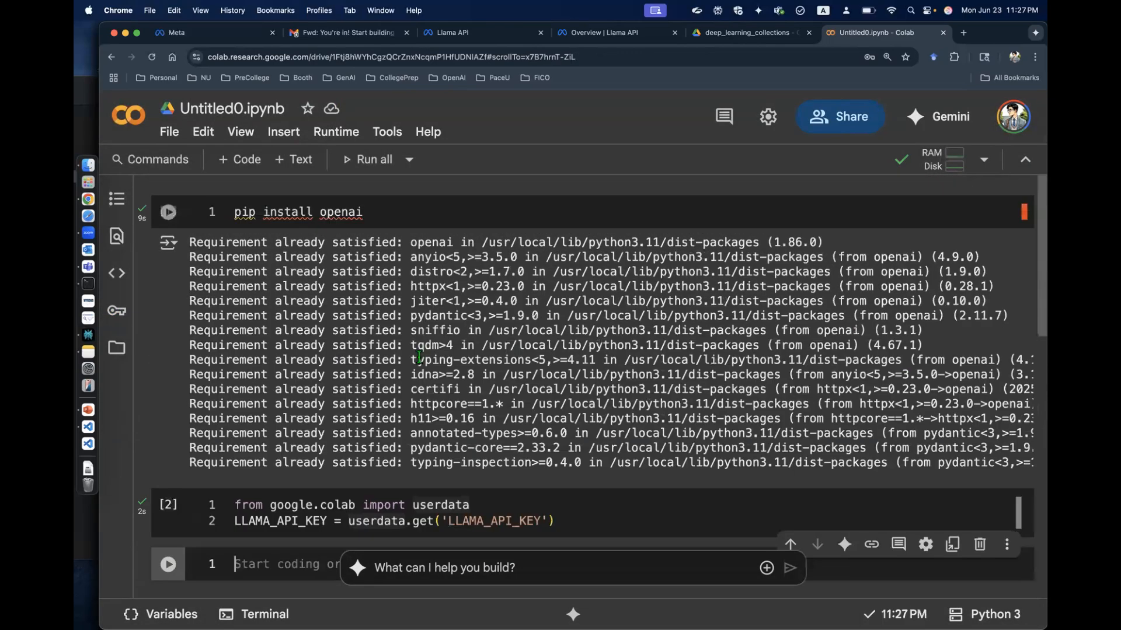
scroll(down, 3)
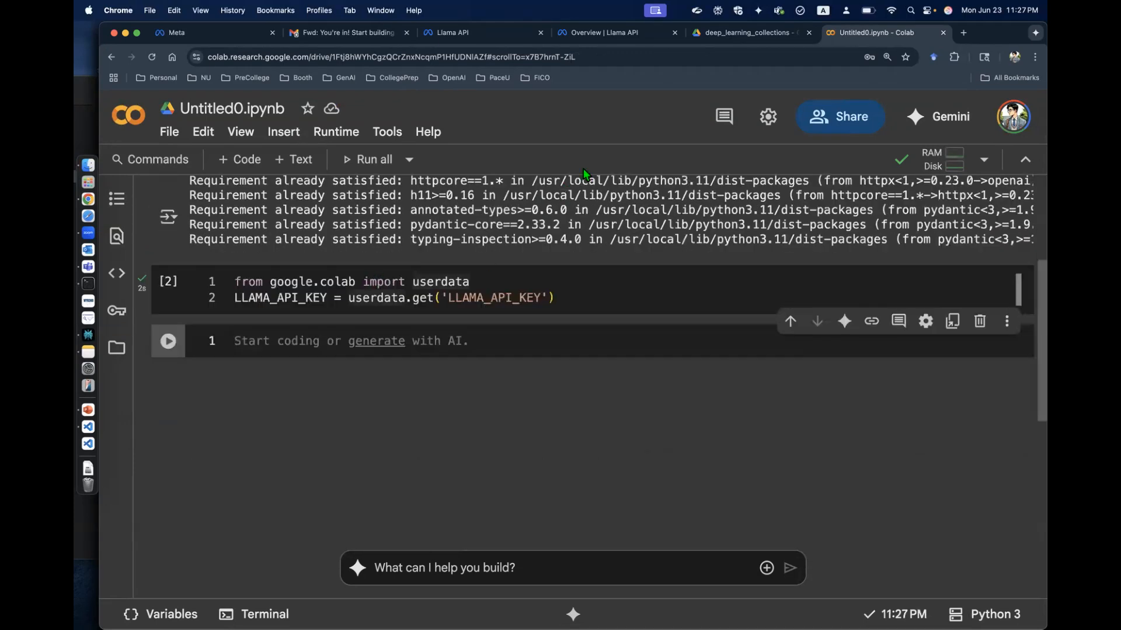
click(478, 32)
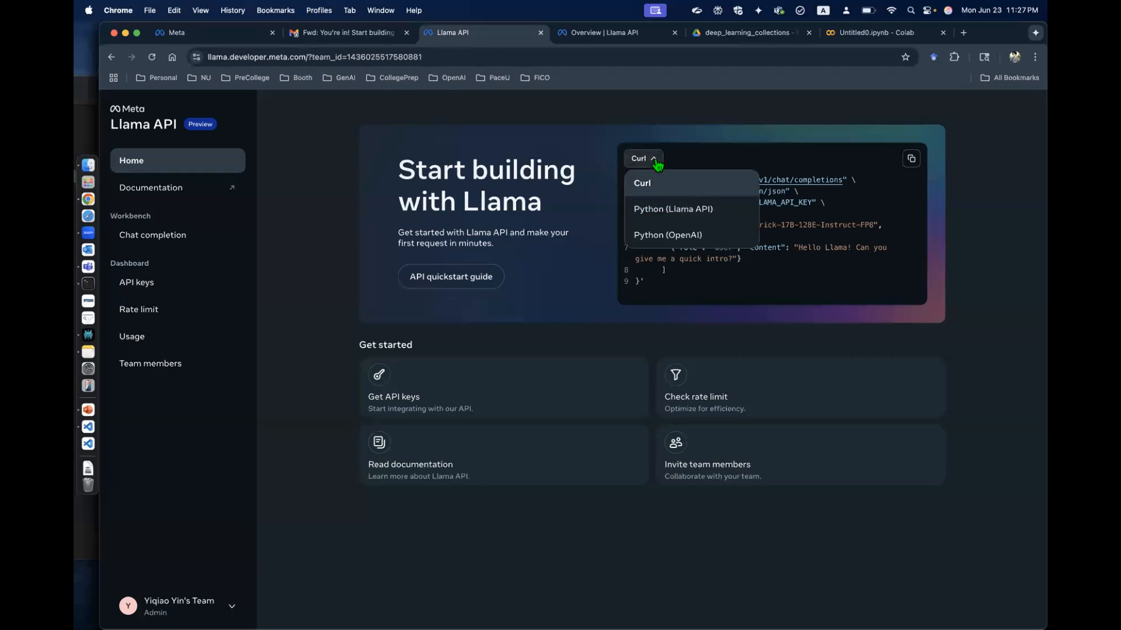
click(666, 235)
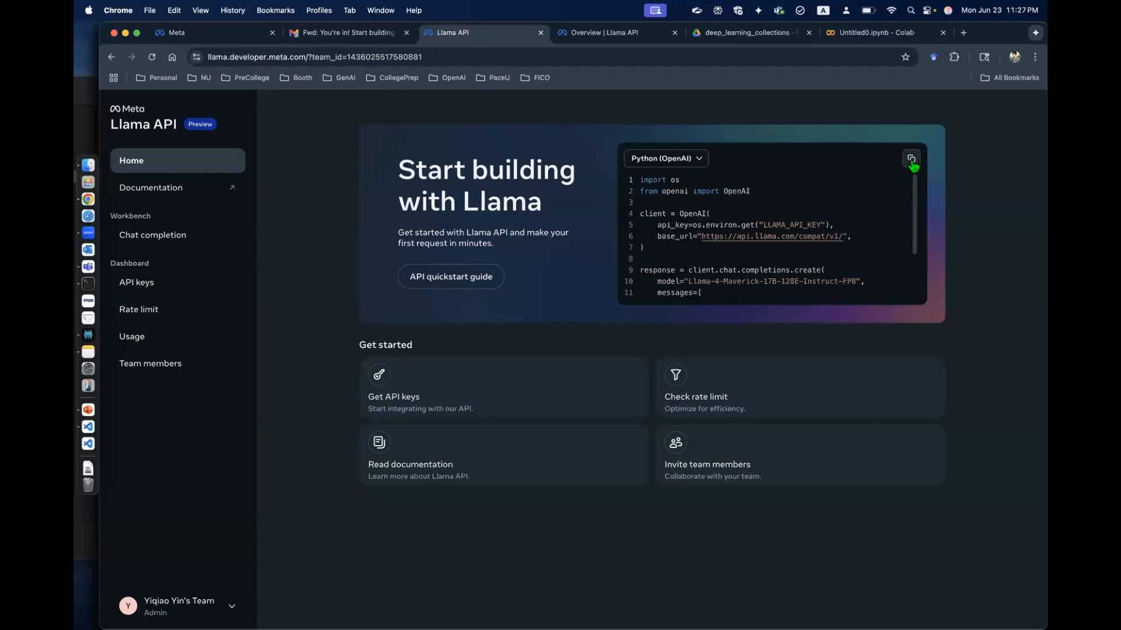
click(869, 33)
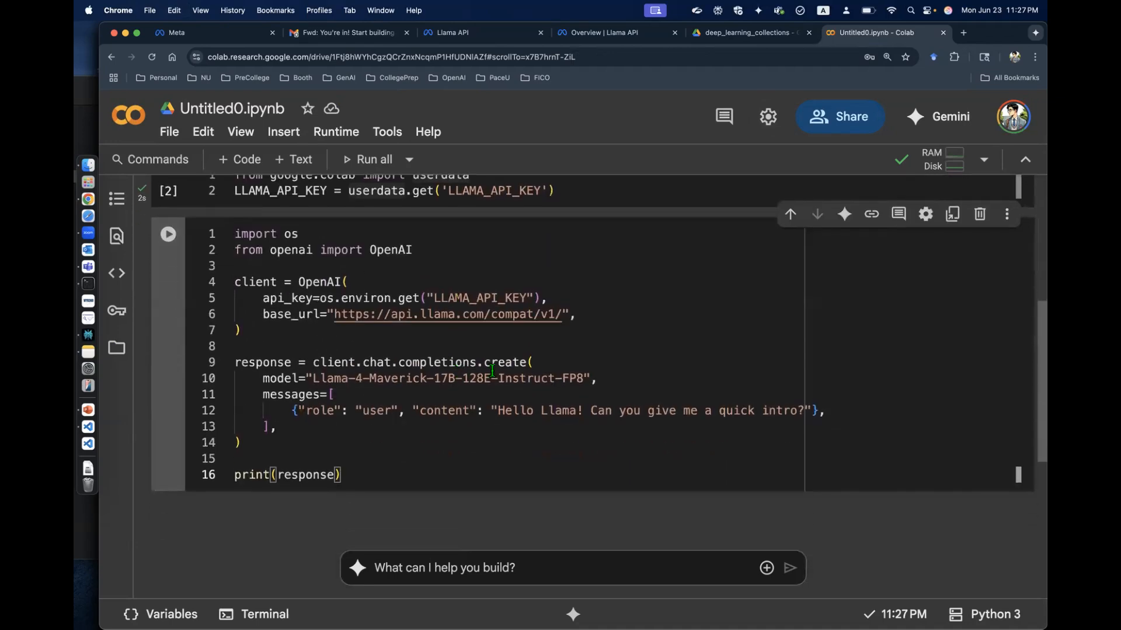
scroll(down, 3)
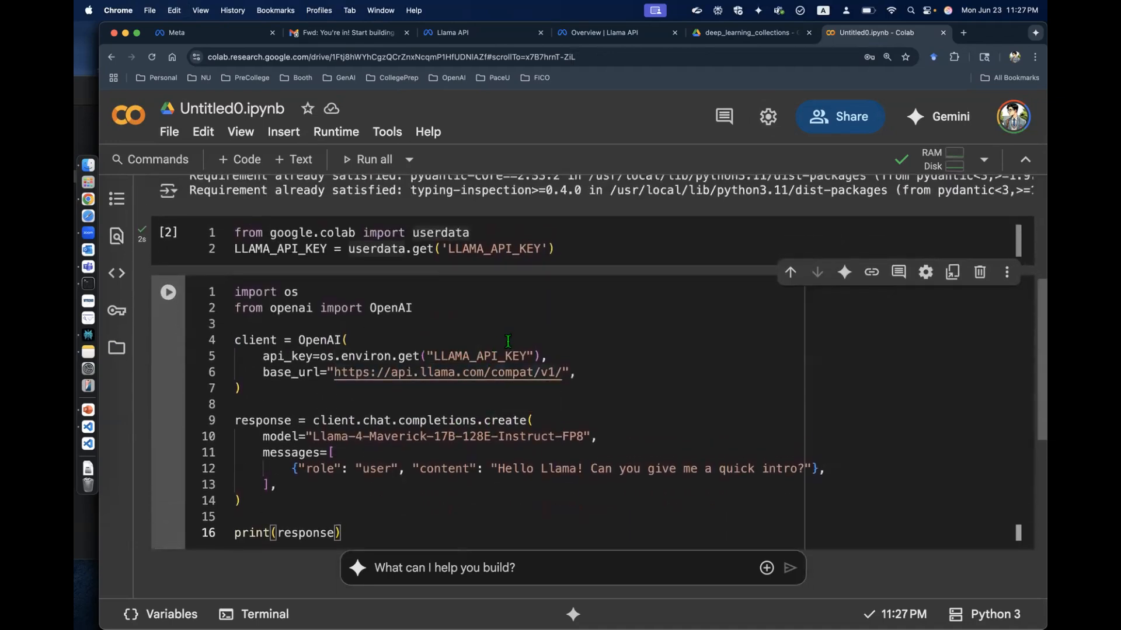
double_click(478, 356)
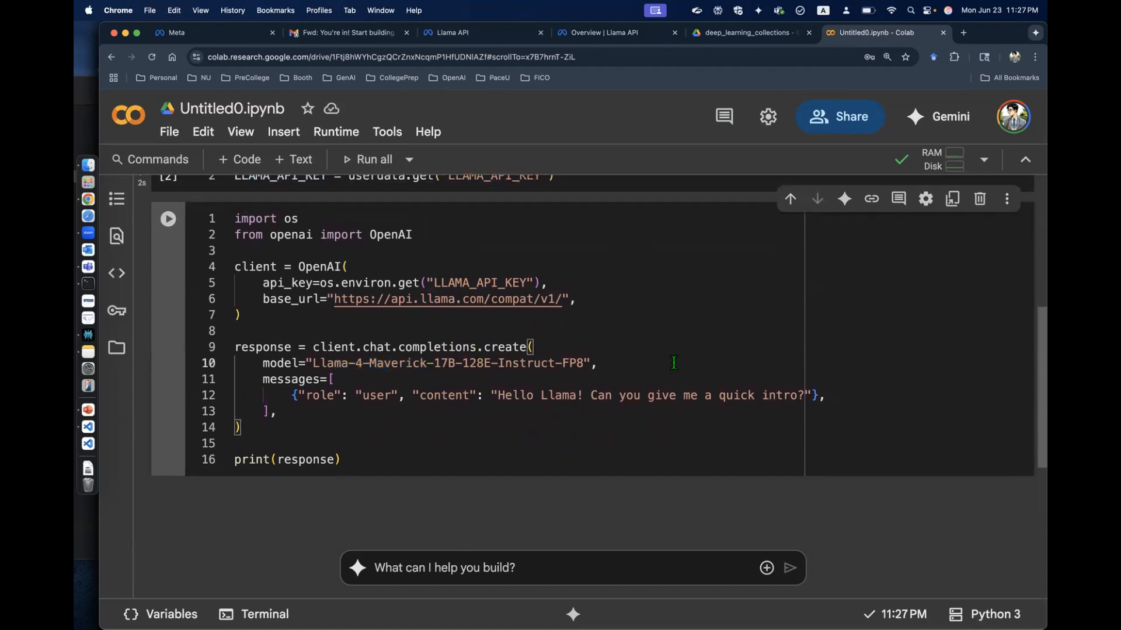
Step: Replace os.environ.get("LLAMA_API_KEY") with LLAMA_API_KEY so the chat cell returns a ChatCompletion
click(168, 219)
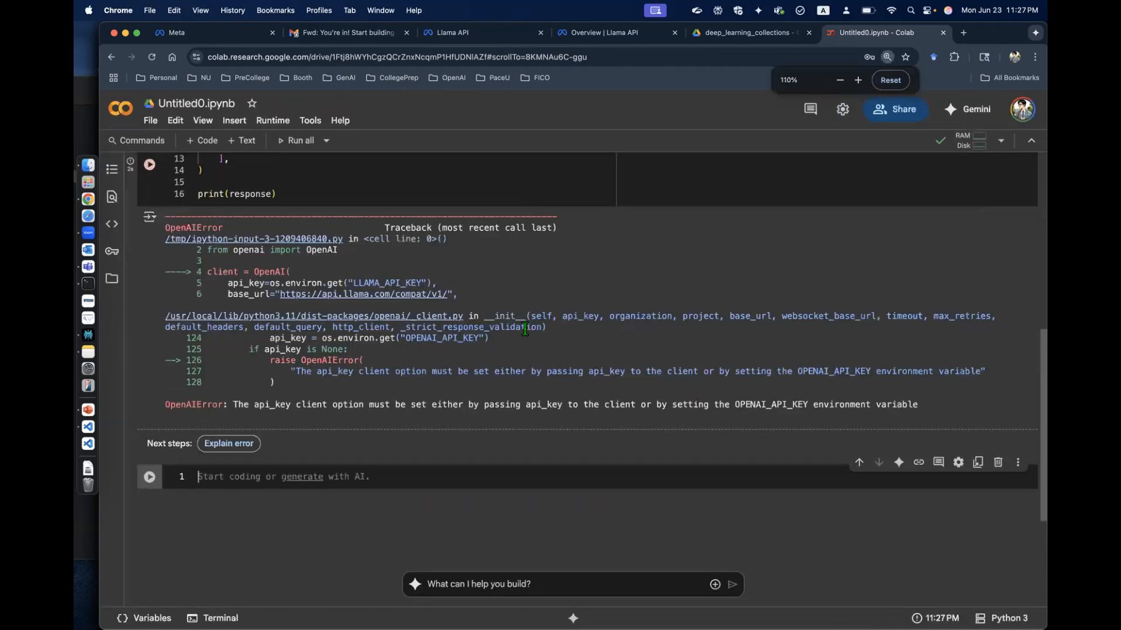
click(411, 404)
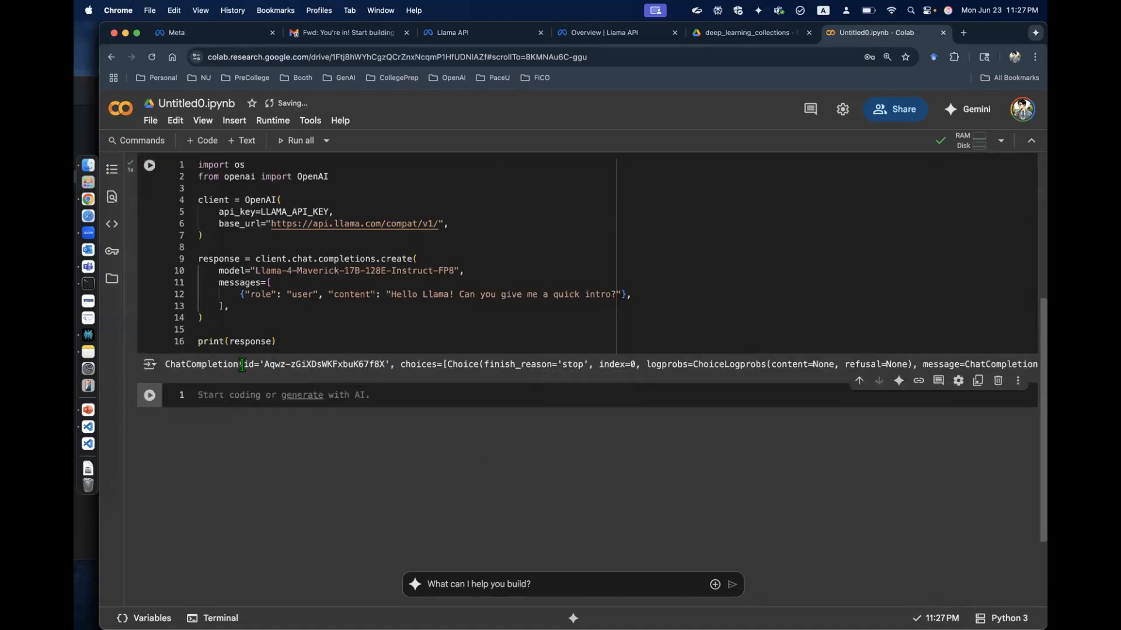
double_click(201, 364)
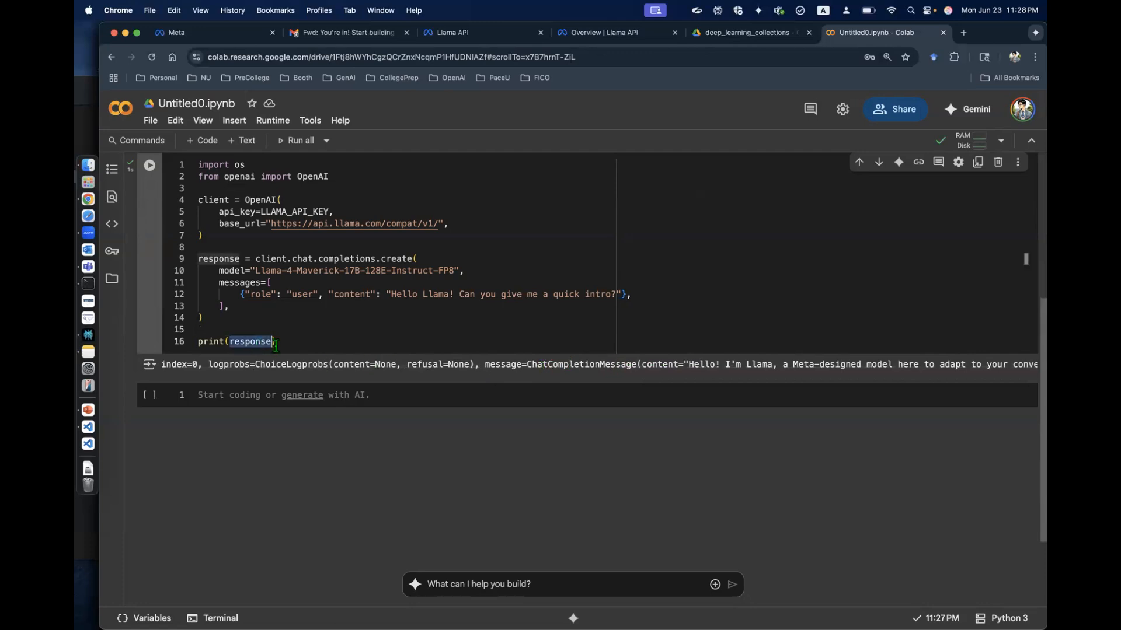
Step: In a new cell, print Llama's reply text with response.choices[0].message.content
text(response.message)
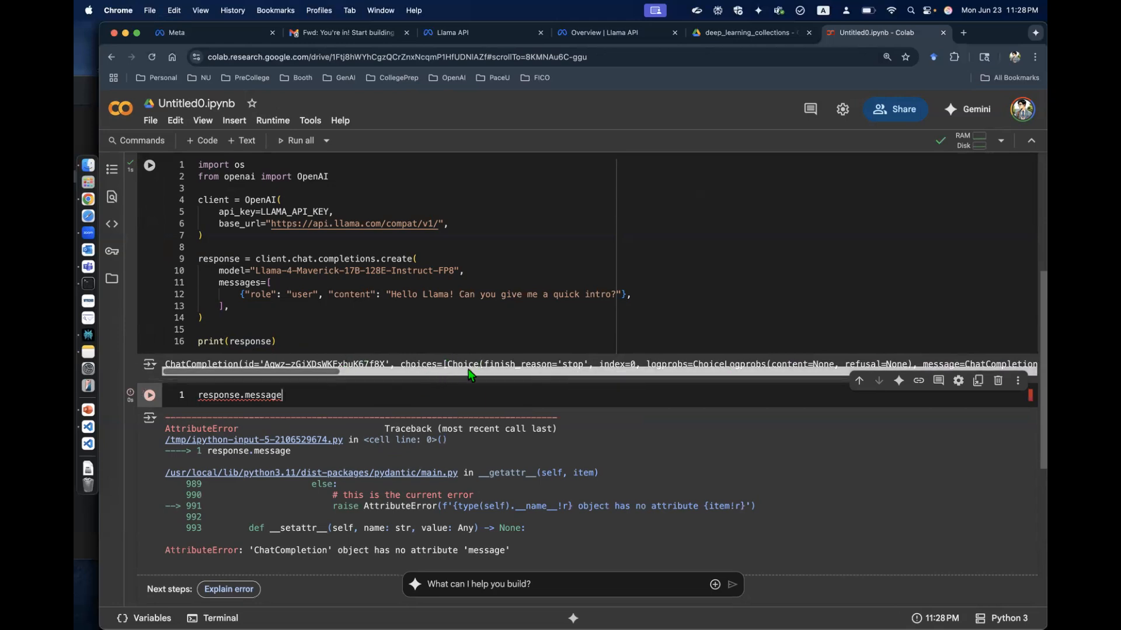
double_click(262, 395)
text(choices[0)
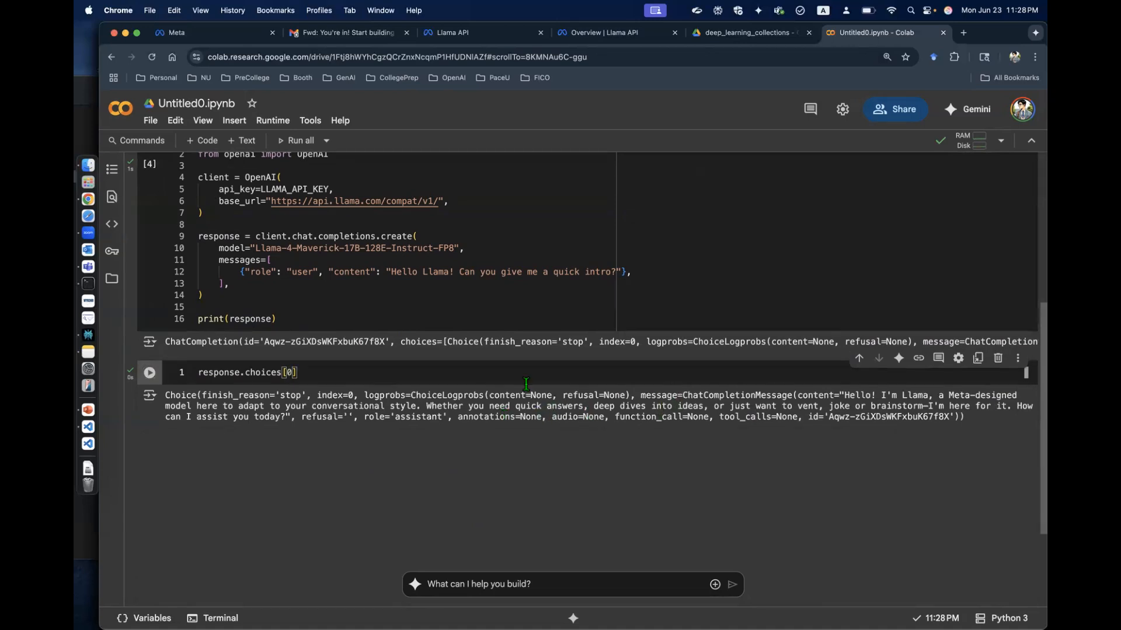
text(.)
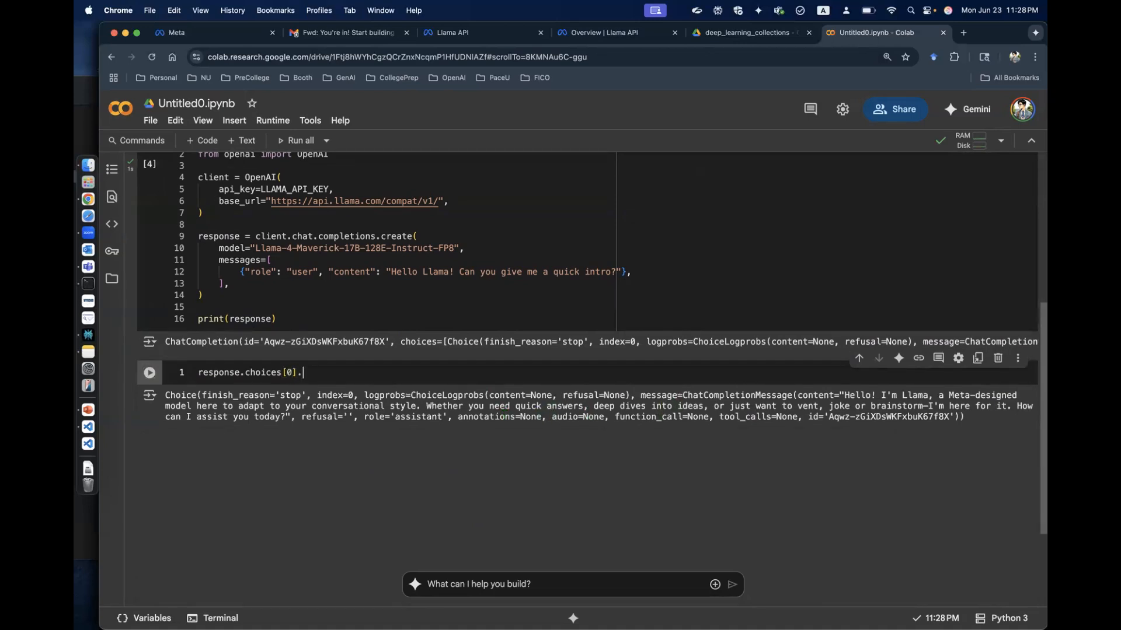
text(message)
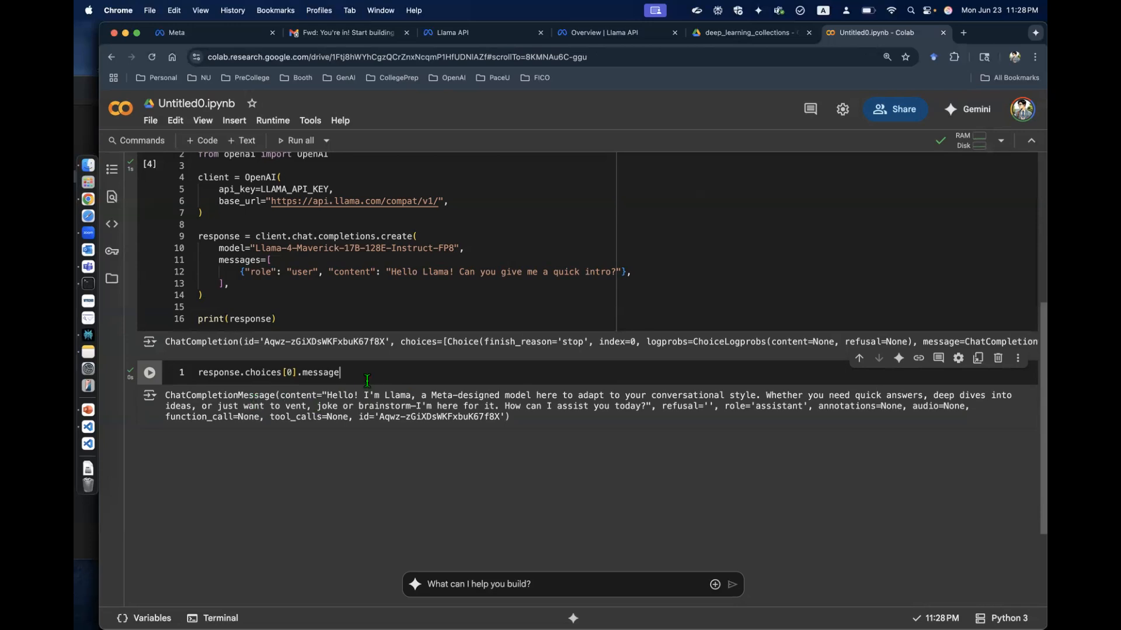
text(.content)
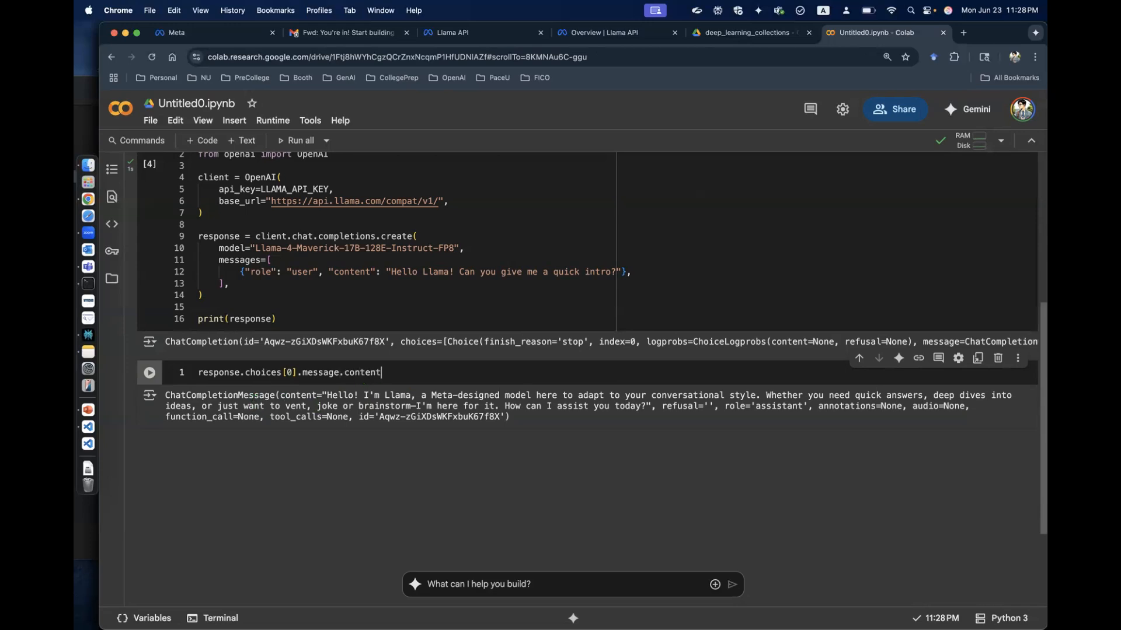
click(148, 372)
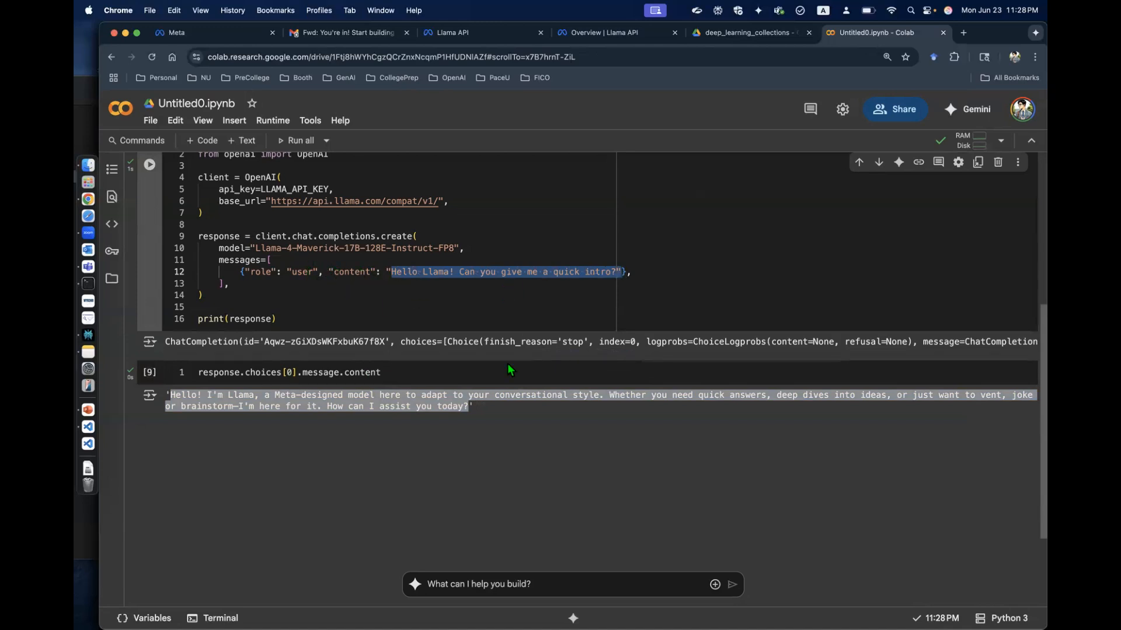
click(263, 268)
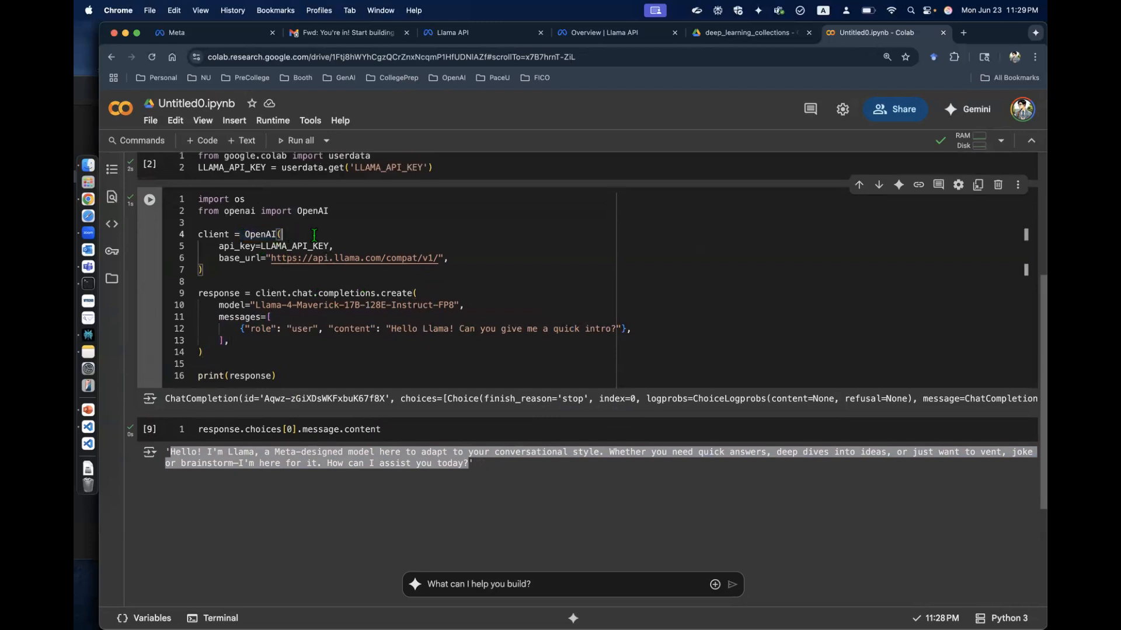
click(450, 32)
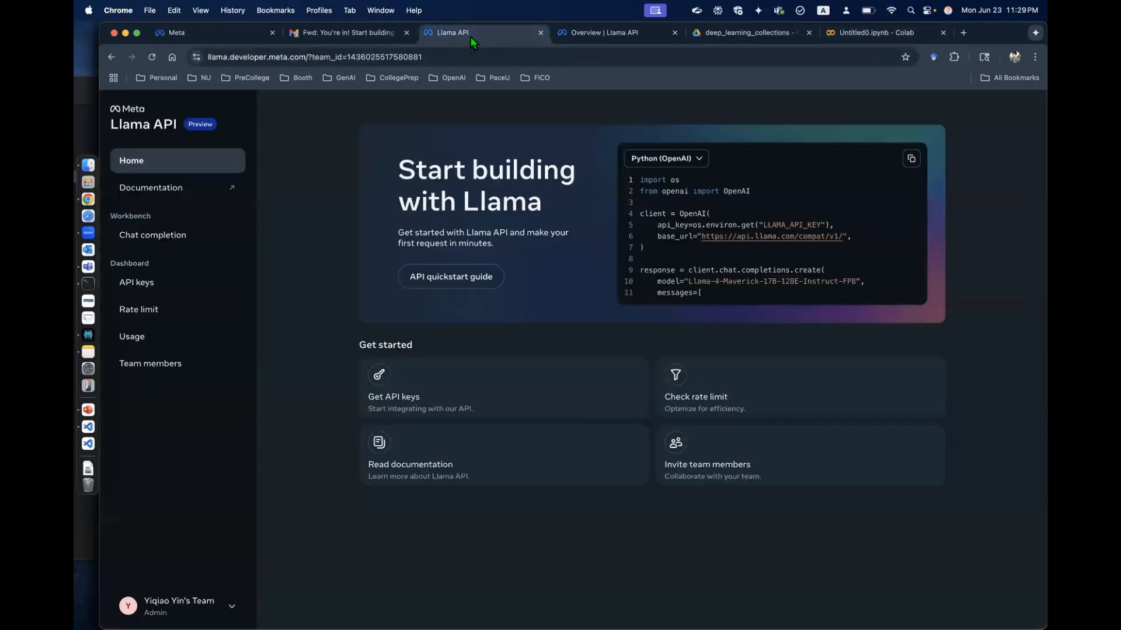
mouse_move(214, 228)
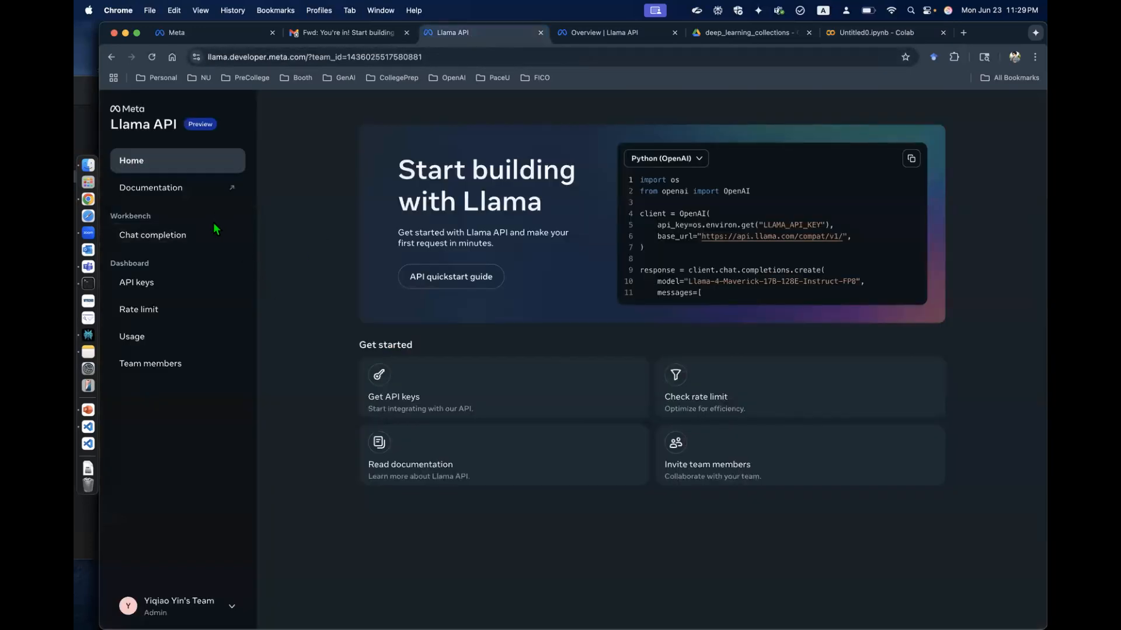
Step: Visit the Chat completion playground, then open the Llama API overview documentation
click(153, 234)
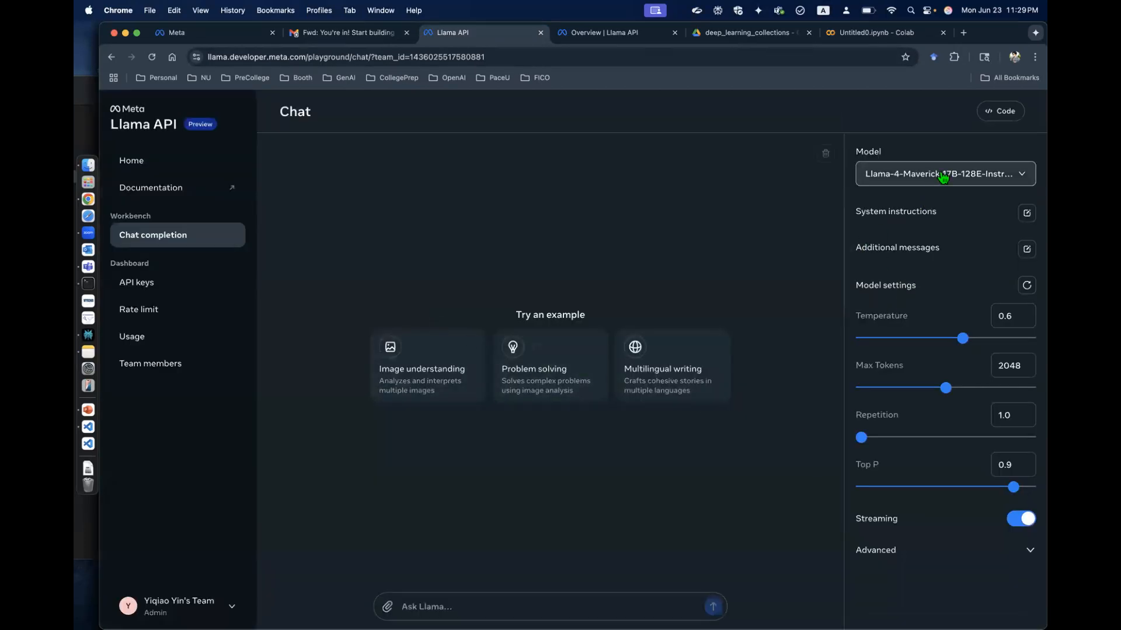
click(943, 174)
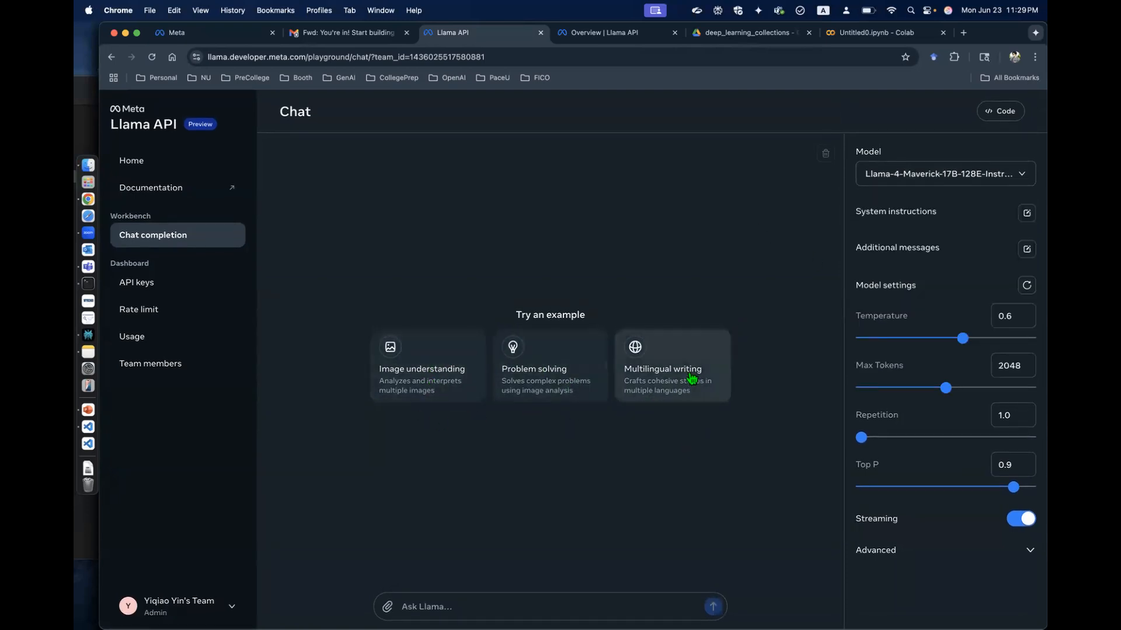
mouse_move(280, 254)
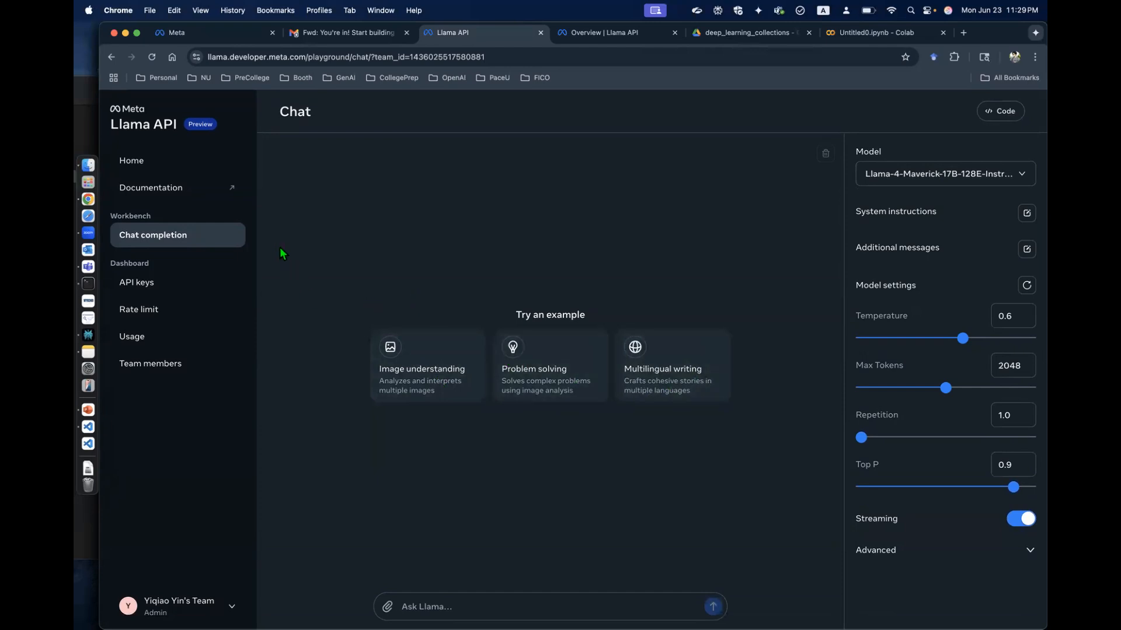
mouse_move(415, 284)
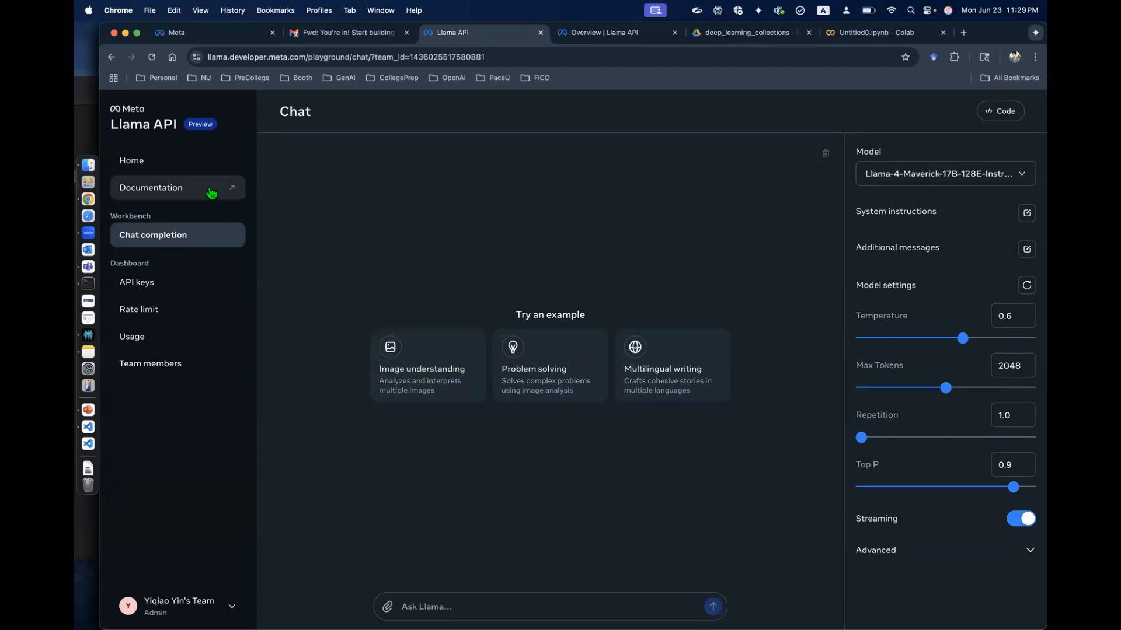
click(151, 187)
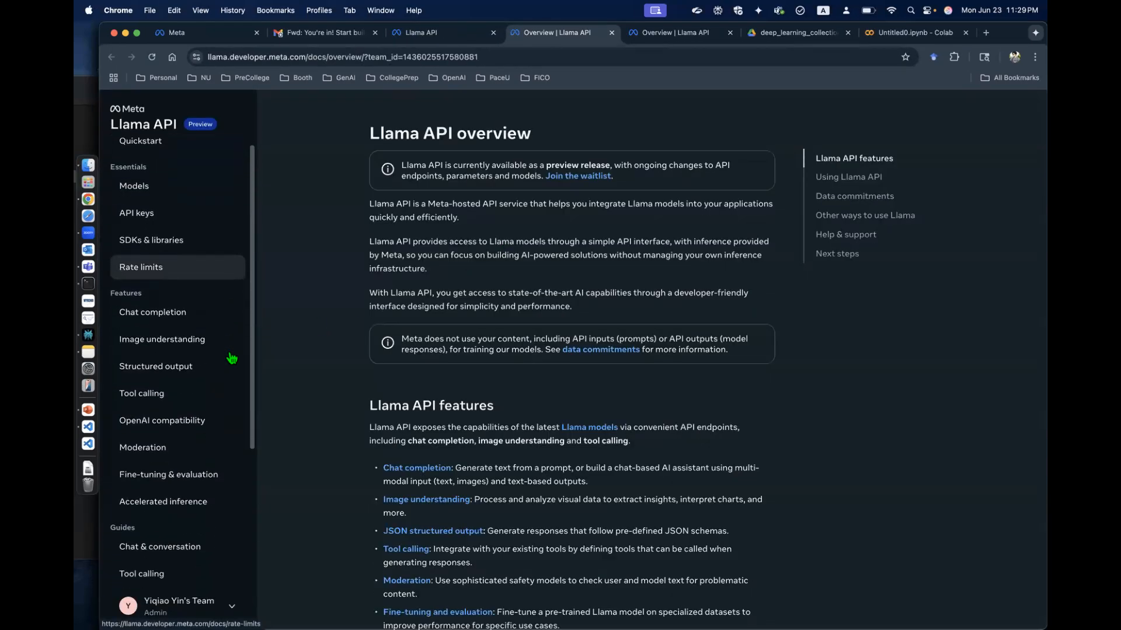
Step: Open the Image understanding docs and show the Python OpenAI client example
click(162, 339)
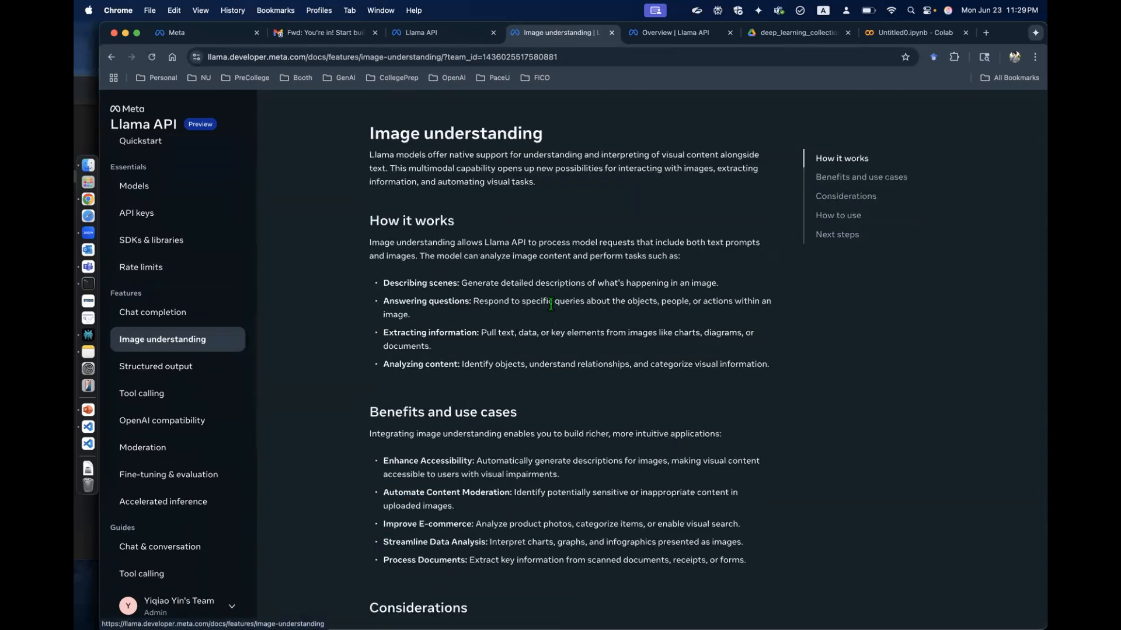
scroll(down, 3)
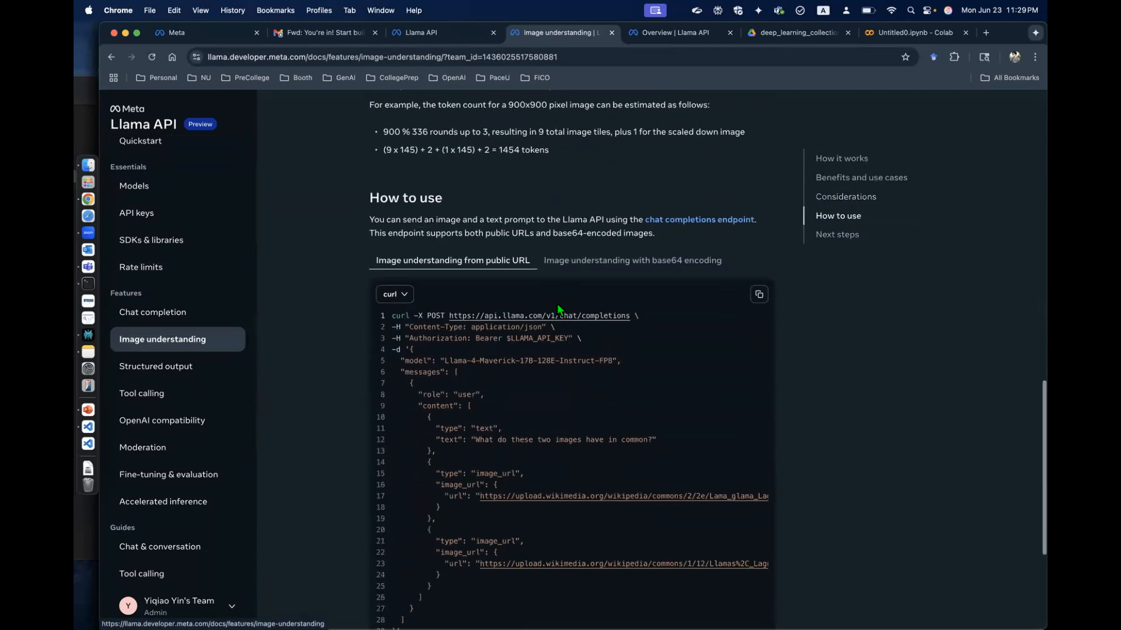
scroll(down, 3)
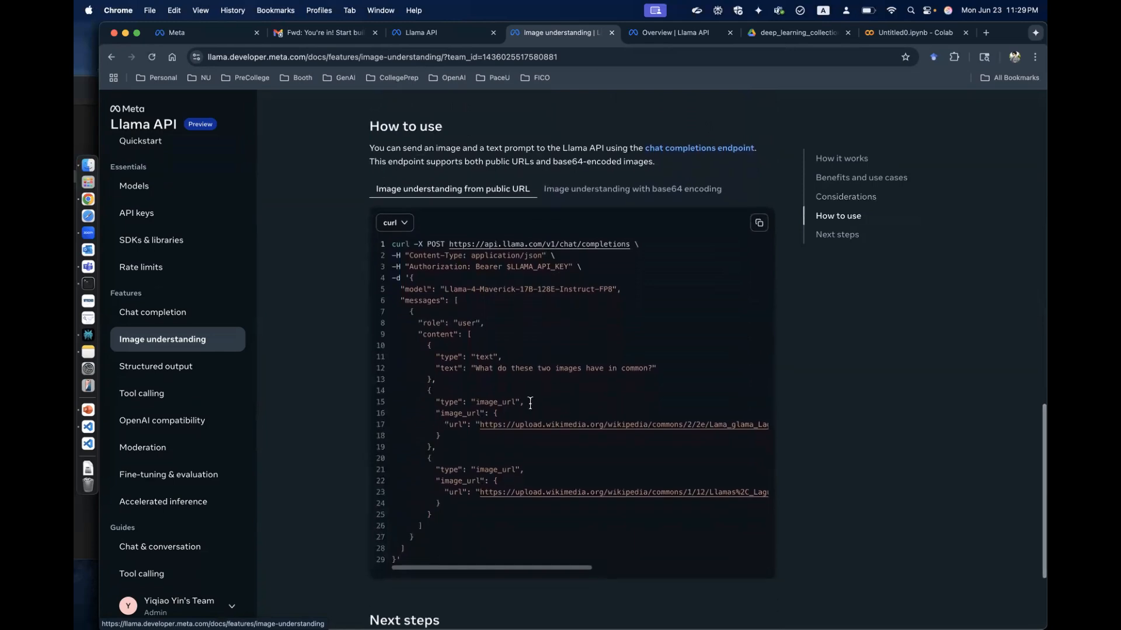
scroll(right, 3)
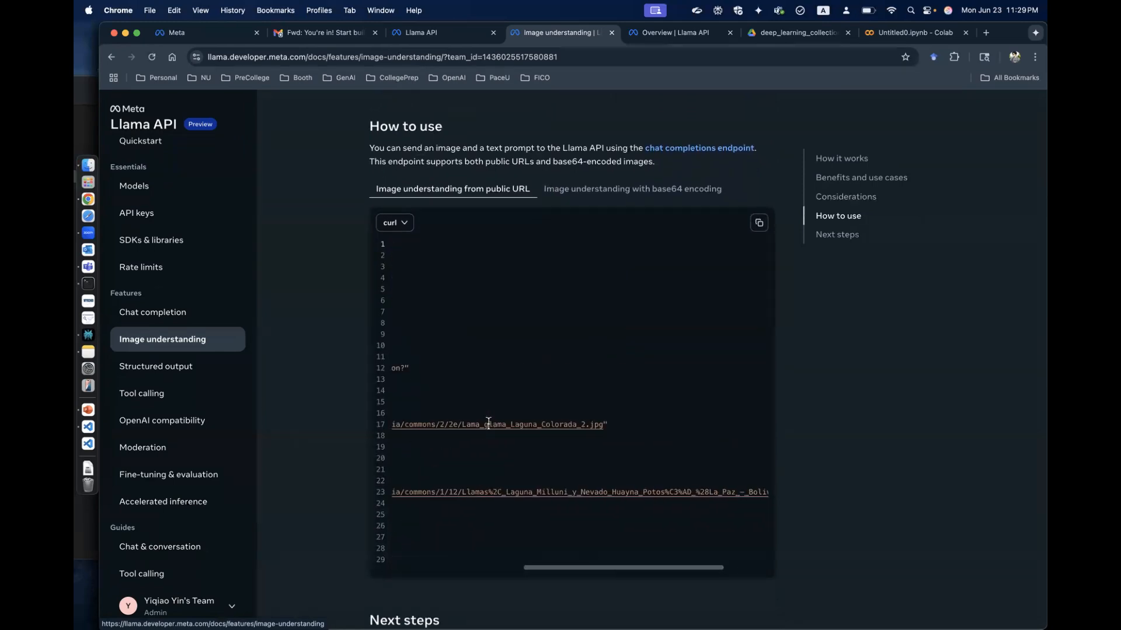
click(394, 222)
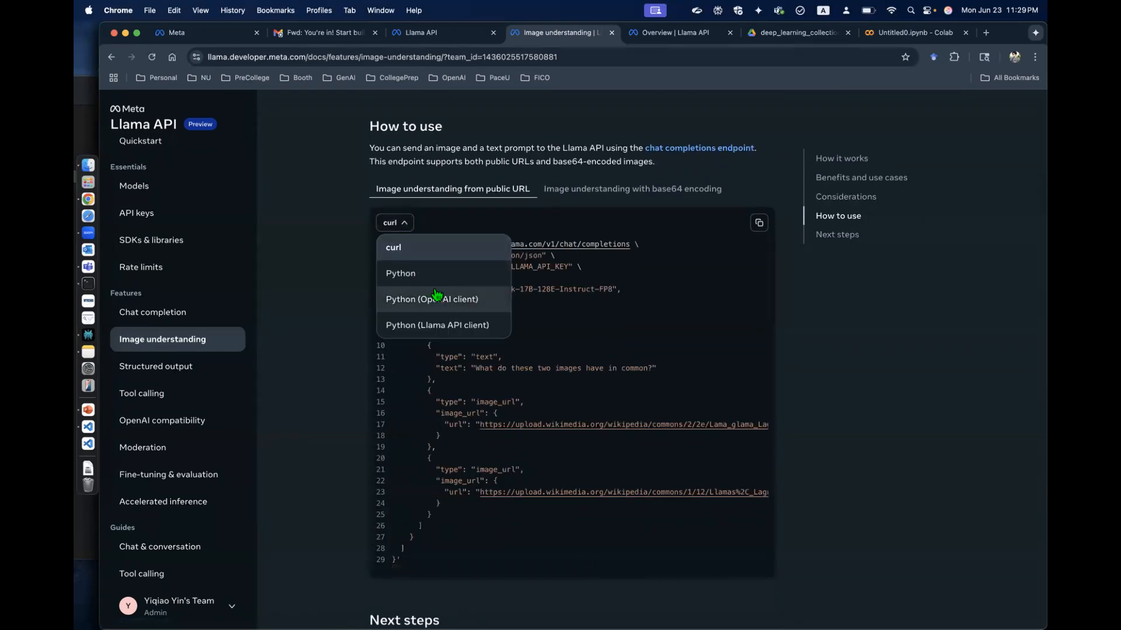
click(431, 299)
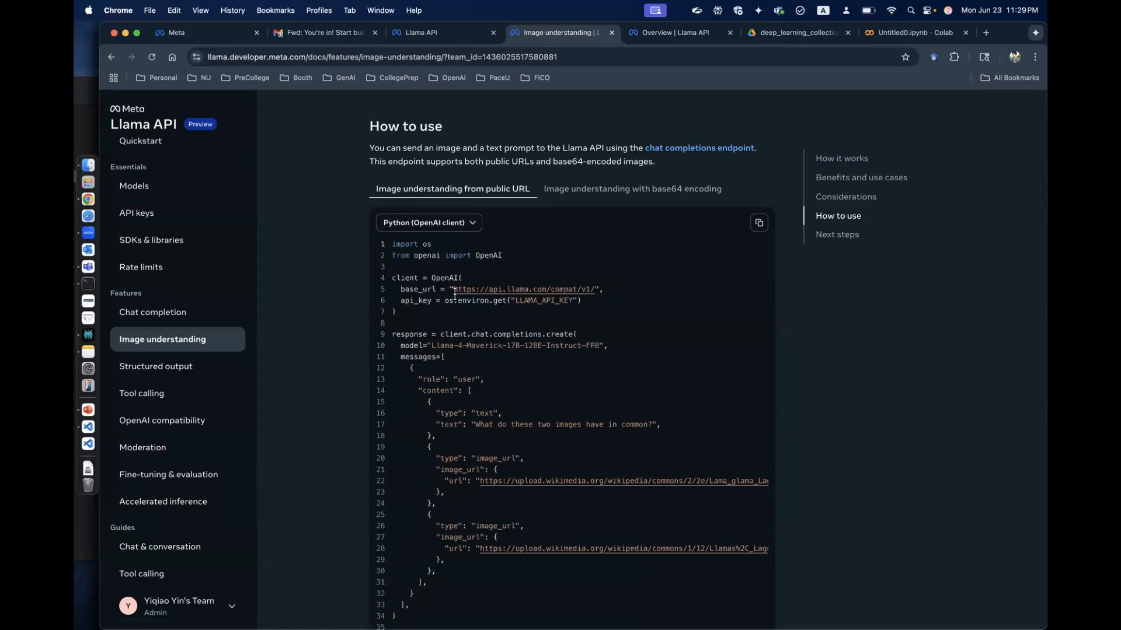
Step: Select the example's two-image messages list and return to the Colab notebook
scroll(down, 3)
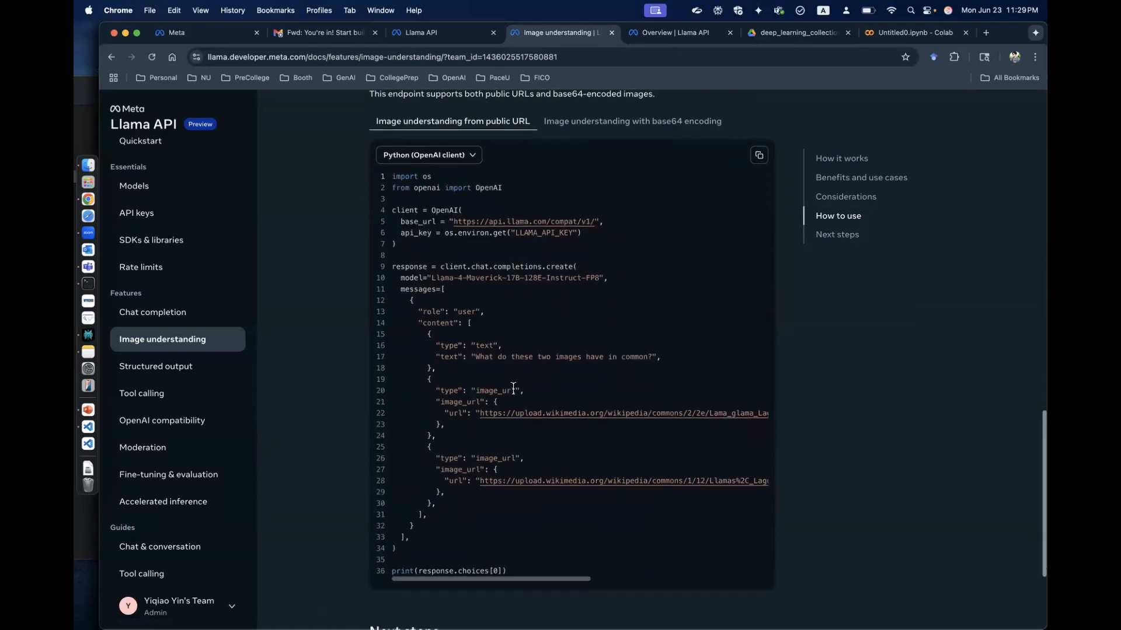
drag(430, 379, 447, 491)
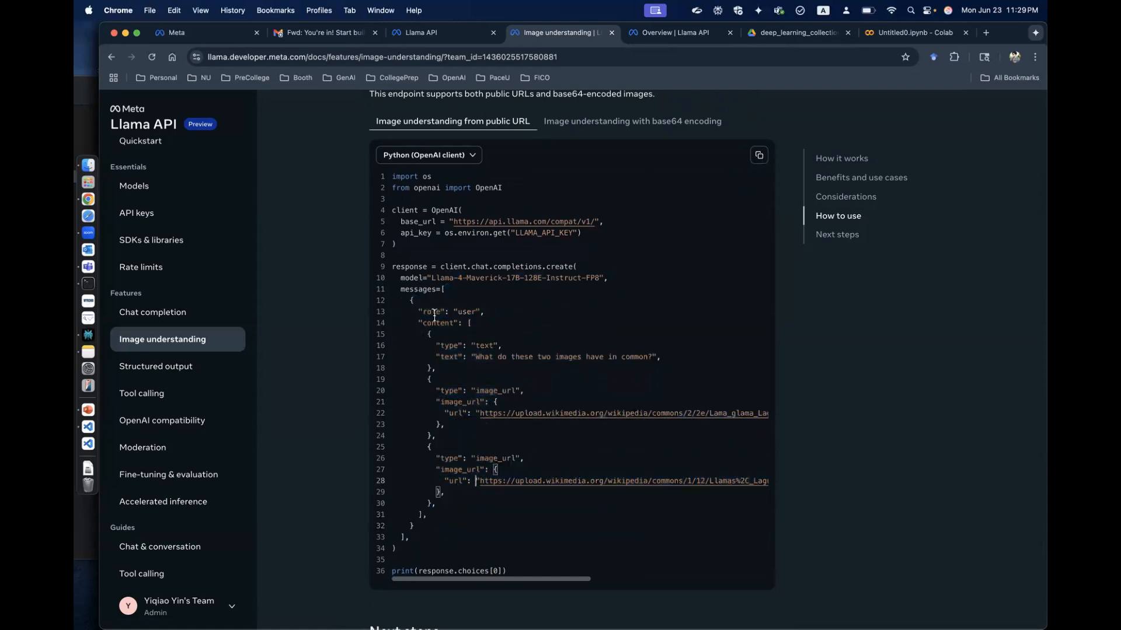
double_click(469, 312)
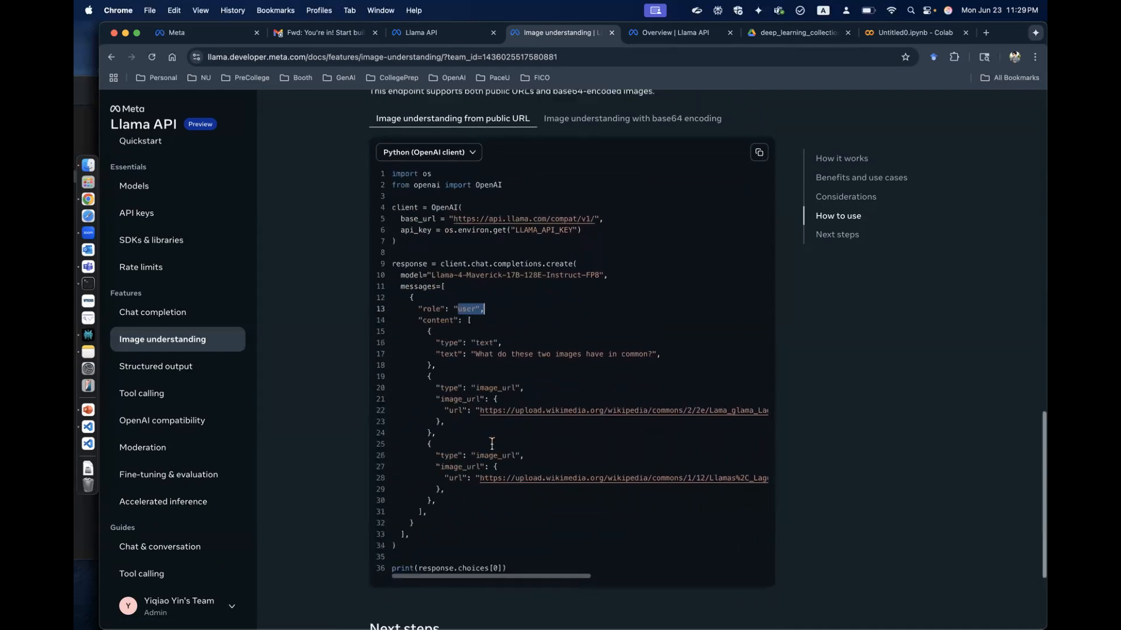
scroll(down, 3)
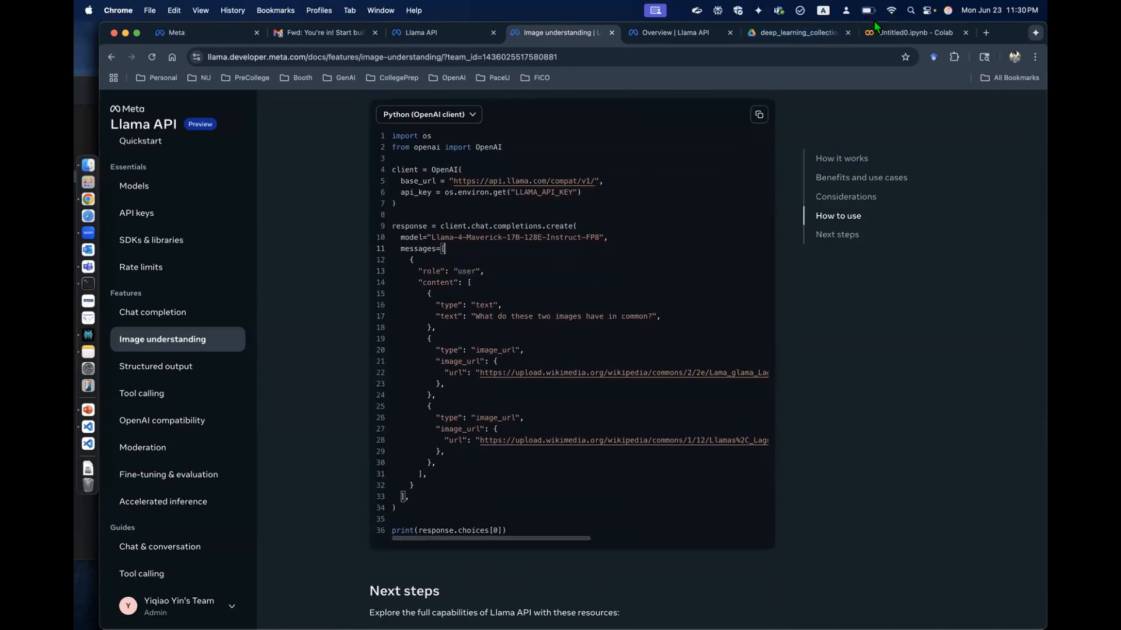
click(908, 32)
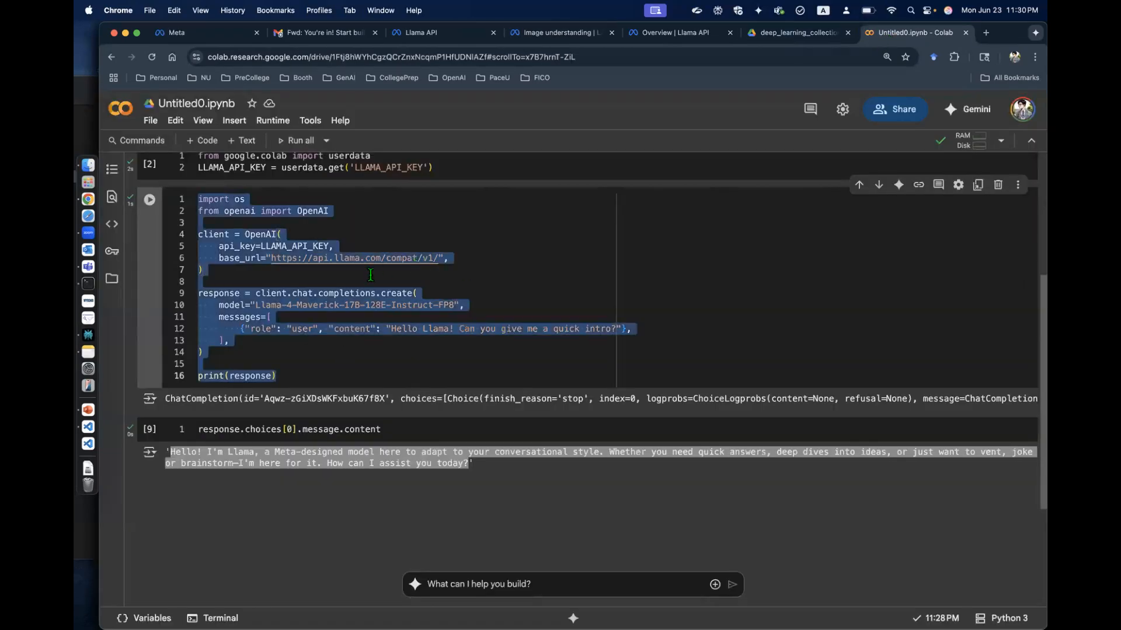
Step: Replace the copied chat cell's single message with the docs' two-image messages list
click(276, 376)
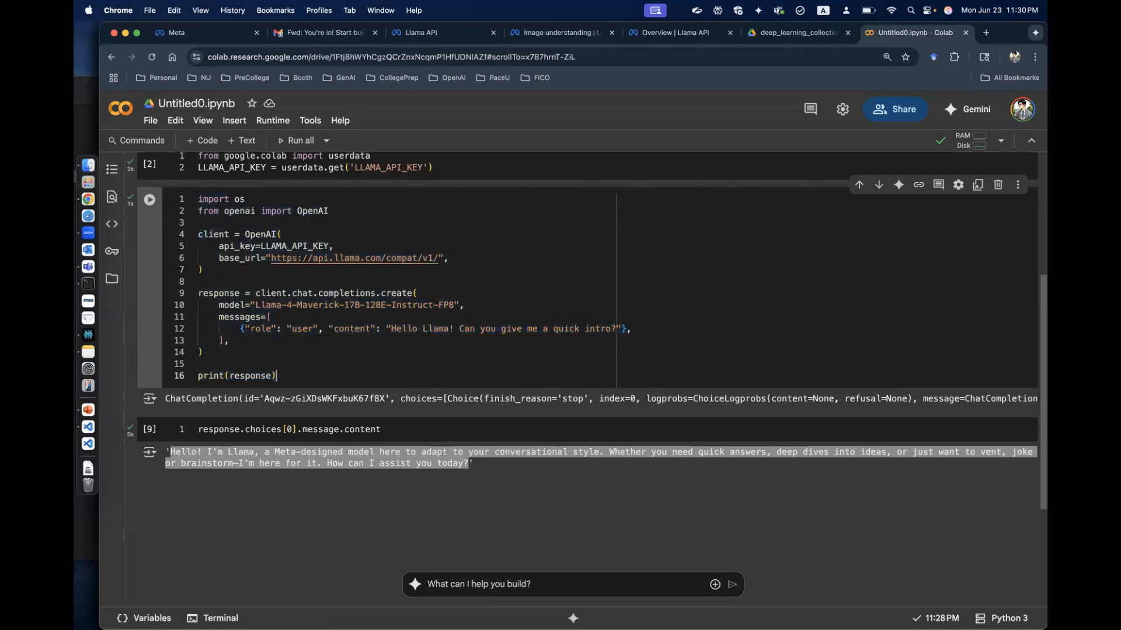
click(560, 479)
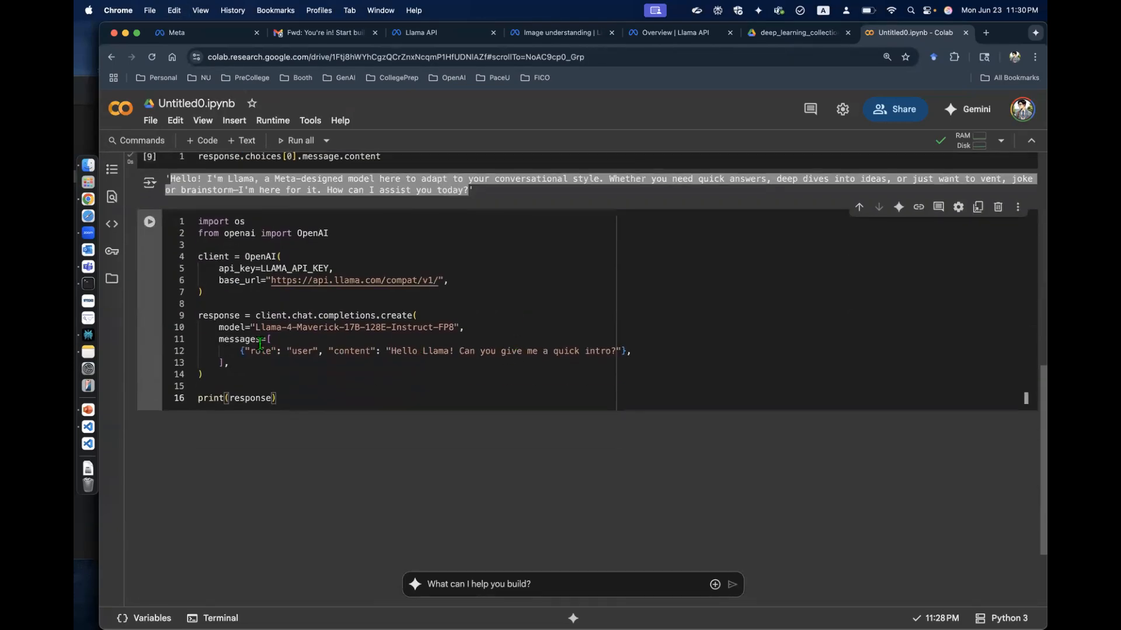
drag(274, 339, 228, 362)
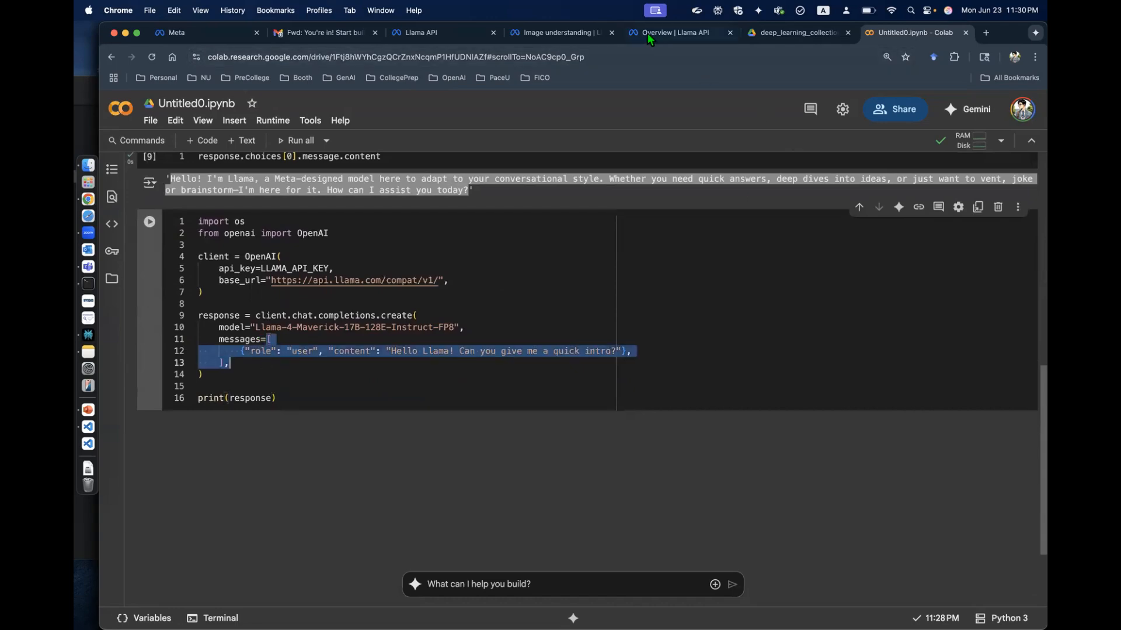
click(671, 32)
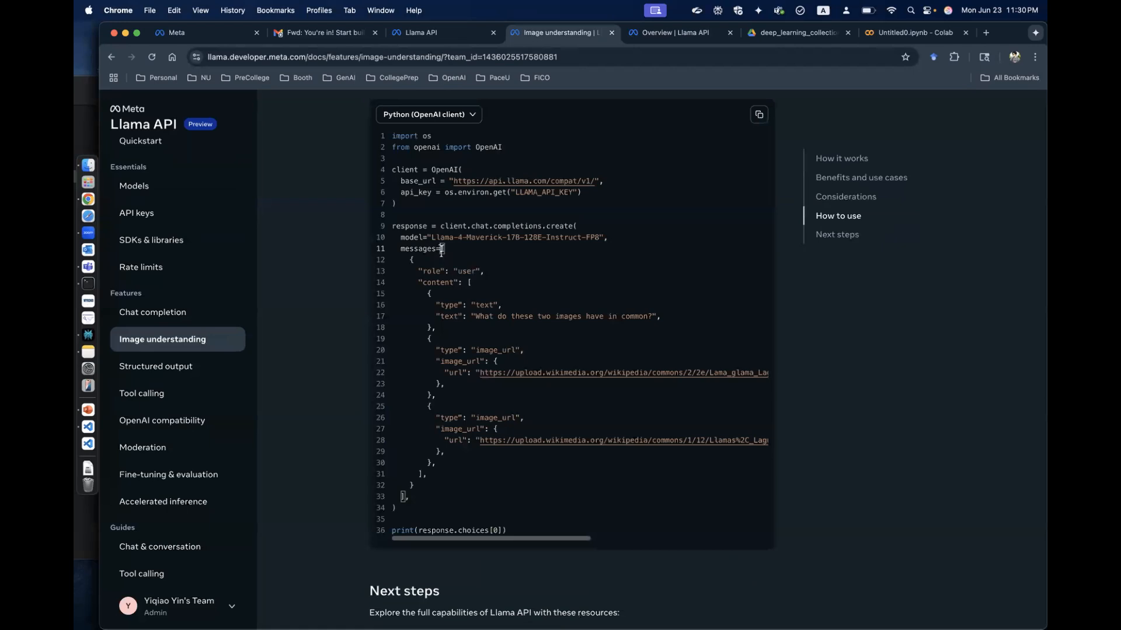
drag(443, 249, 405, 497)
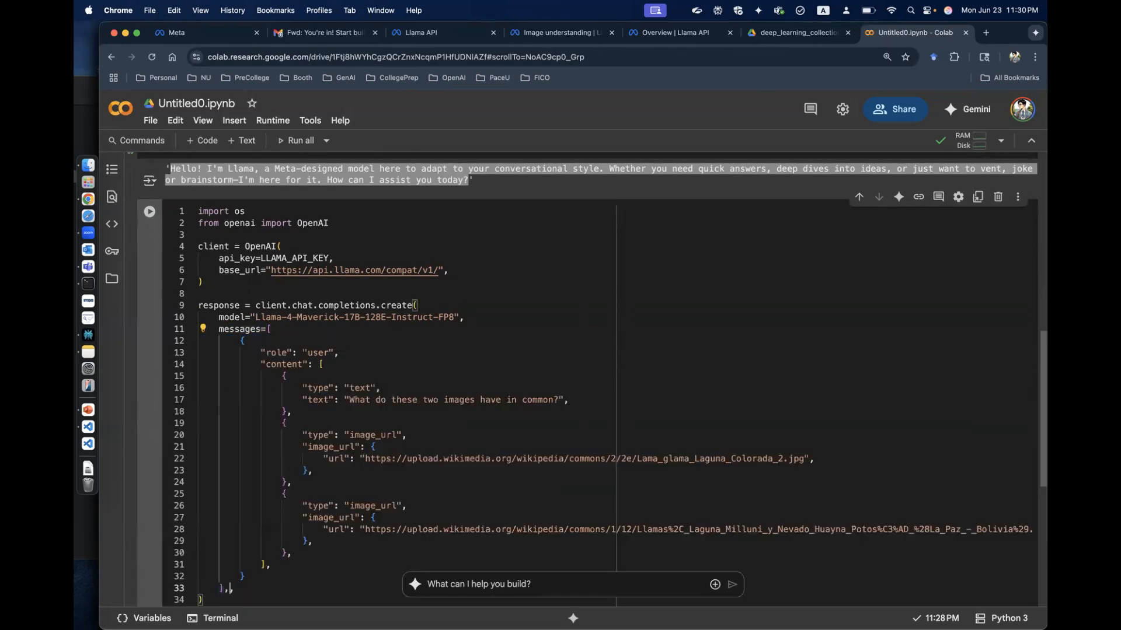
scroll(down, 3)
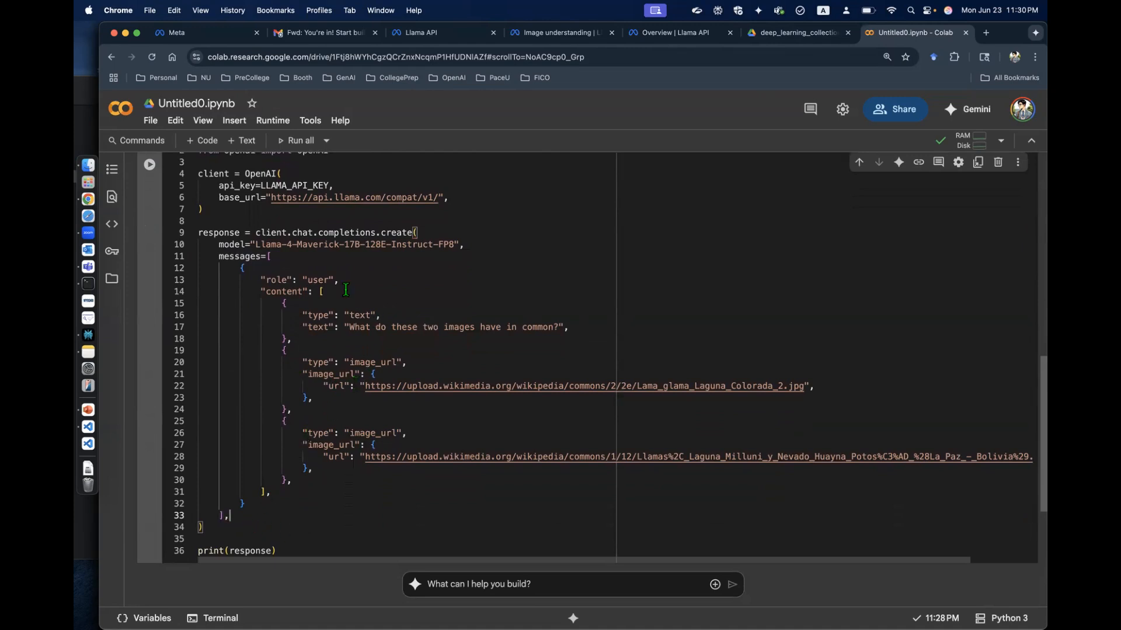
mouse_move(411, 312)
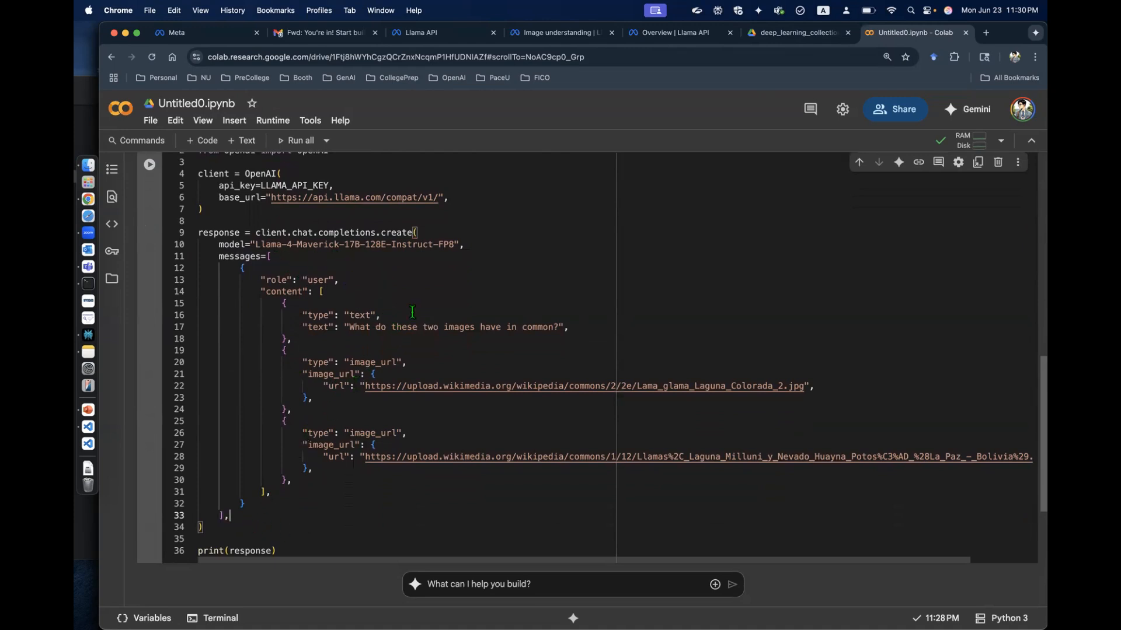
drag(350, 328, 404, 327)
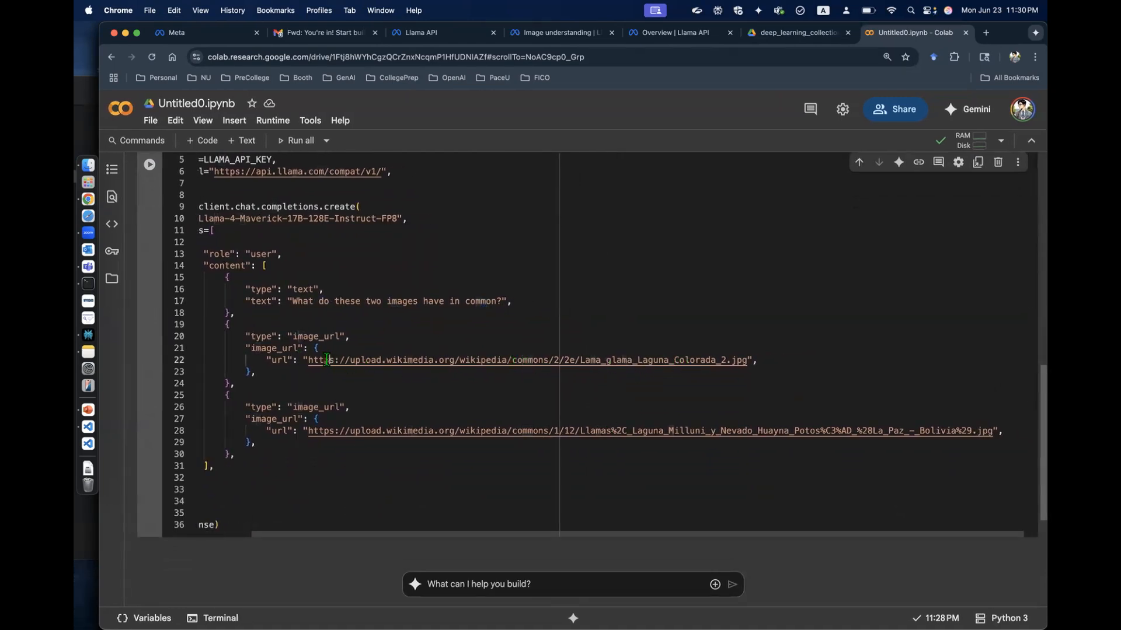
double_click(529, 361)
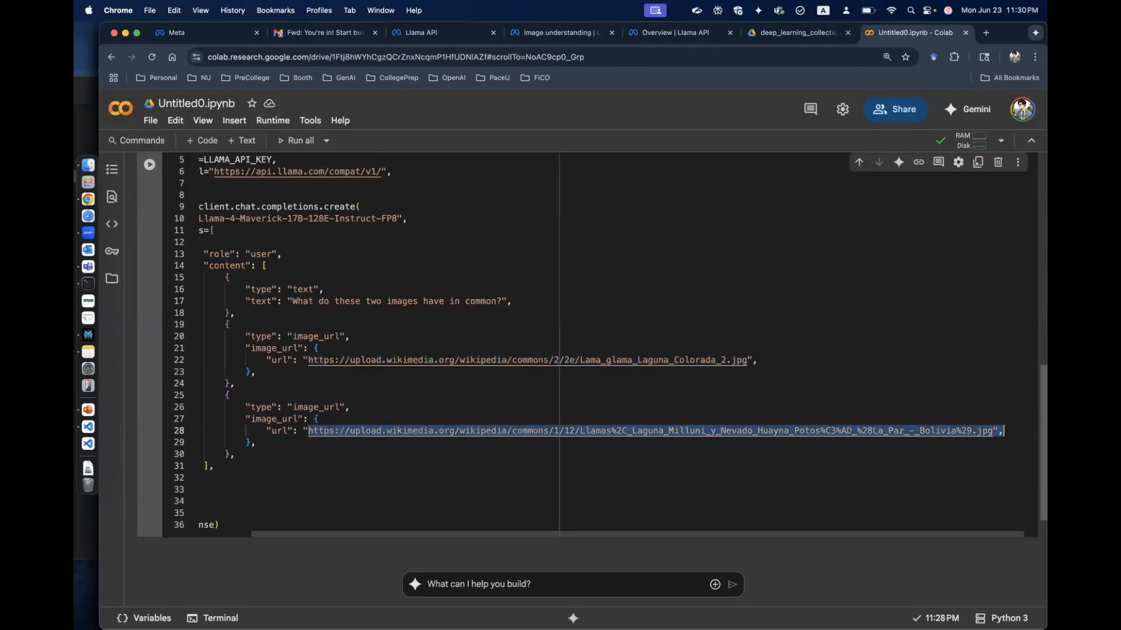
Step: Preview the second llama image link, then return to the Colab notebook
click(643, 430)
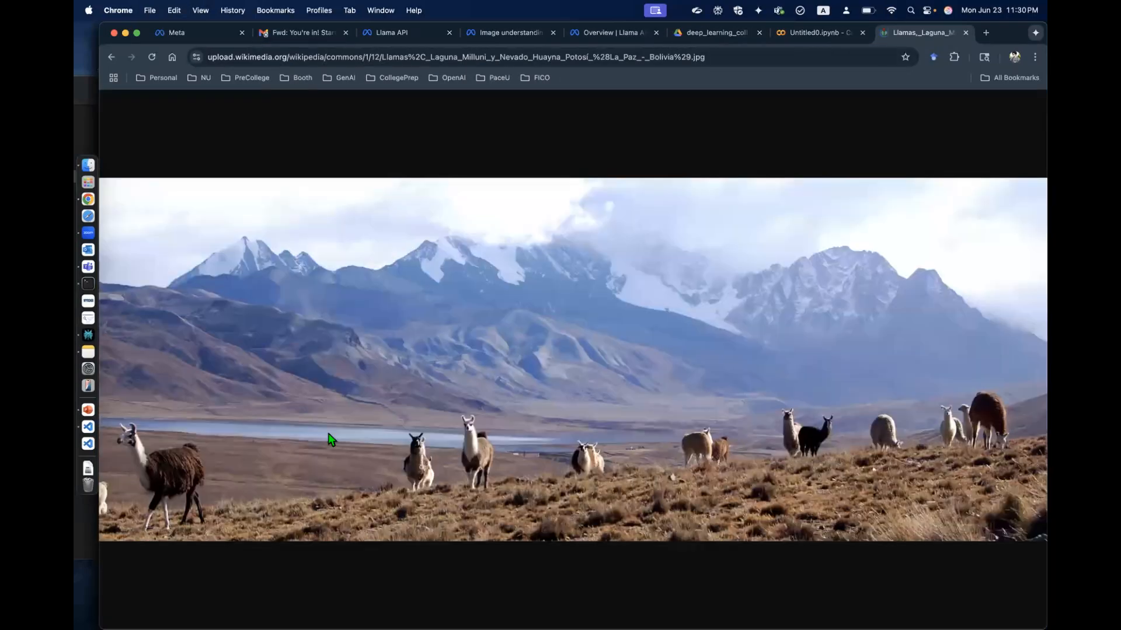
click(822, 32)
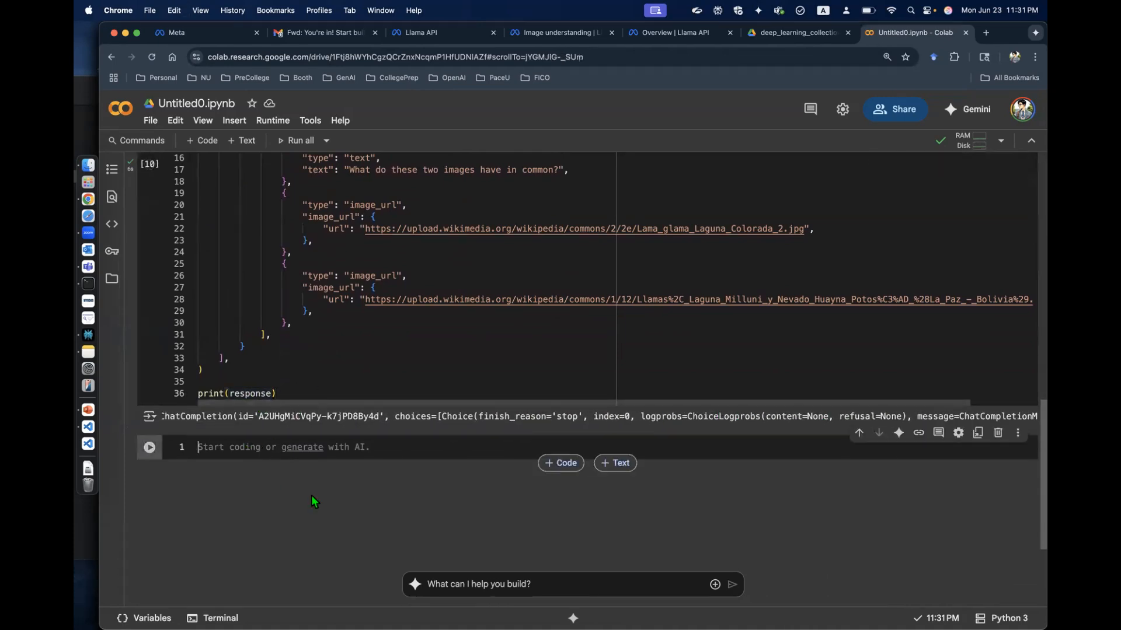
Step: Display response.choices[0].message.content to show the llama images' shared-scene answer text
text(response.choices[0)
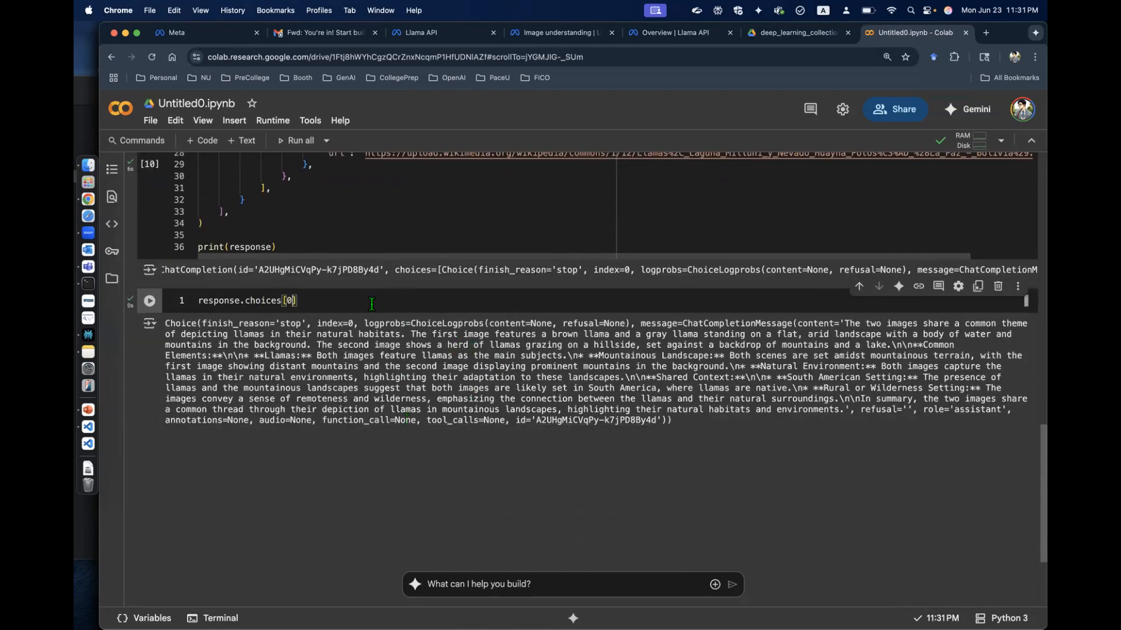
text(.)
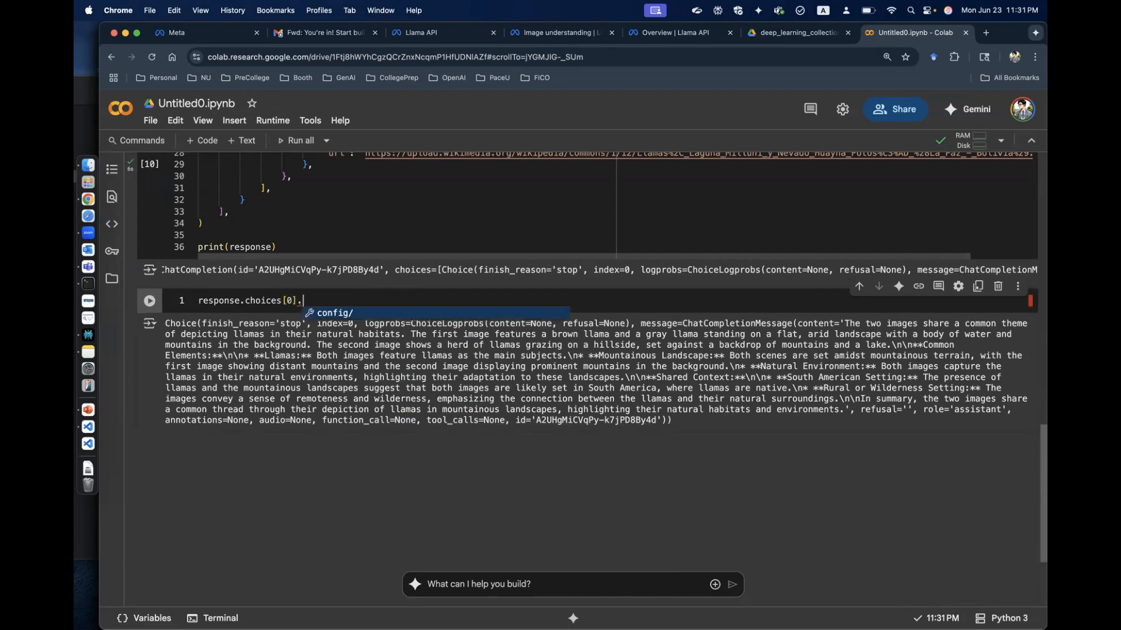
text(message)
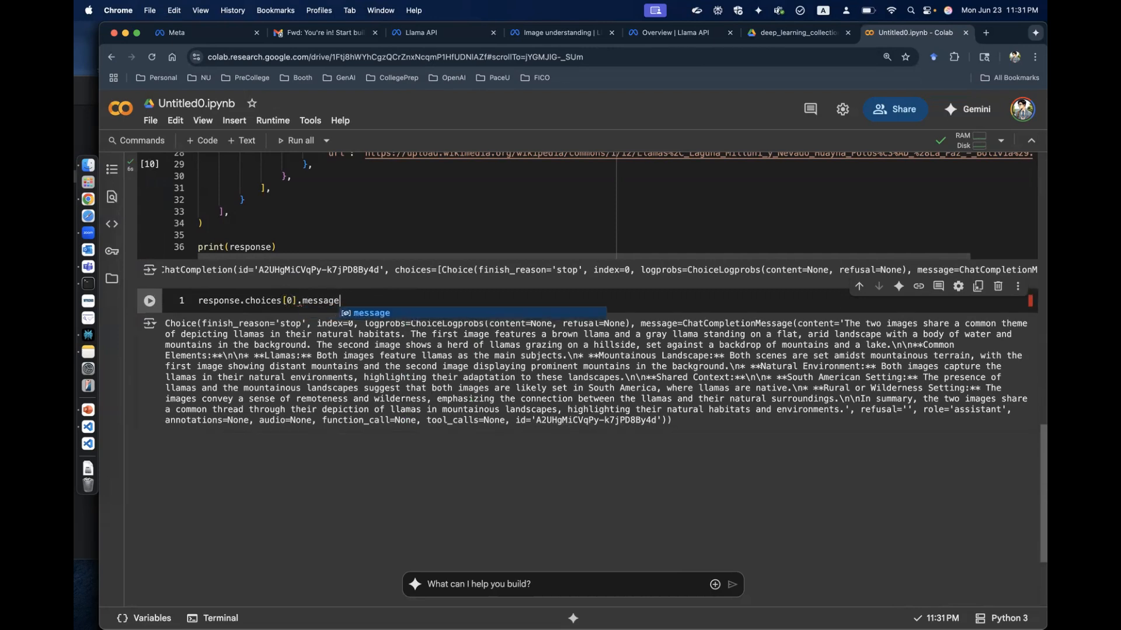
double_click(743, 323)
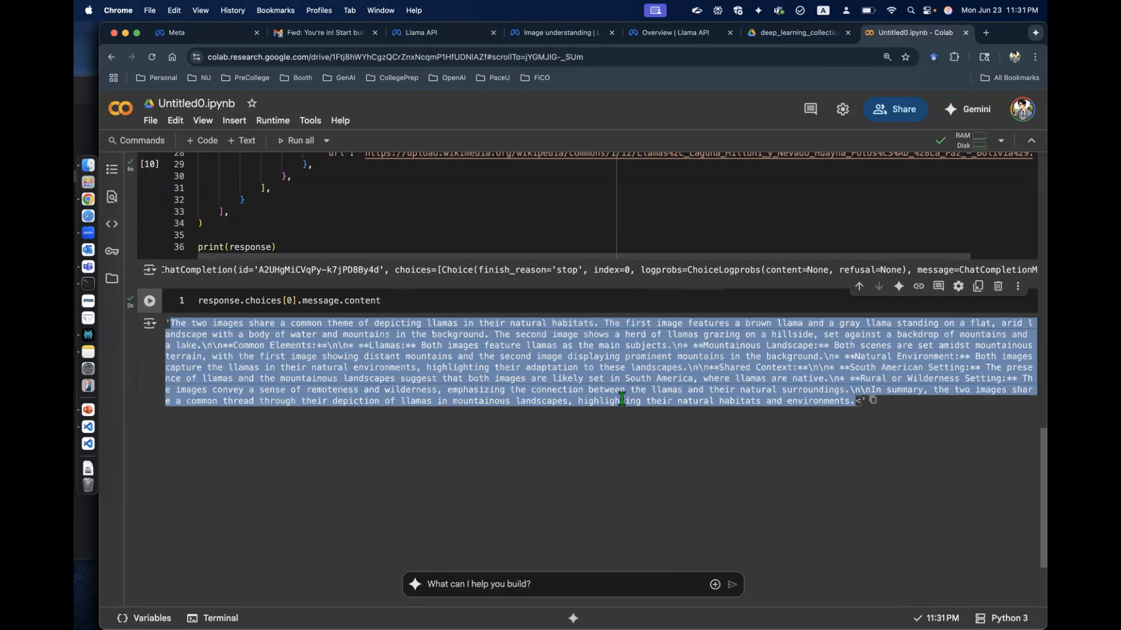
Step: Open the Structured output page in the Llama API docs tab
click(554, 345)
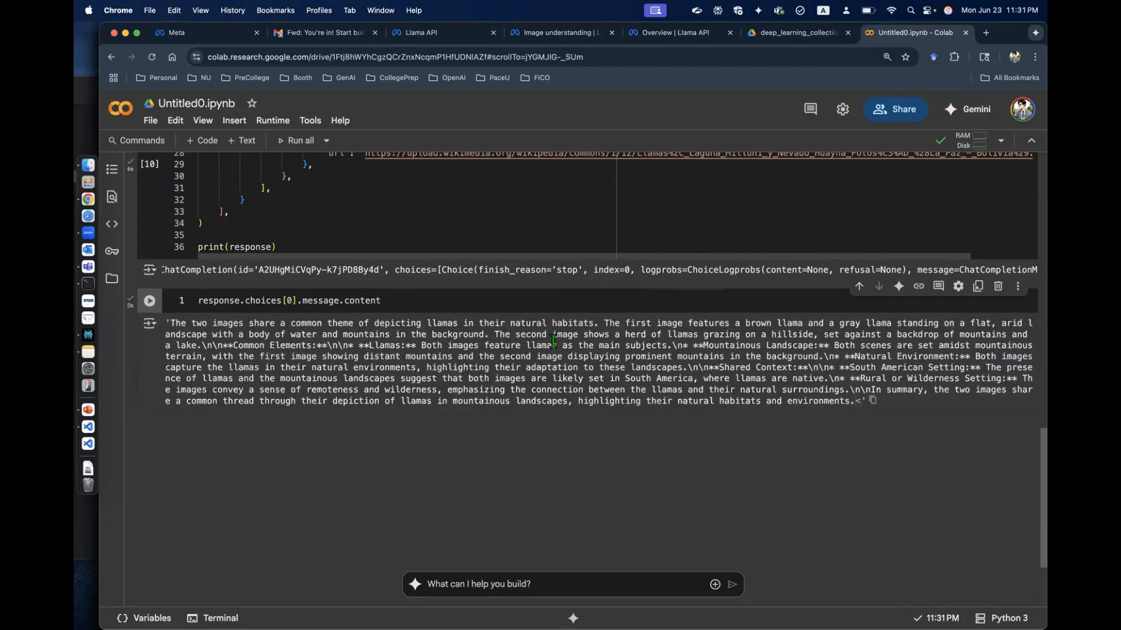
click(561, 33)
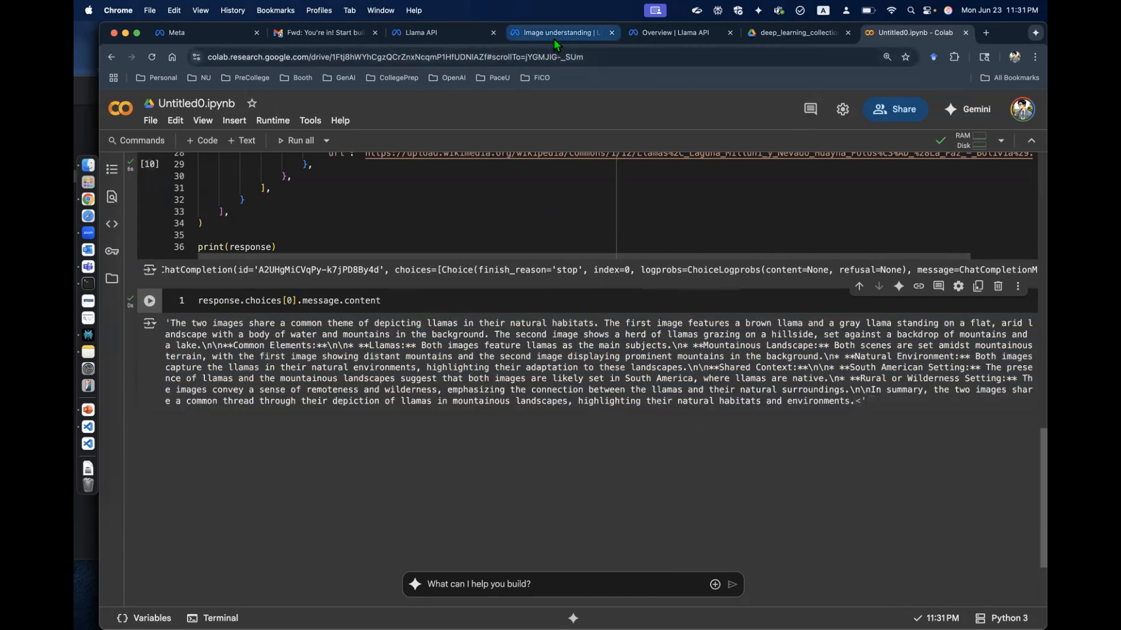
click(561, 32)
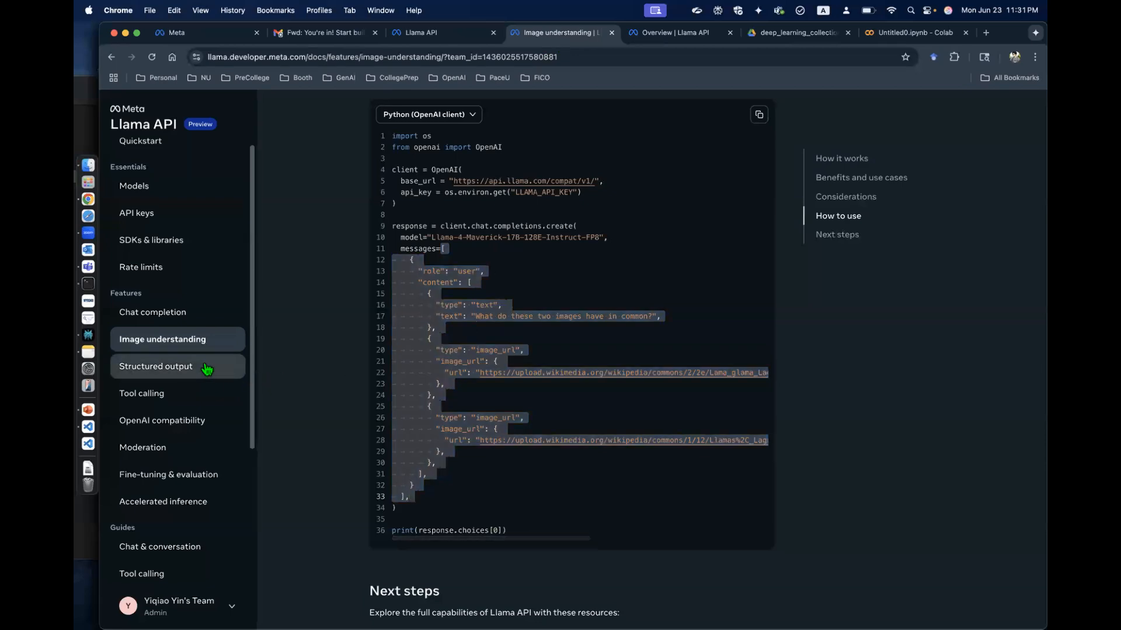
click(156, 366)
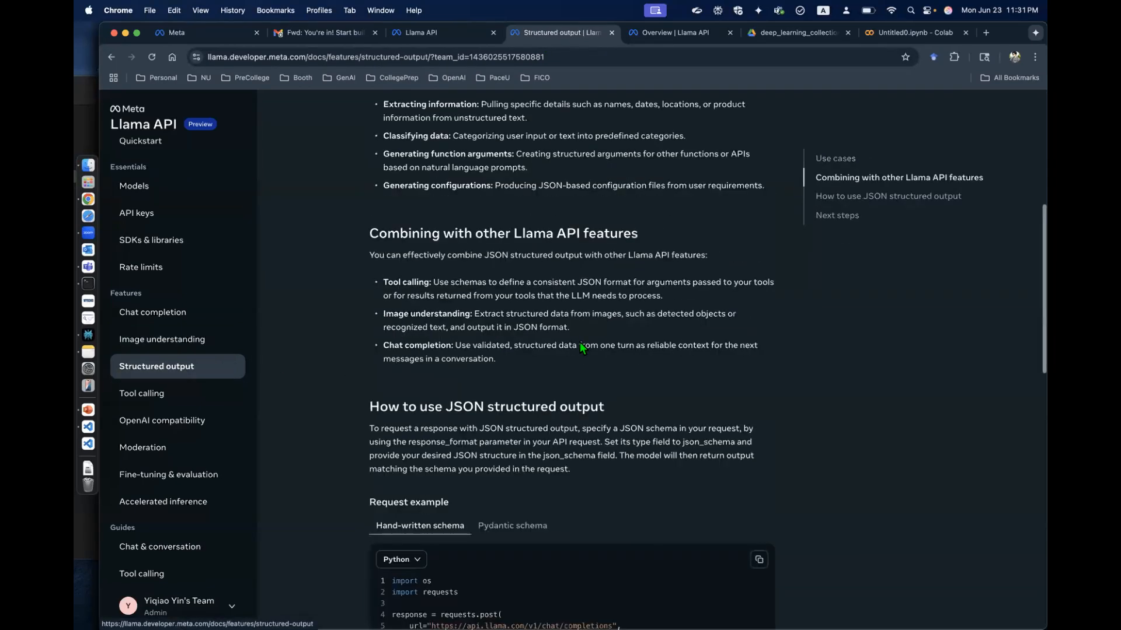
scroll(down, 3)
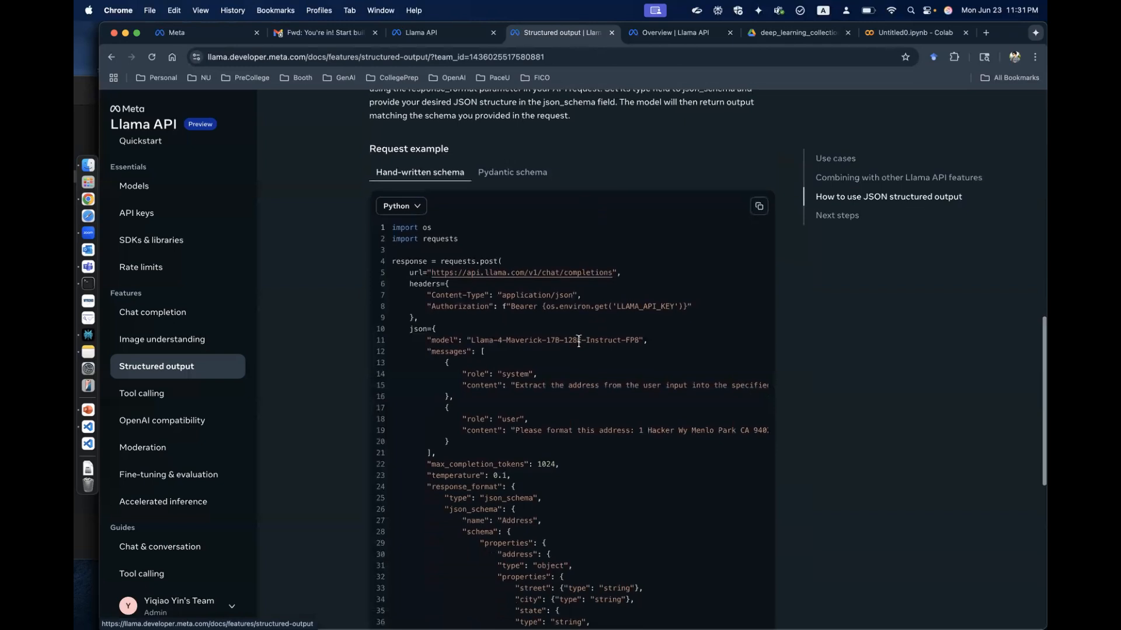
scroll(down, 3)
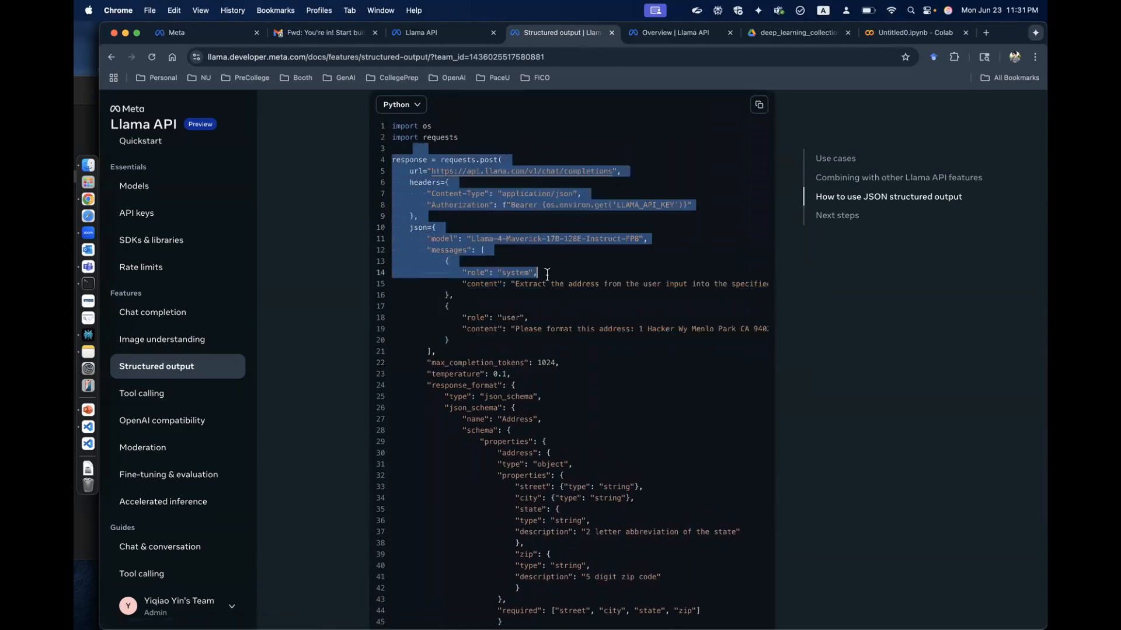
Step: Review the hand-written JSON schema request example for extracting an address
scroll(down, 3)
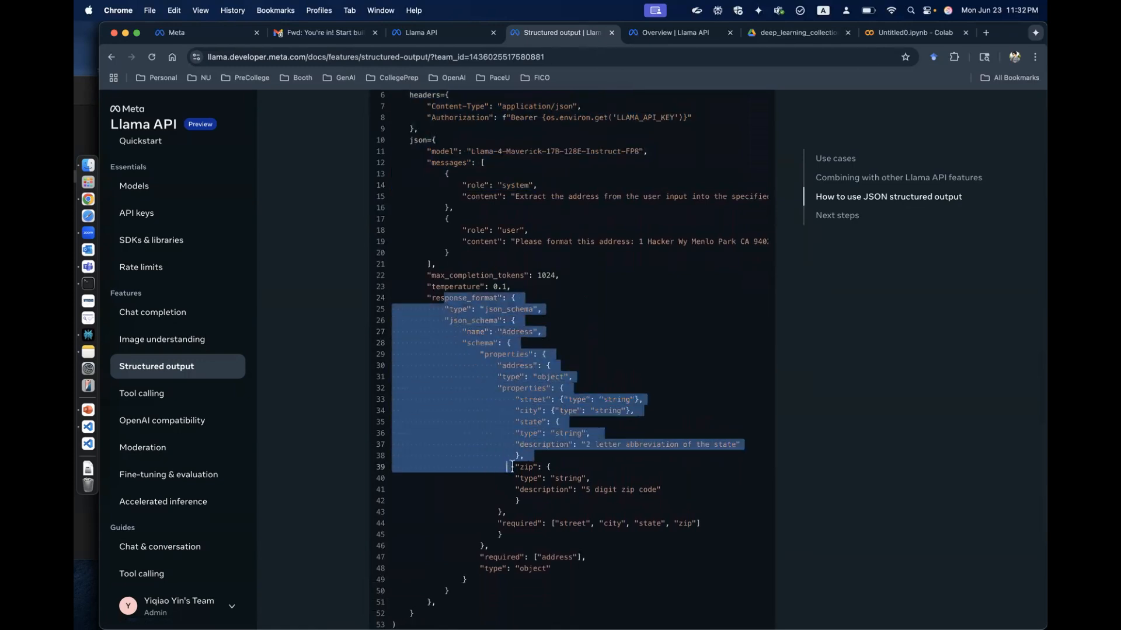
click(567, 541)
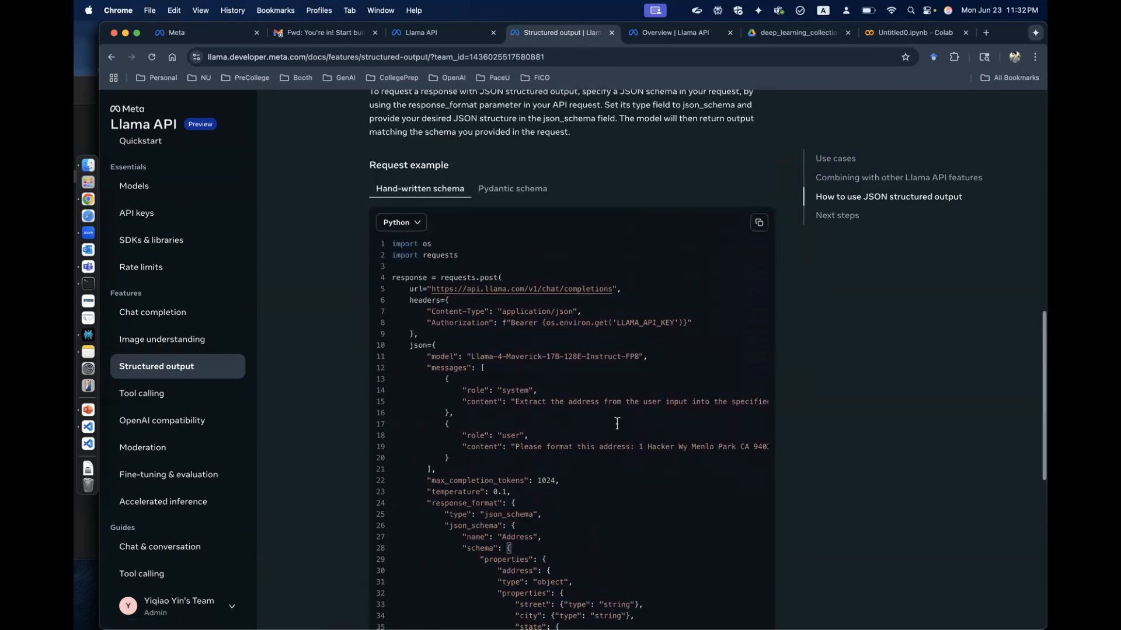
click(400, 222)
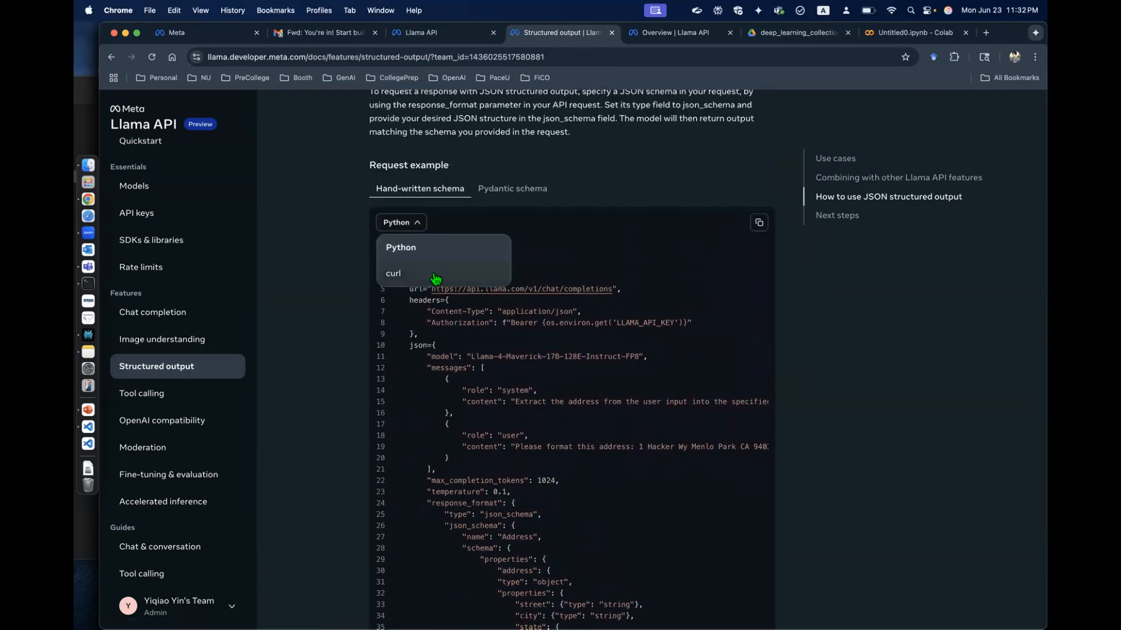
scroll(down, 3)
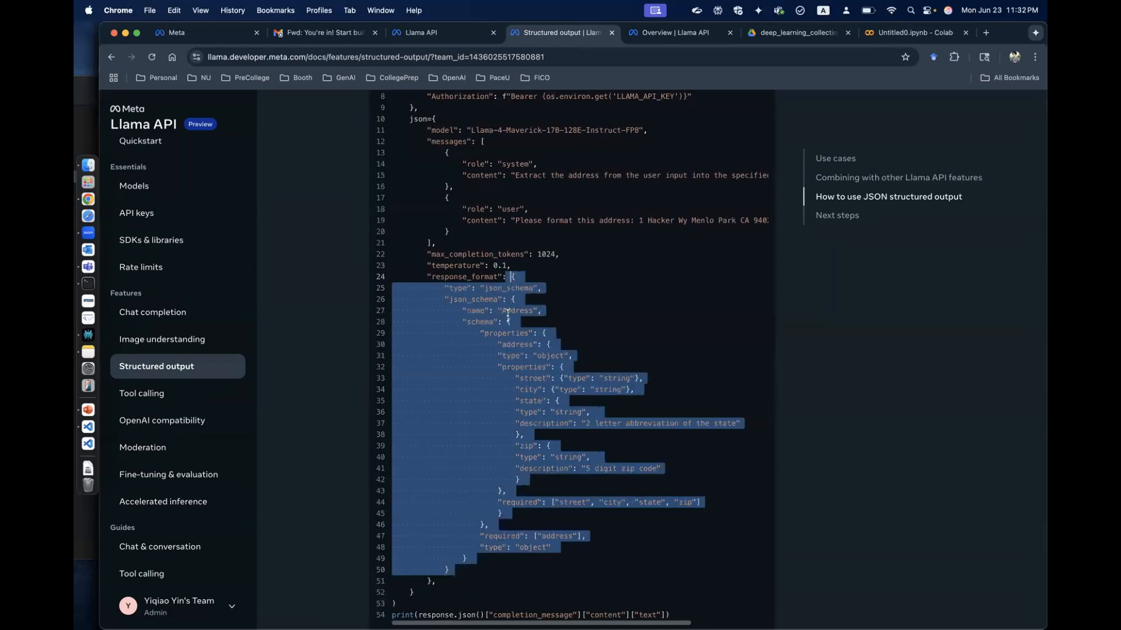
scroll(down, 3)
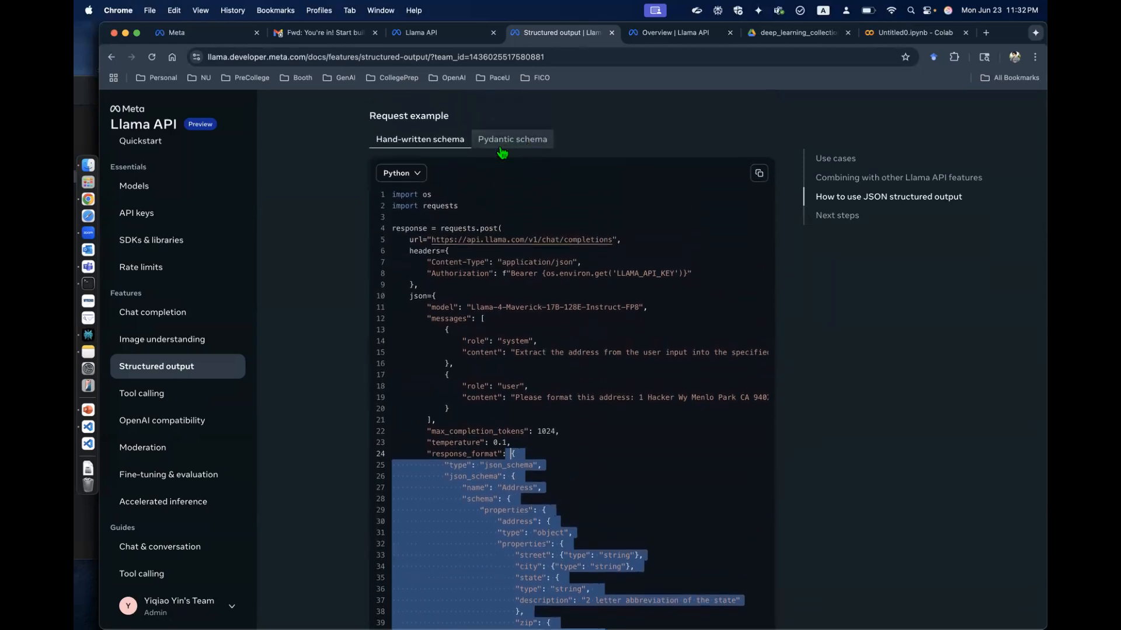
Step: Copy the Pydantic schema address example code into a new Colab cell
click(512, 139)
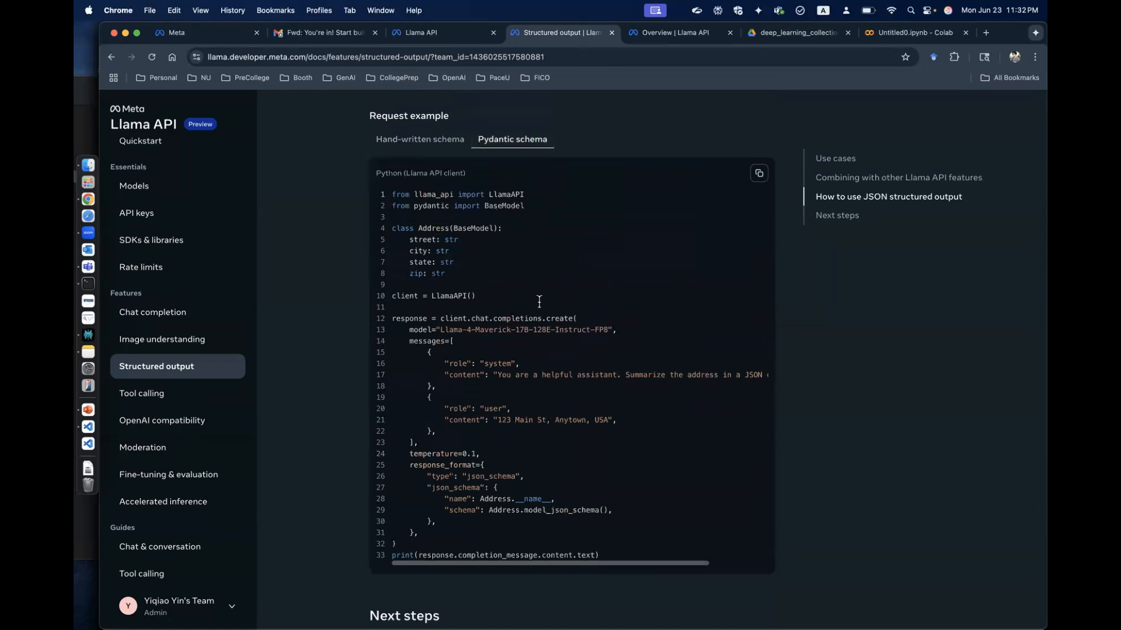
scroll(down, 3)
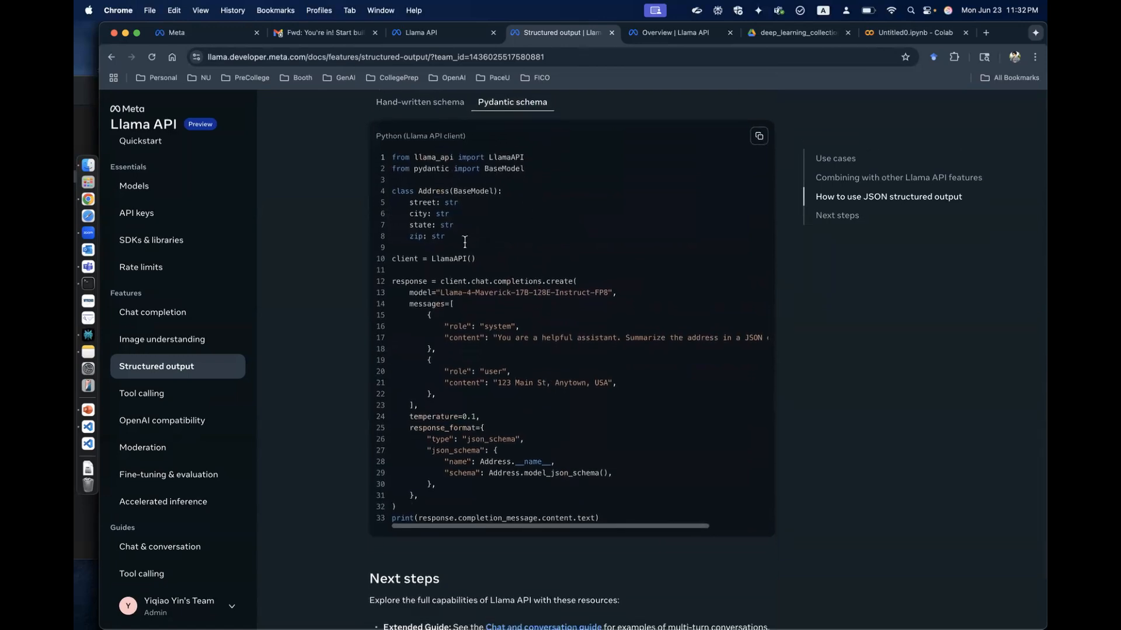
drag(392, 191, 444, 236)
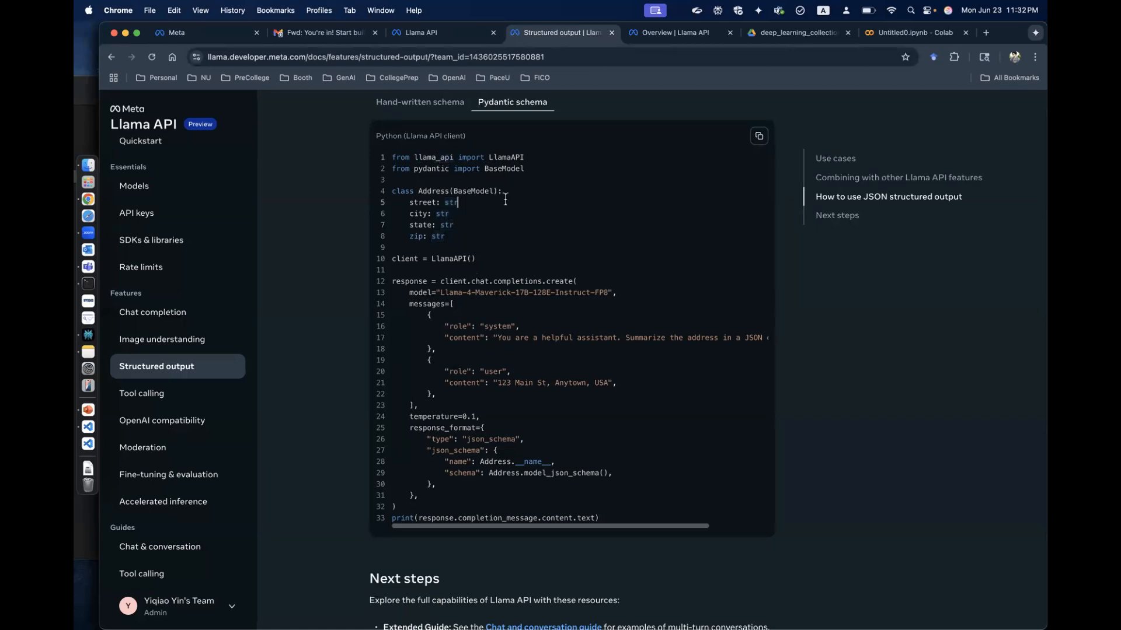
click(907, 32)
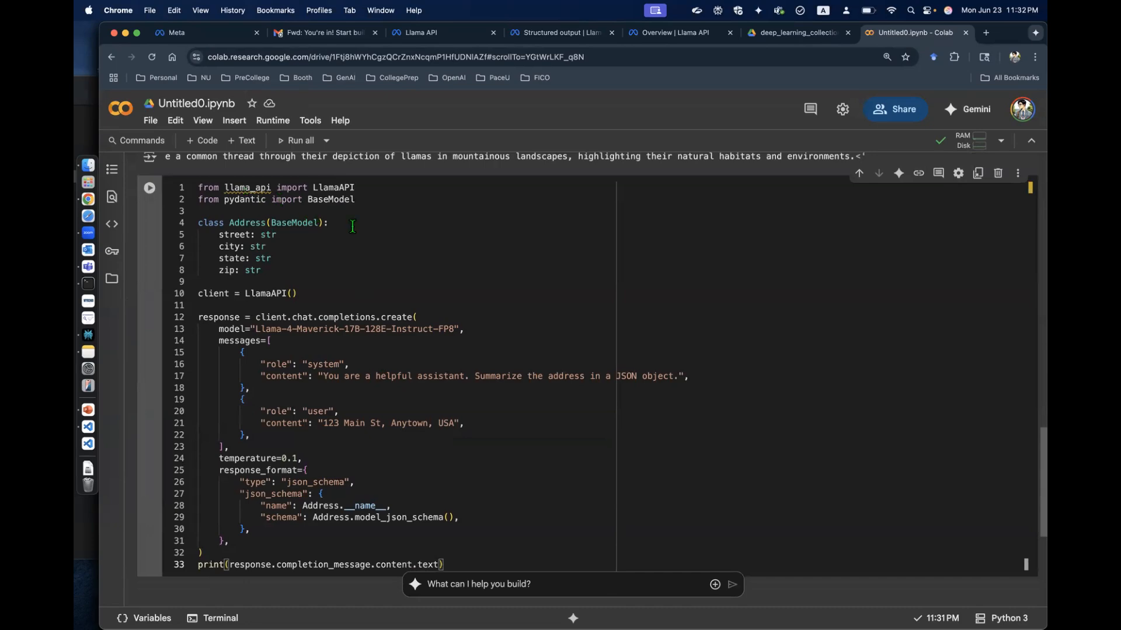
Step: Search 'llama_api' in a new tab and open the llamaapi PyPI page
click(985, 33)
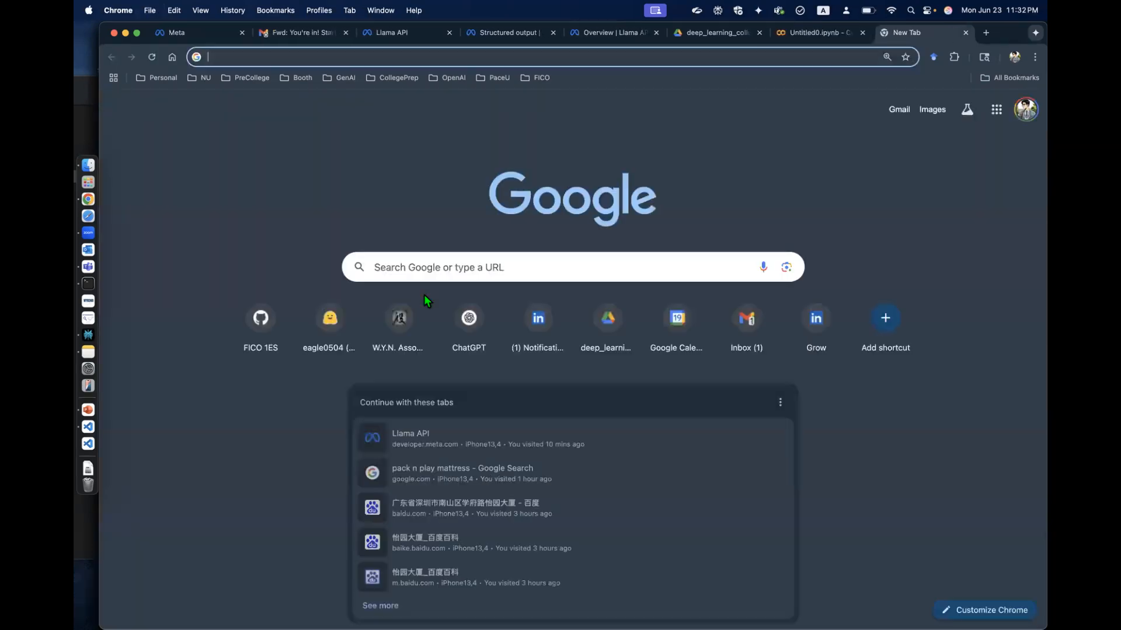
text(llama_api)
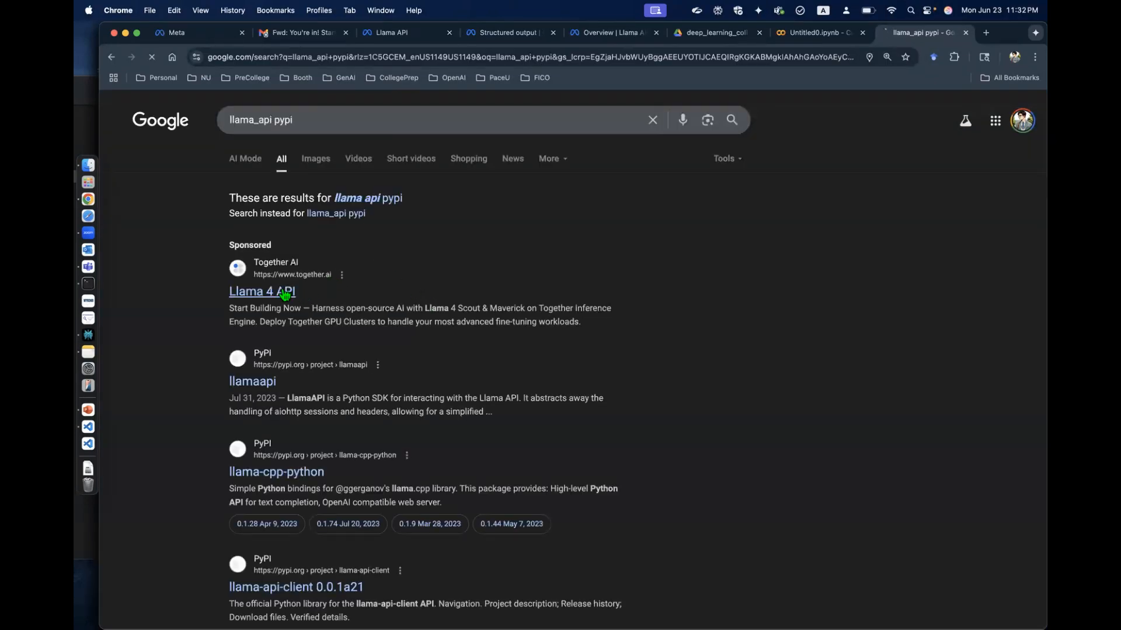
click(260, 290)
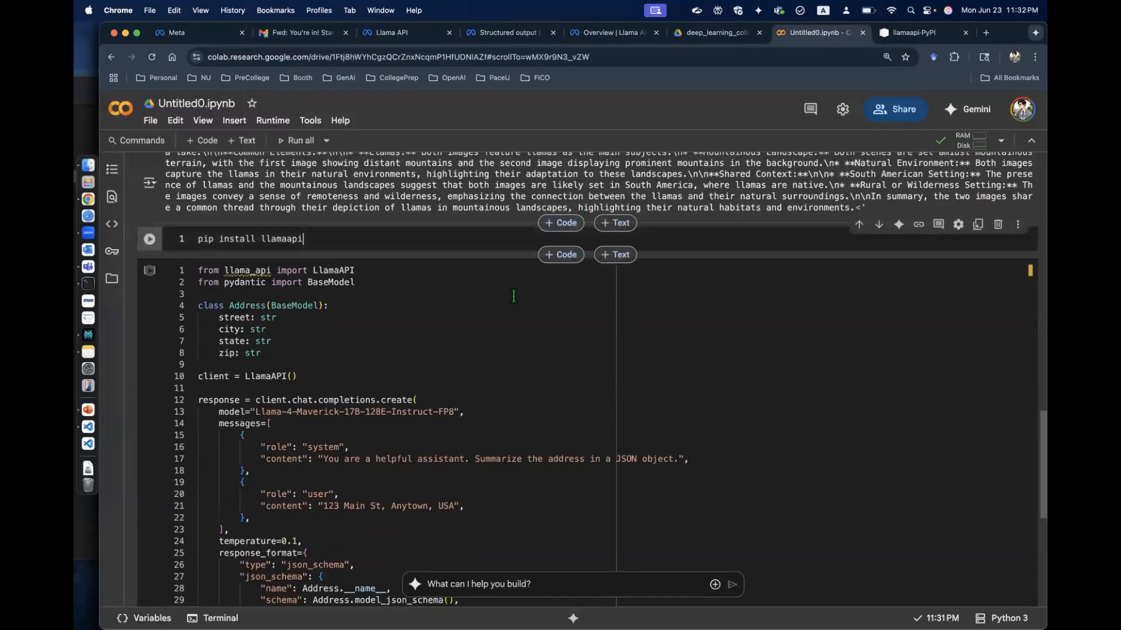
Step: Install llamaapi and run the address cell with api_key=LLAMA_API_KEY, getting a missing-module error
click(149, 238)
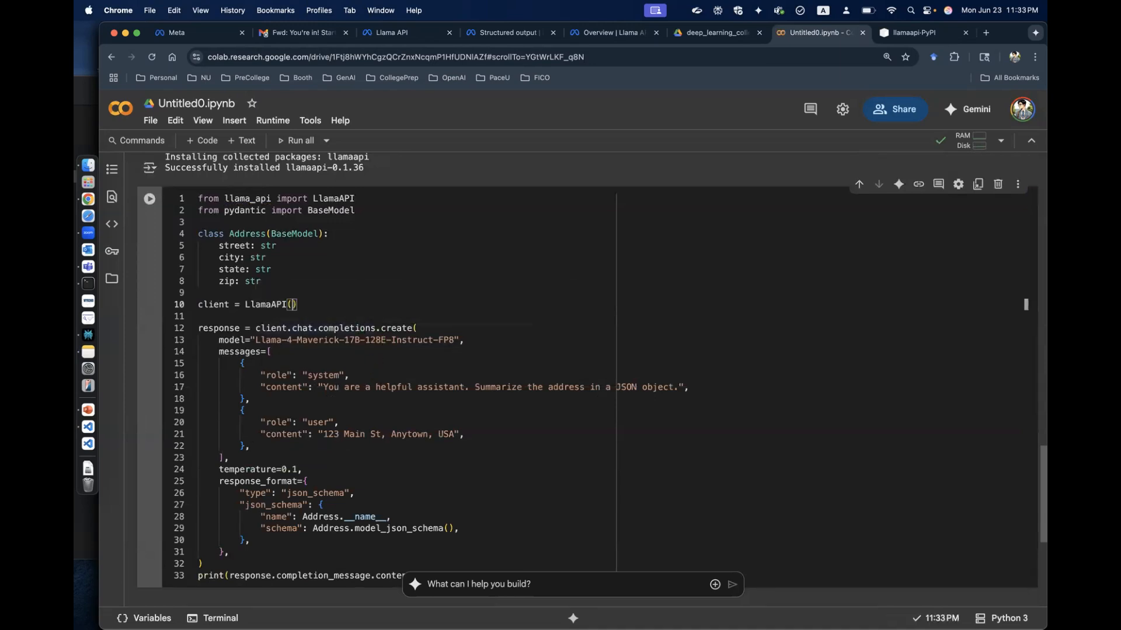
text(api_key=)
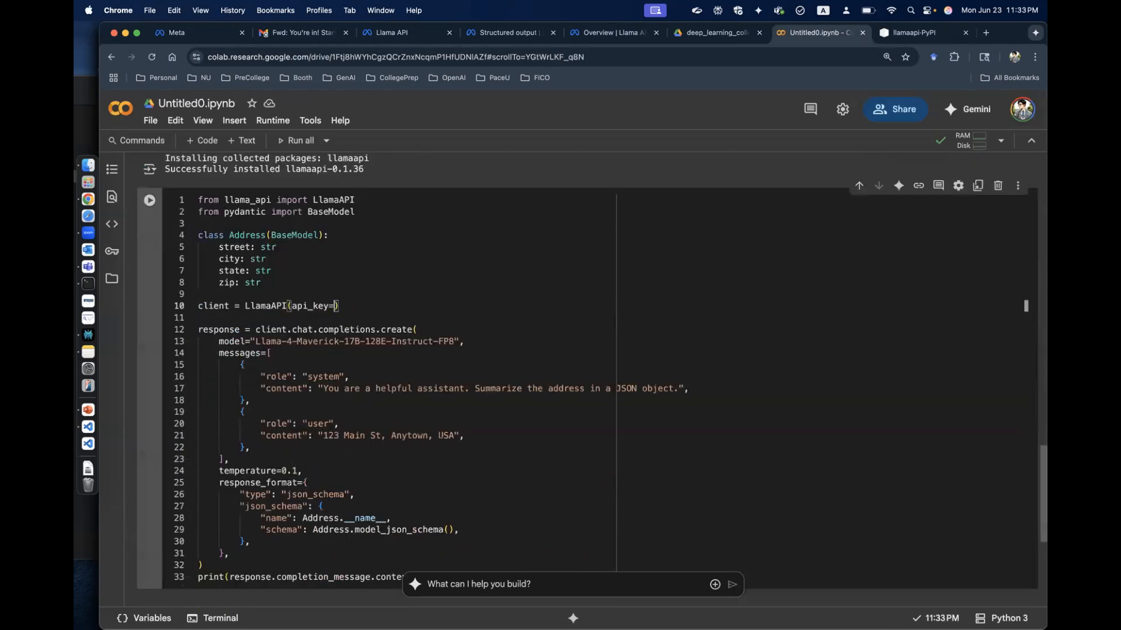
text(LLAMA_API_KEY)
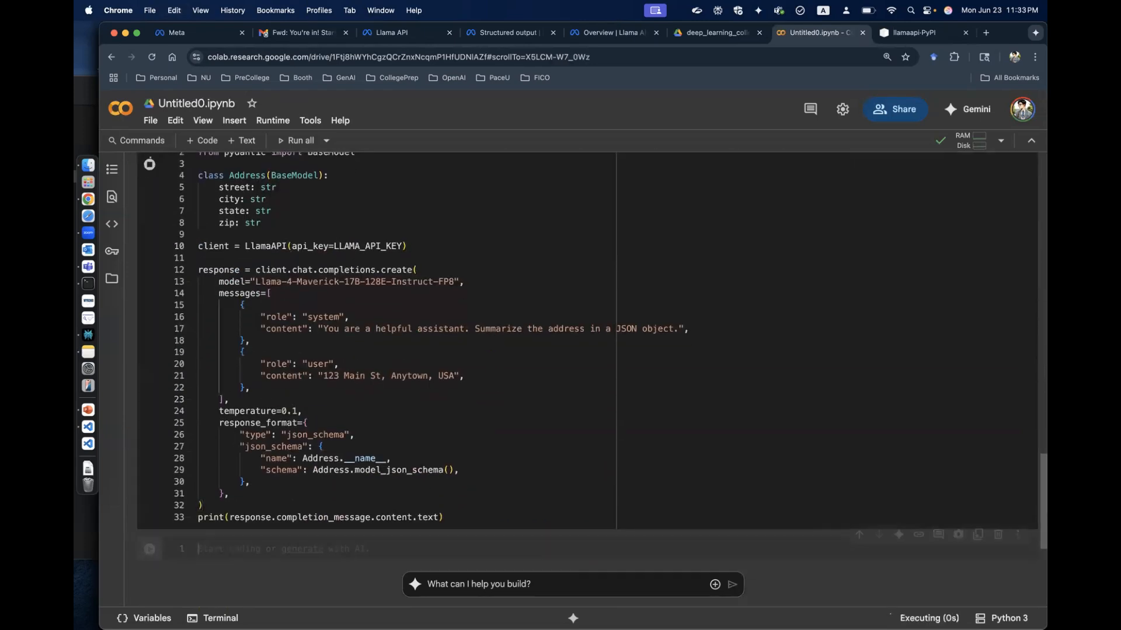
click(150, 163)
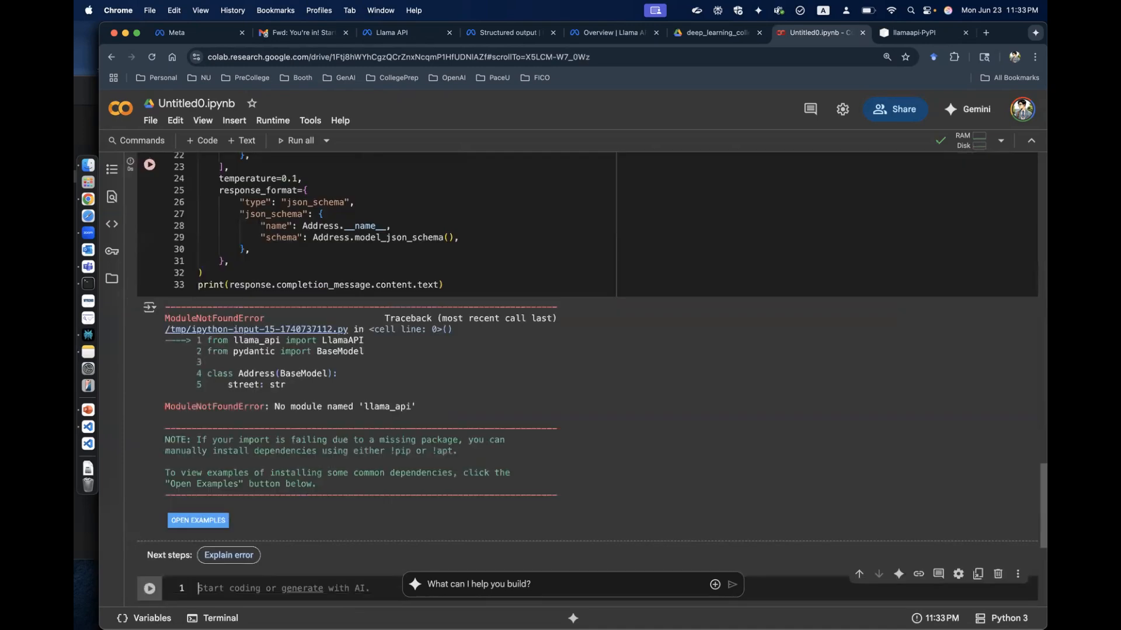
click(508, 32)
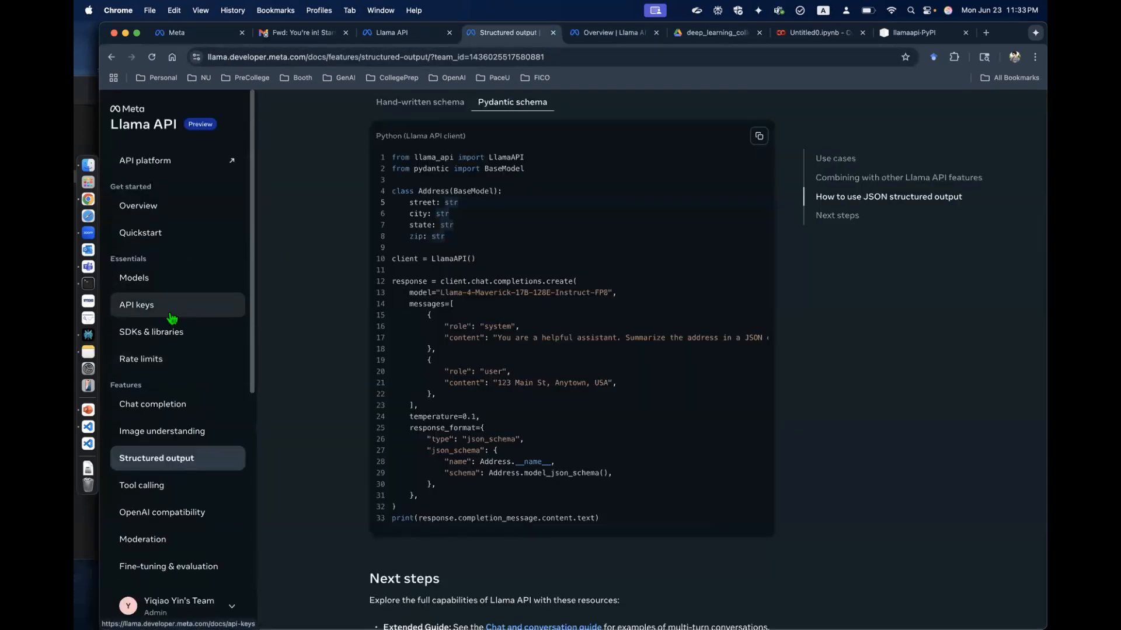
Step: Find 'pip install llama-api-client' in the llama-api-python GitHub README via SDKs & libraries
click(152, 332)
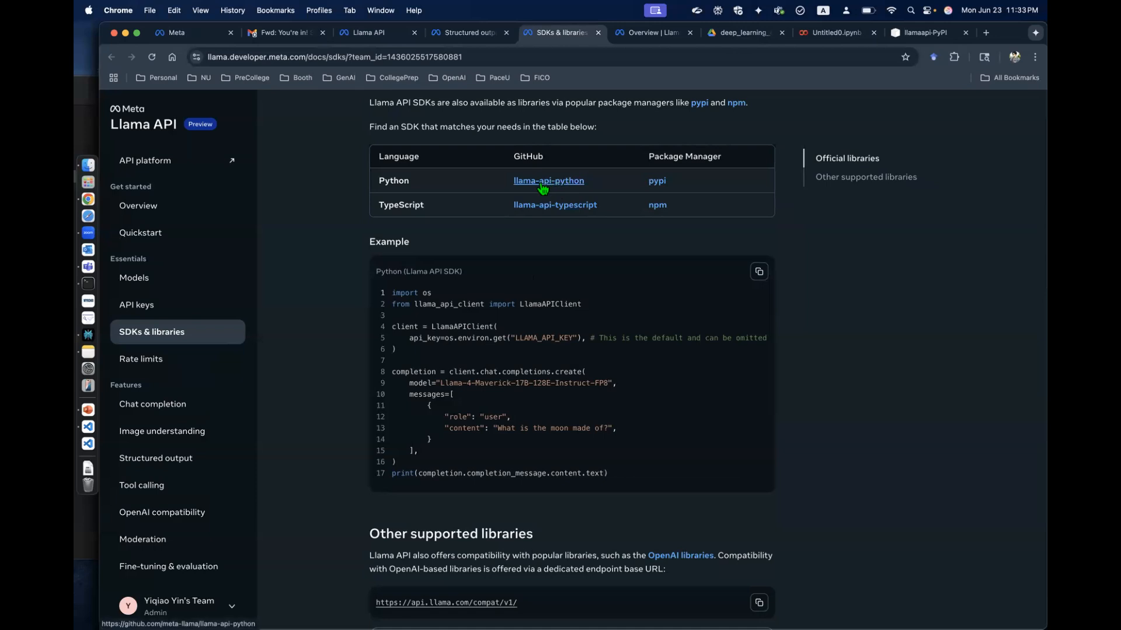
click(548, 180)
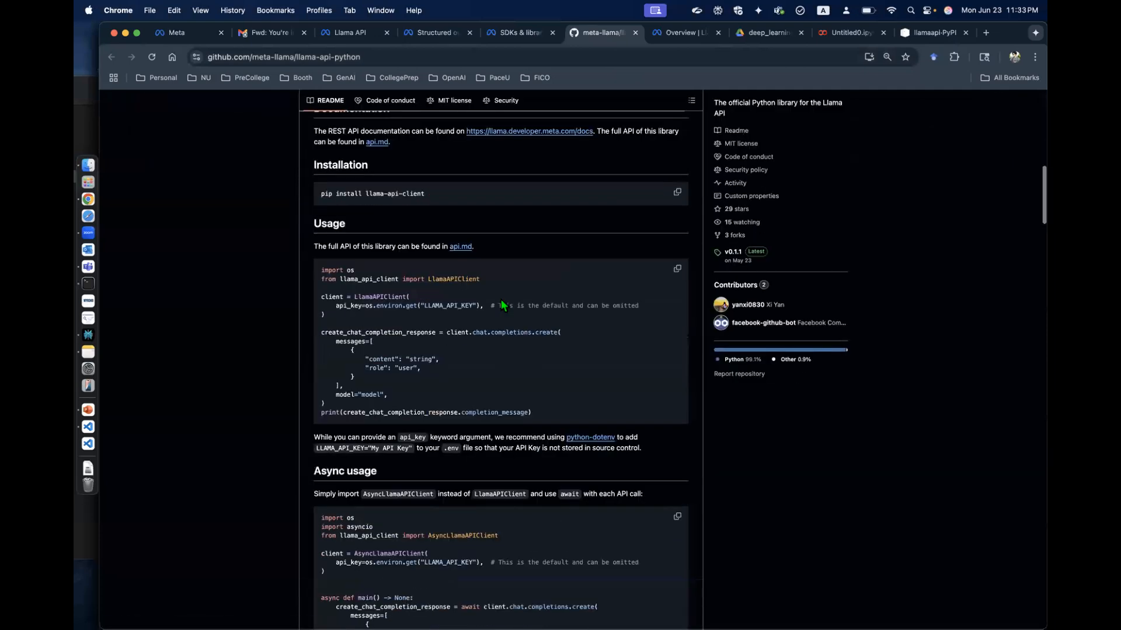
scroll(up, 3)
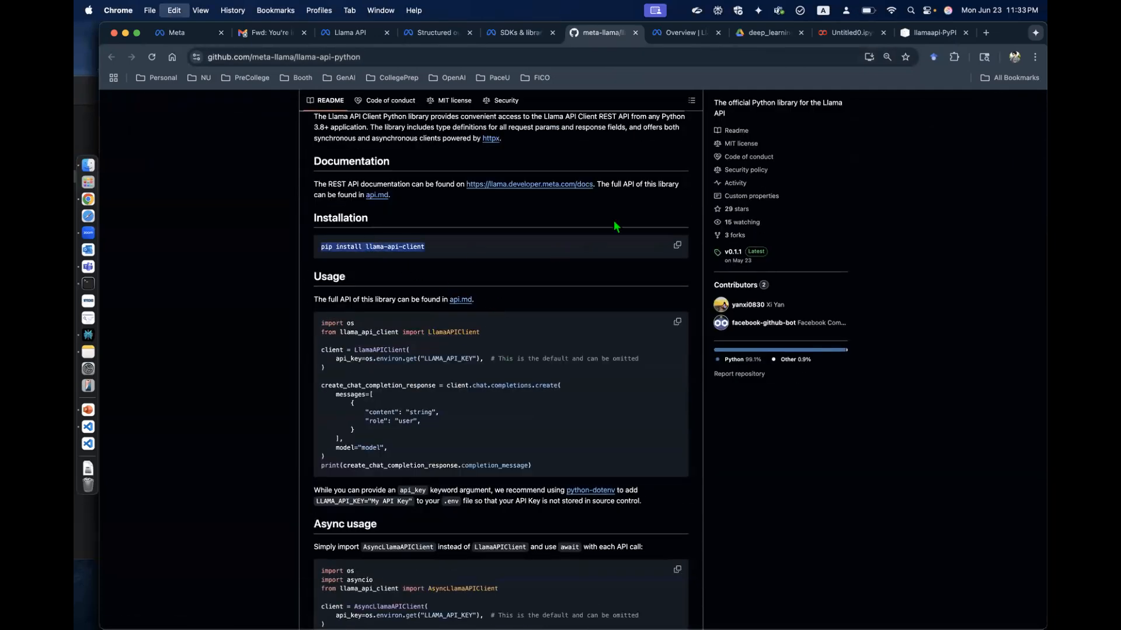
click(848, 33)
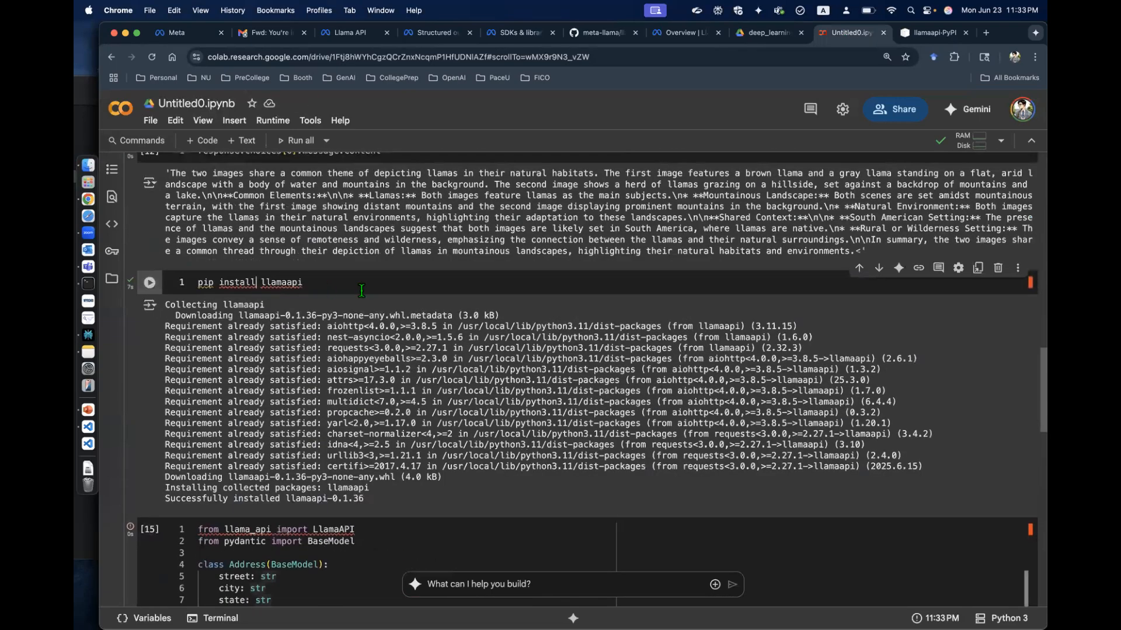
Step: Change the install cell to 'pip install llama-api-client' and run it, installing 0.1.1
click(149, 282)
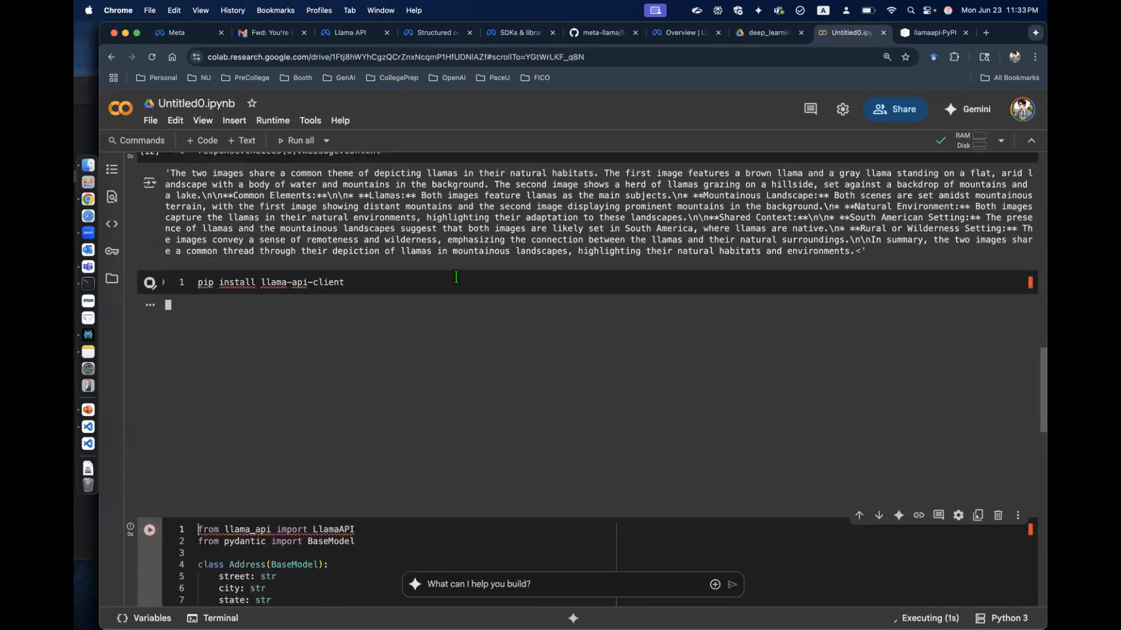
click(149, 282)
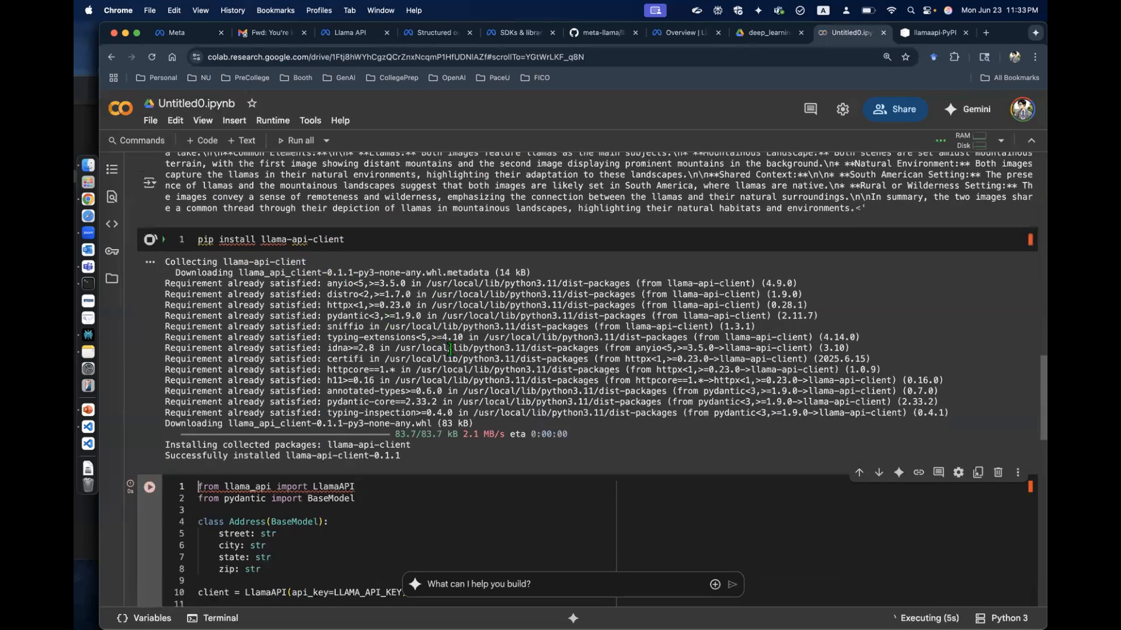
scroll(down, 3)
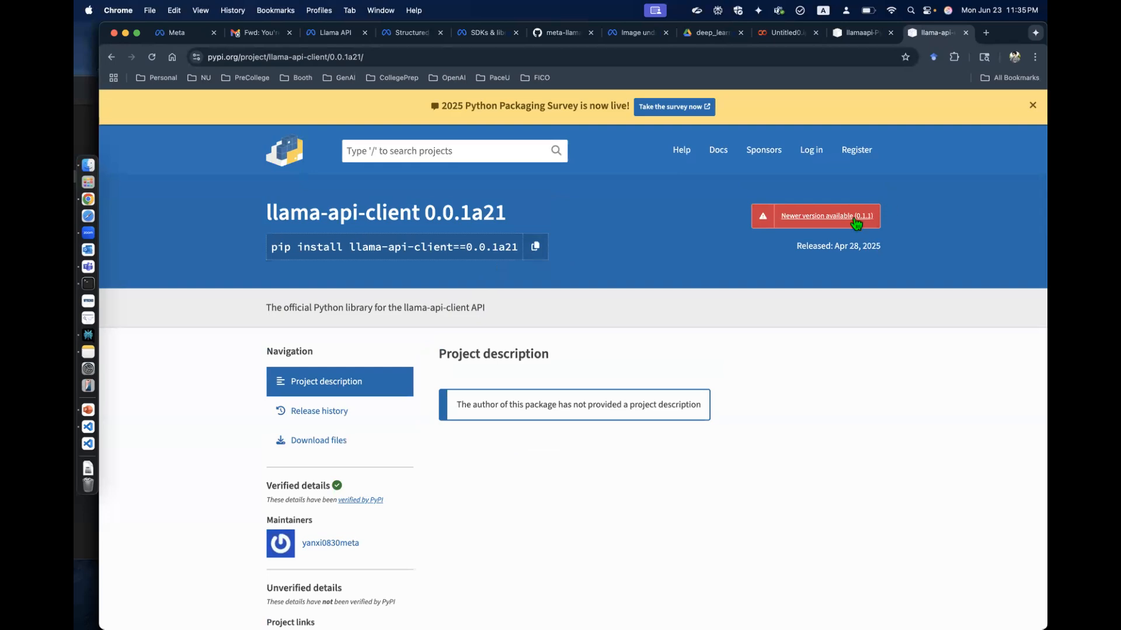
Step: Open the newest llama-api-client release and paste its LlamaAPIClient import and setup into Colab
click(826, 216)
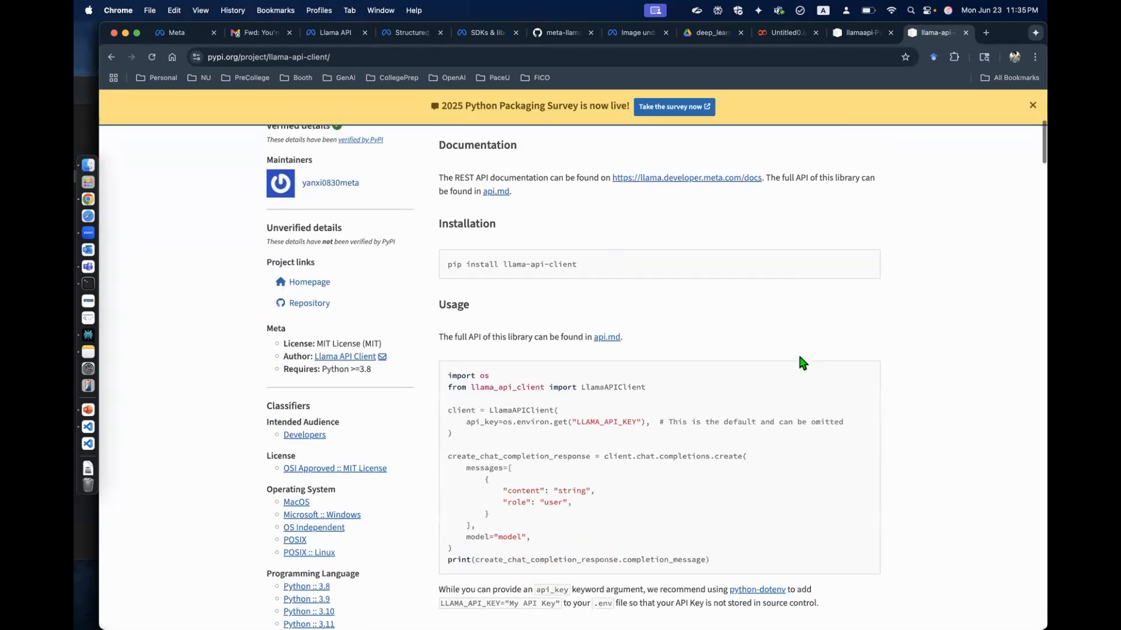
mouse_move(513, 388)
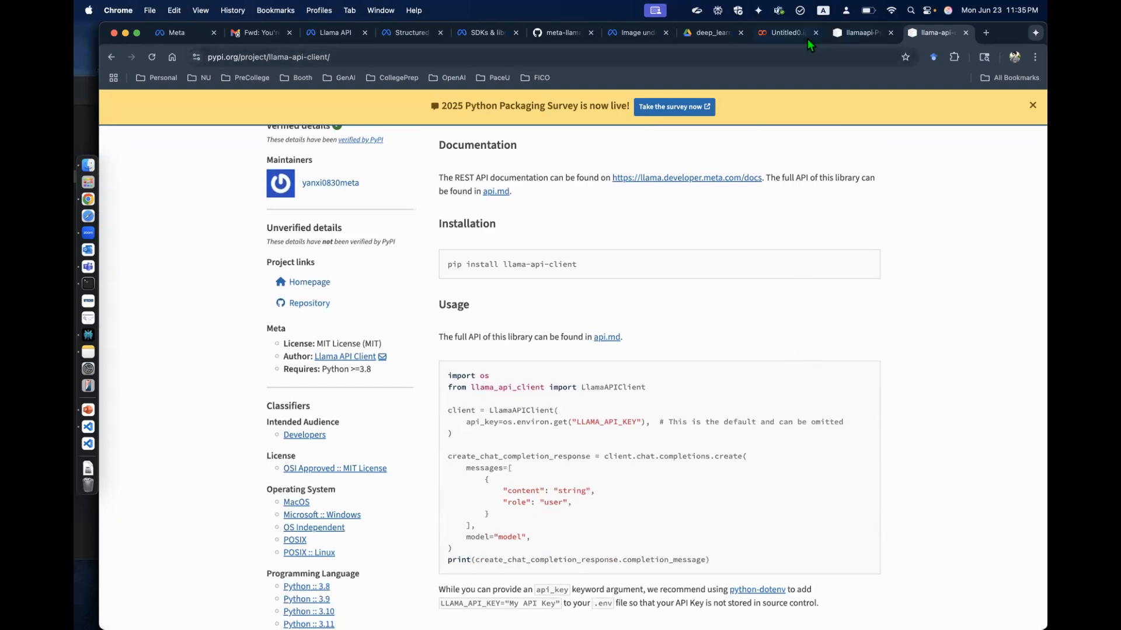
click(782, 33)
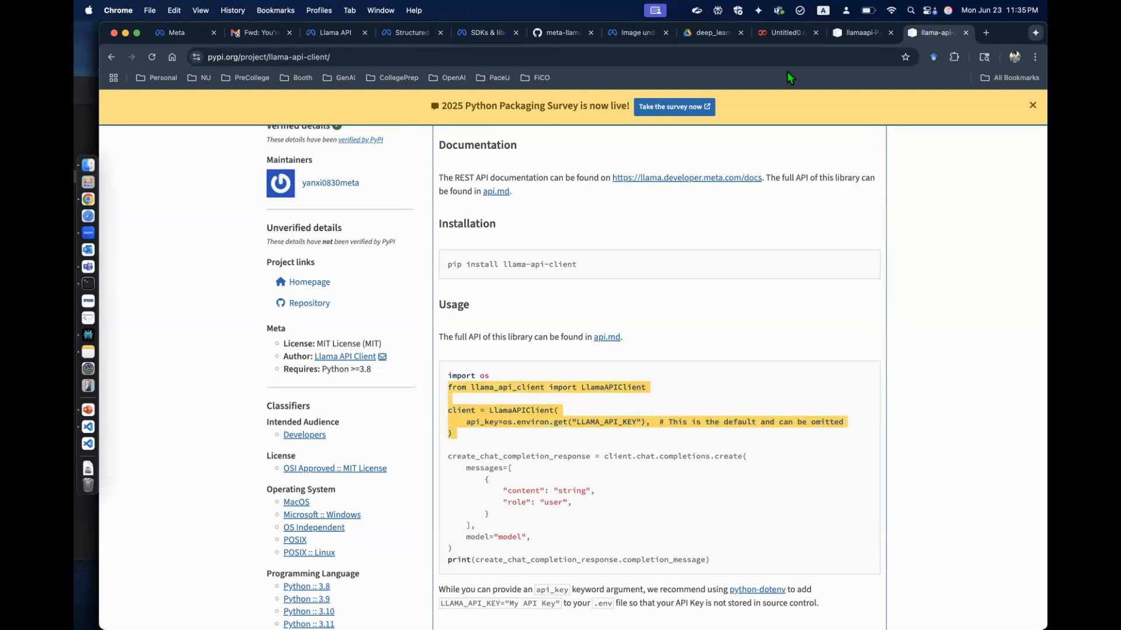
click(781, 32)
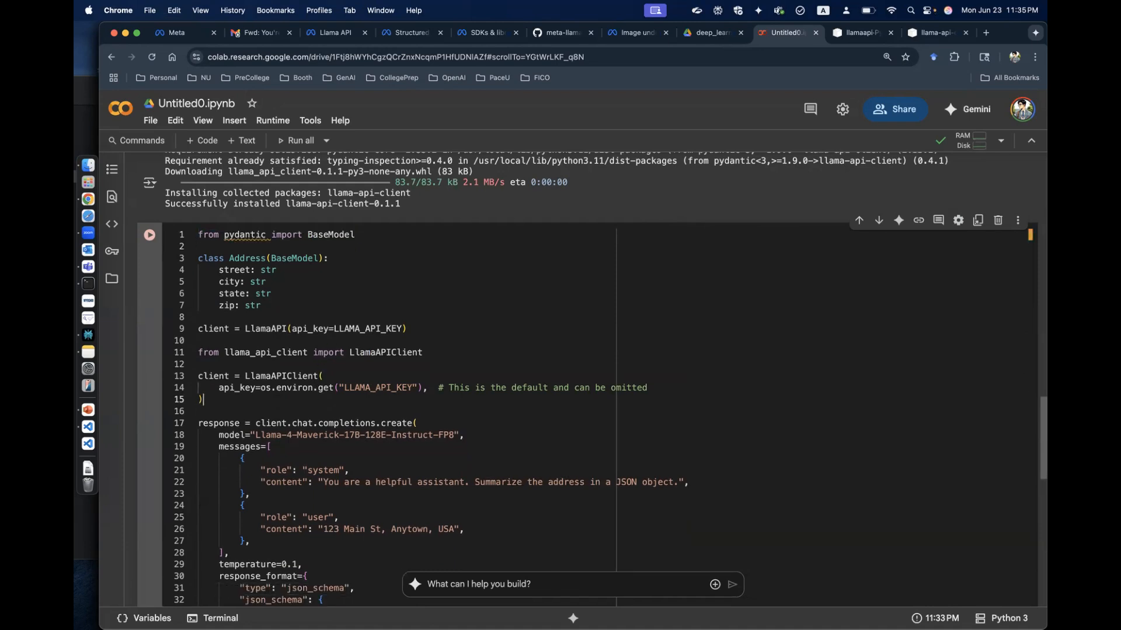
Step: Replace the old LlamaAPI line, run the cell, and select the JSON address output
double_click(370, 328)
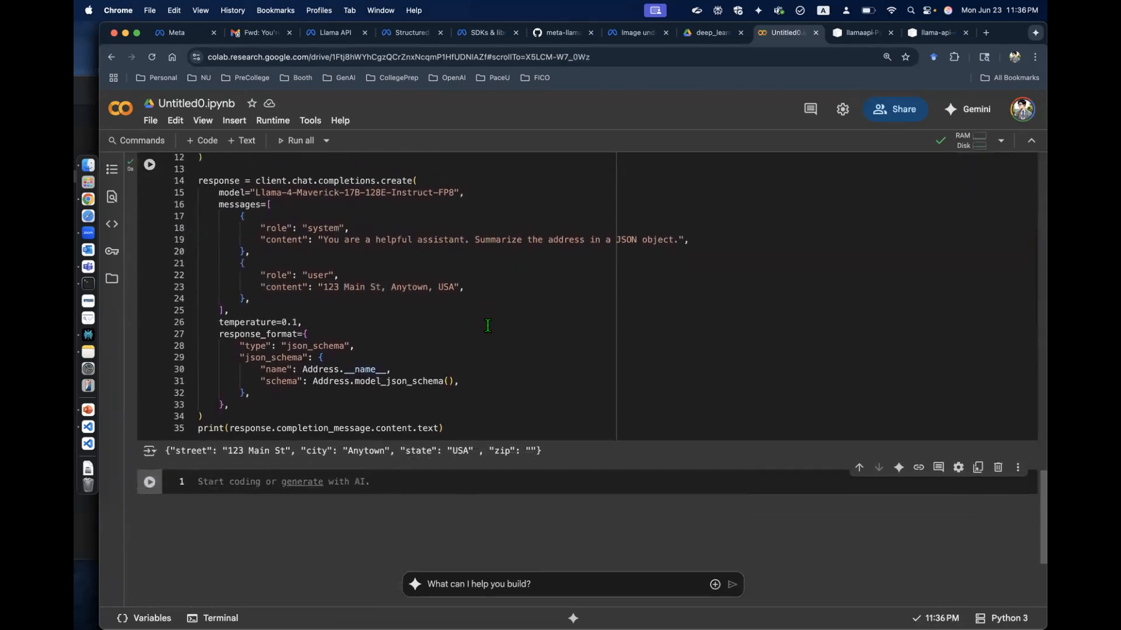
triple_click(350, 450)
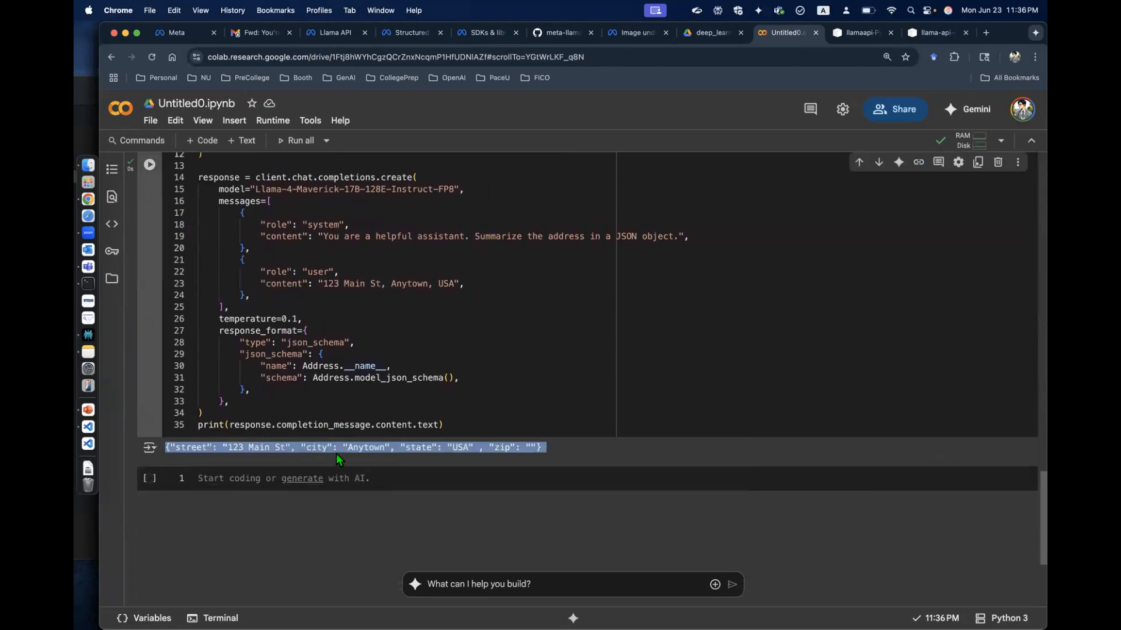